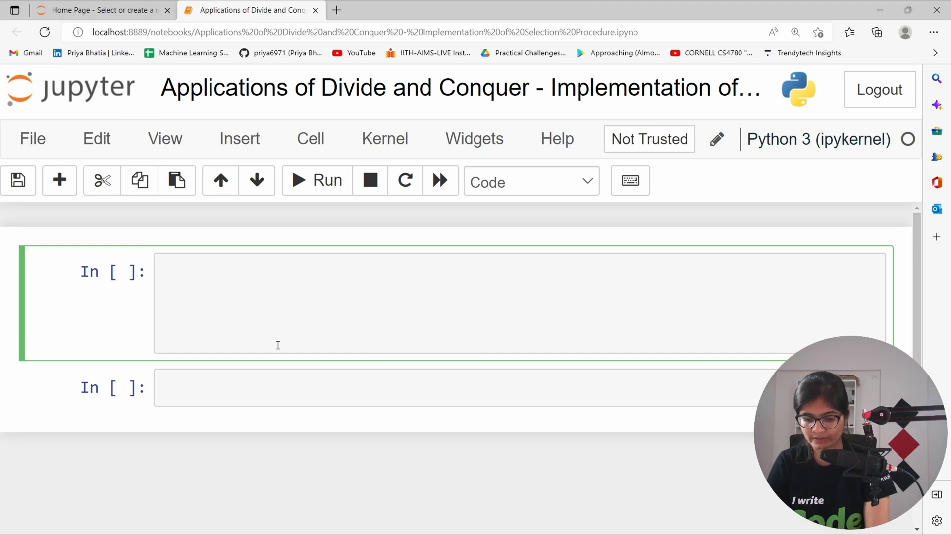
# Write '## Driver code', arr = [20, 70, 50, 48, 98, 12, 10, 43] and k = 2.
pyautogui.write('## D')
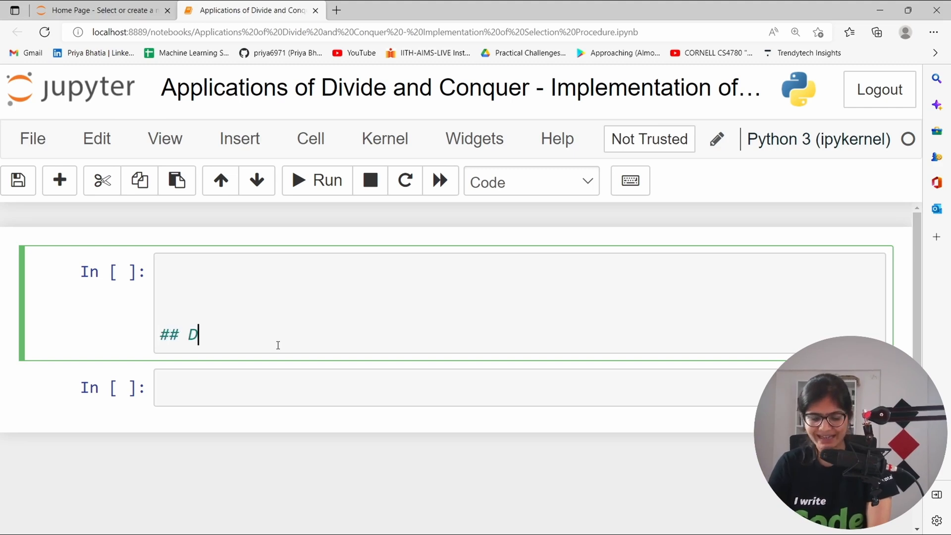
pyautogui.write('river')
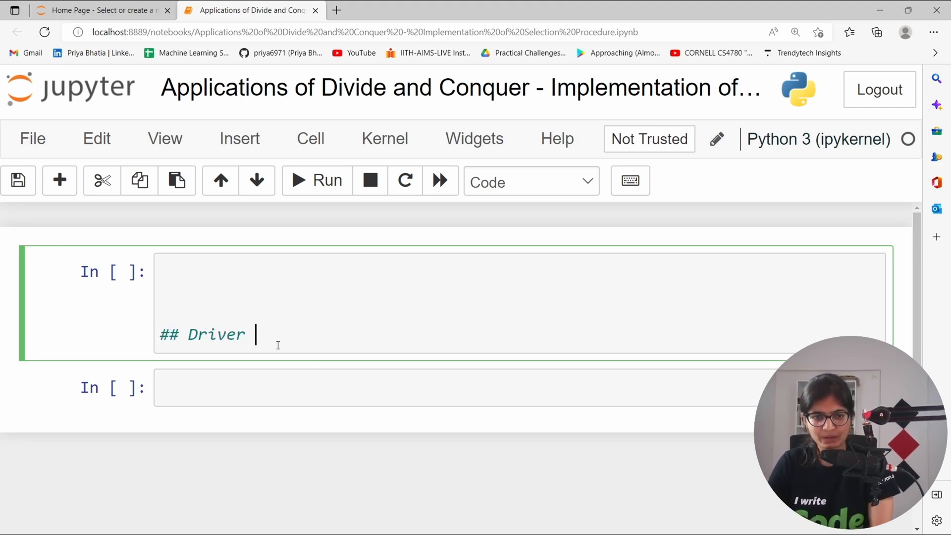
pyautogui.write('code')
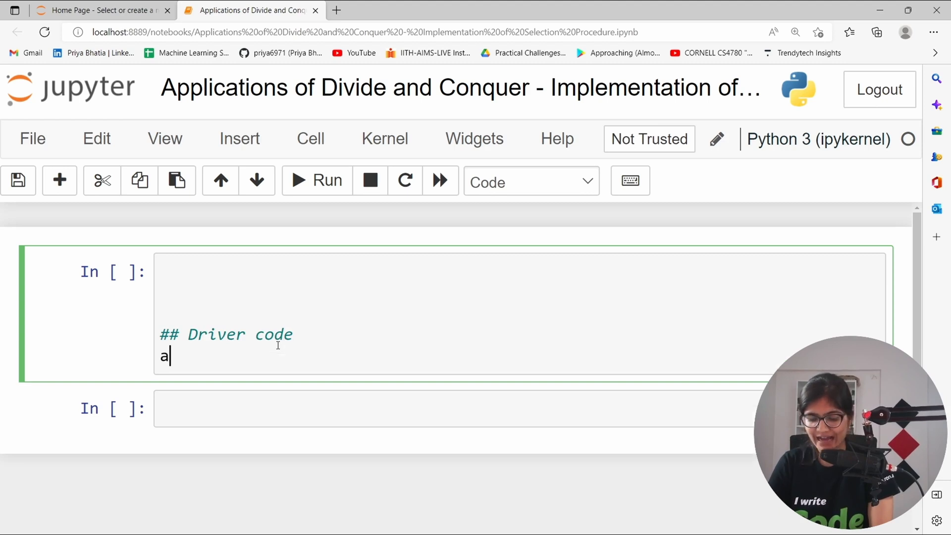
pyautogui.write('rr = []')
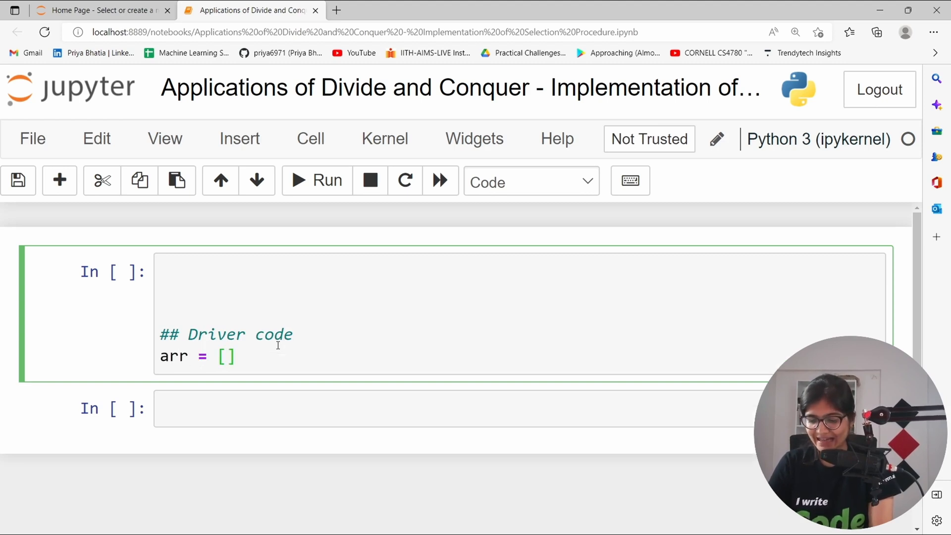
pyautogui.write('20, 70, 5')
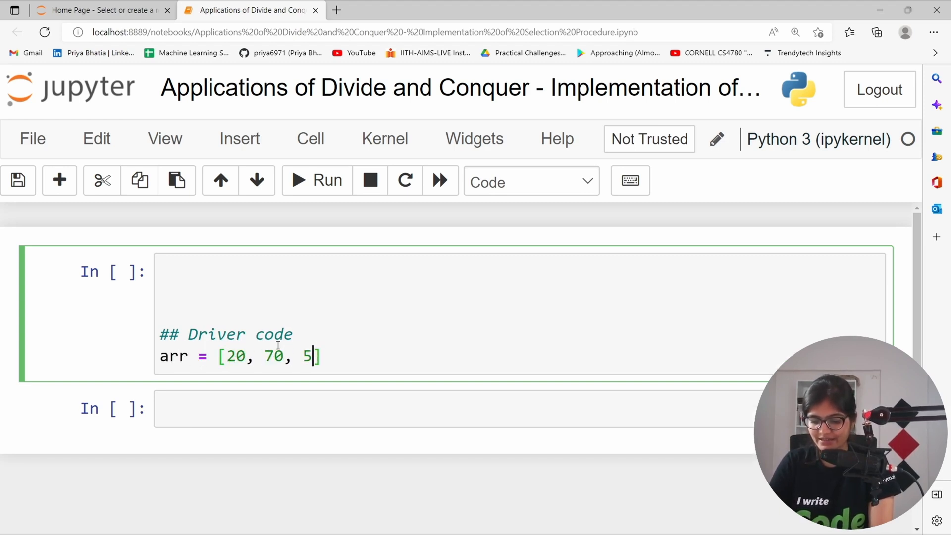
pyautogui.write('0, 48, 9')
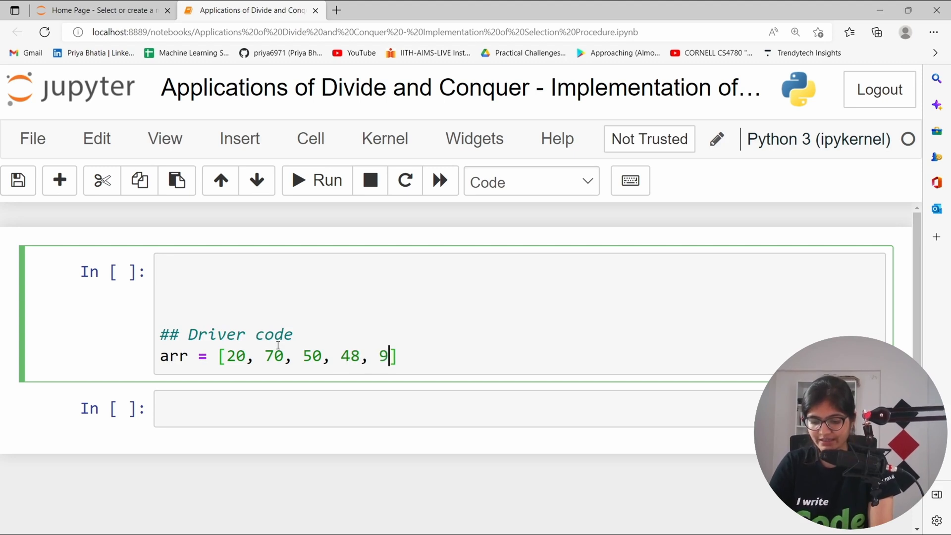
pyautogui.write('8, 12,')
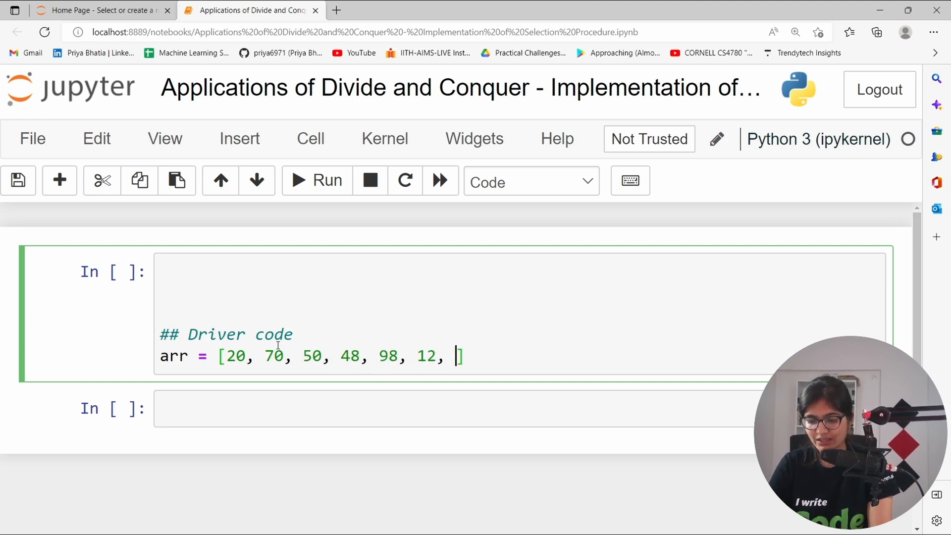
pyautogui.write('10, 43')
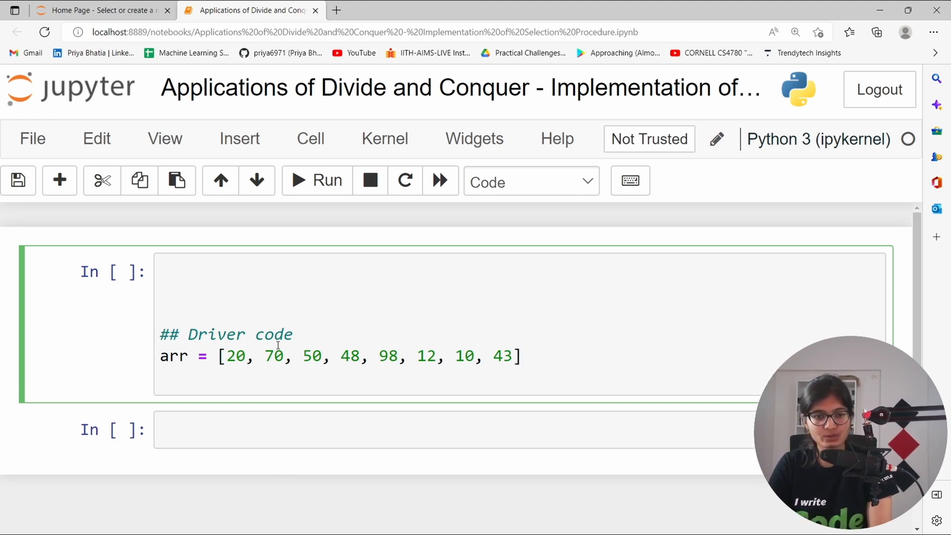
pyautogui.write('k = 2')
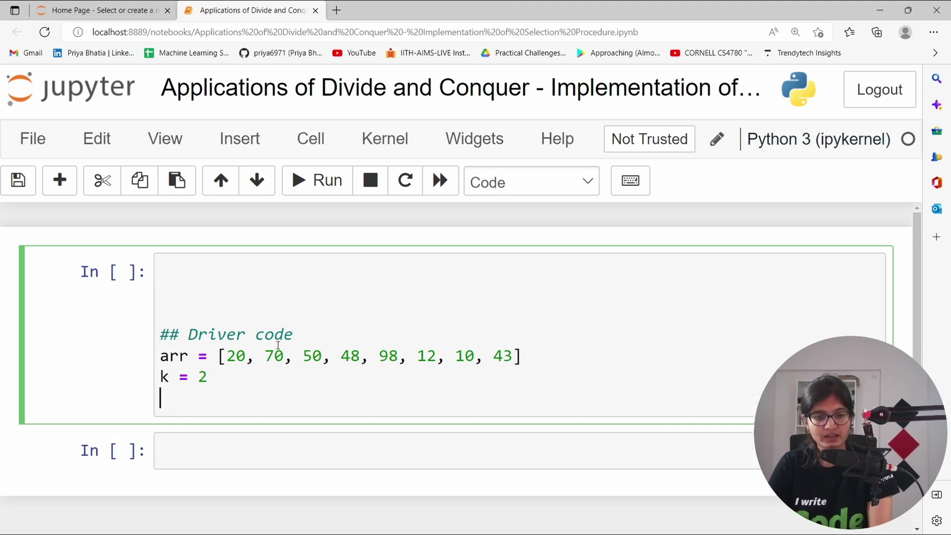
pyautogui.write('## [')
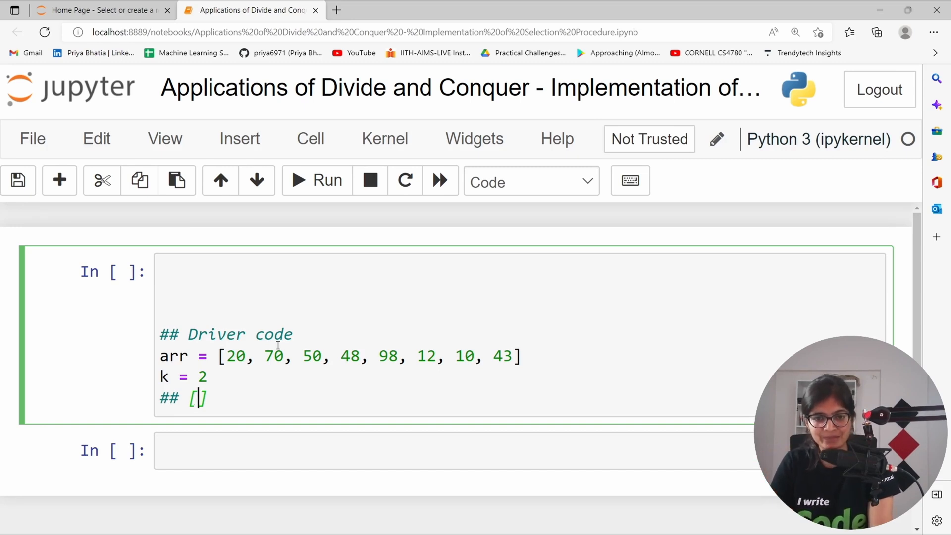
# Add a comment with the sorted array [10, 12, 20, 43, 48, 50, 70, 98].
pyautogui.write('10, 20,')
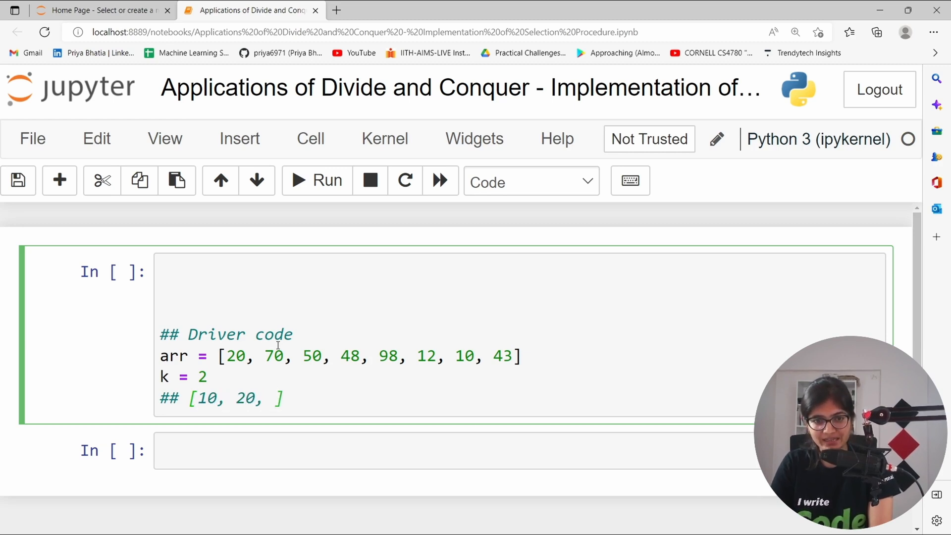
pyautogui.write('12')
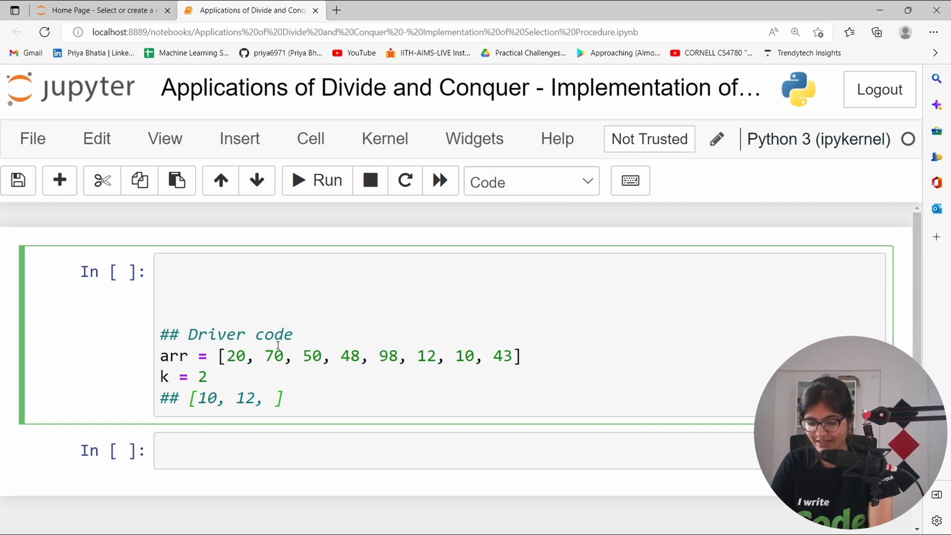
pyautogui.write('20,')
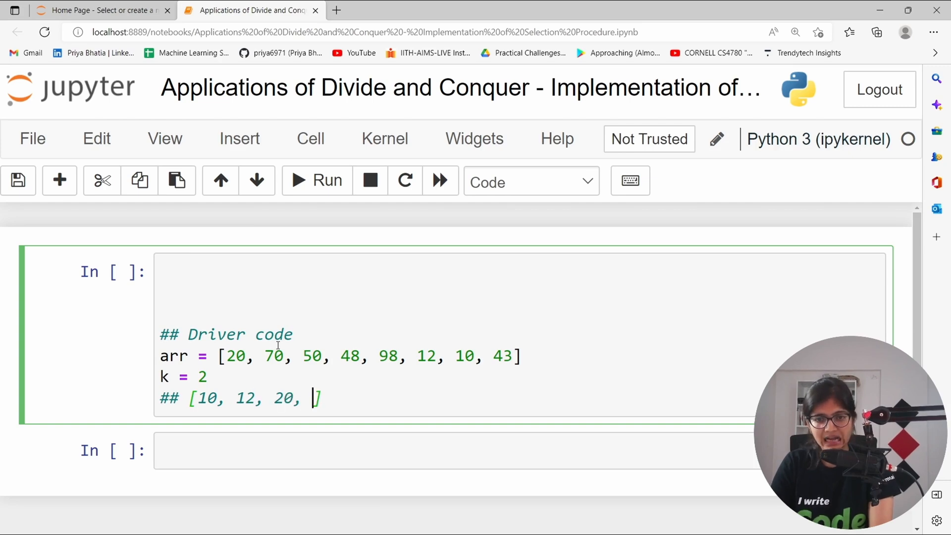
pyautogui.write('43')
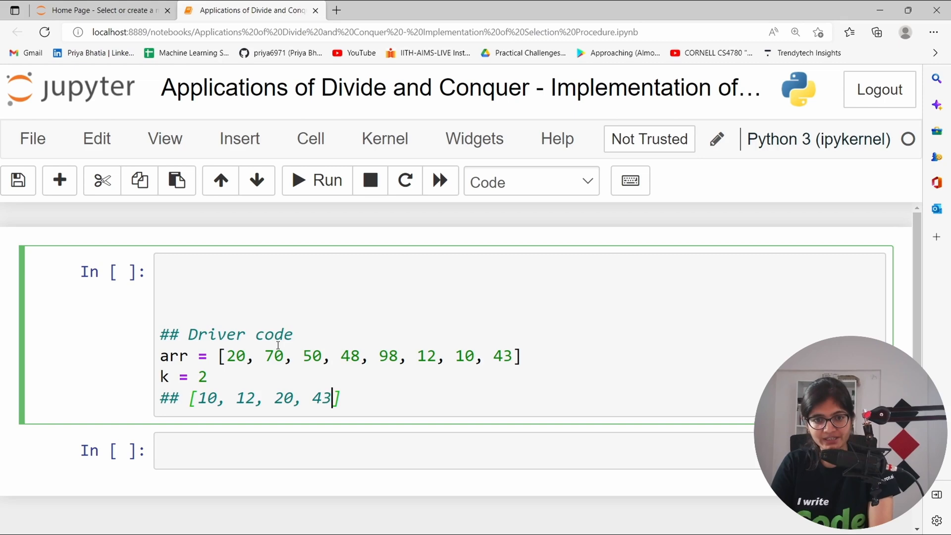
pyautogui.write(', 48,')
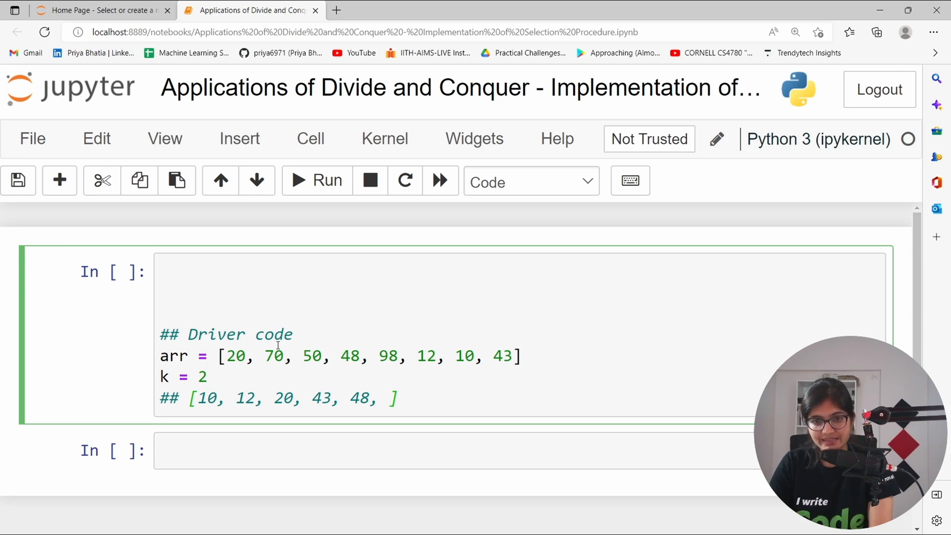
pyautogui.write('70, 4')
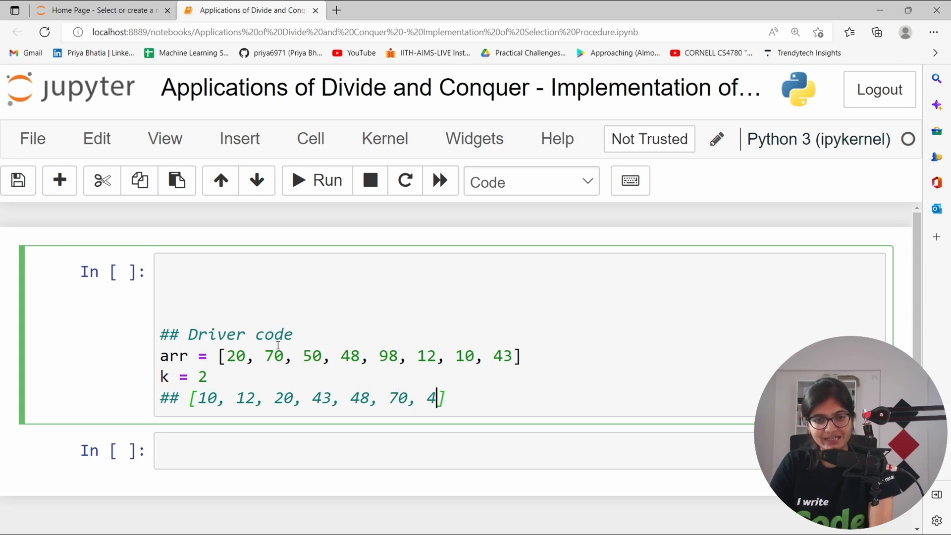
pyautogui.press('Backspace')
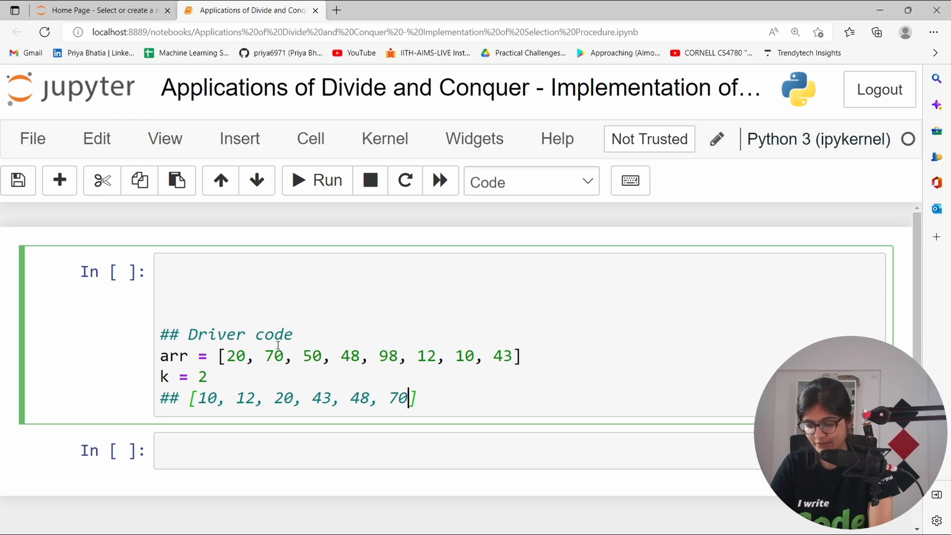
pyautogui.write('50')
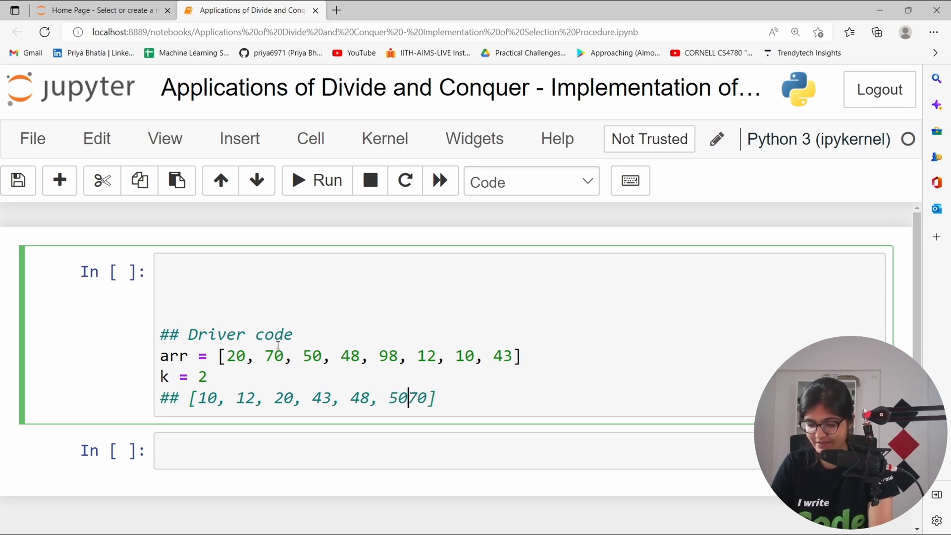
pyautogui.write(',')
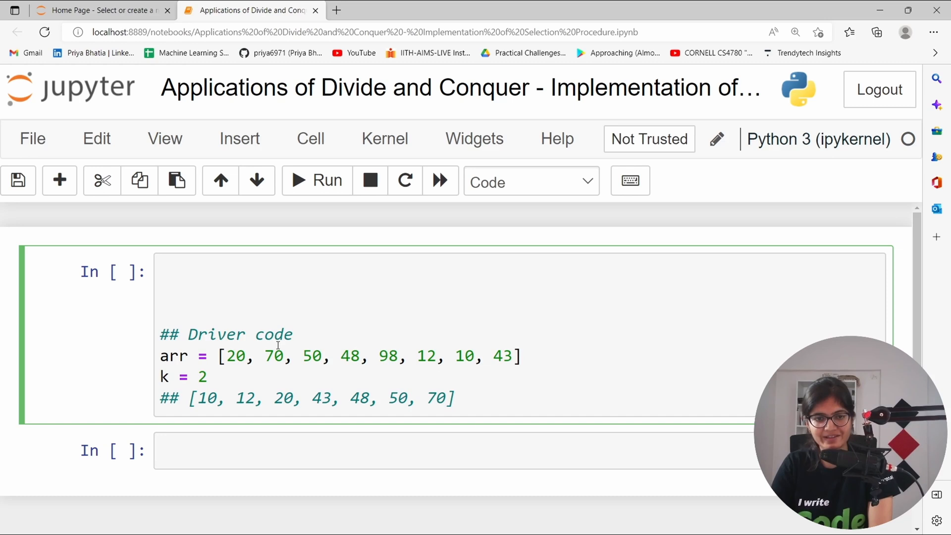
pyautogui.doubleClick(236, 356)
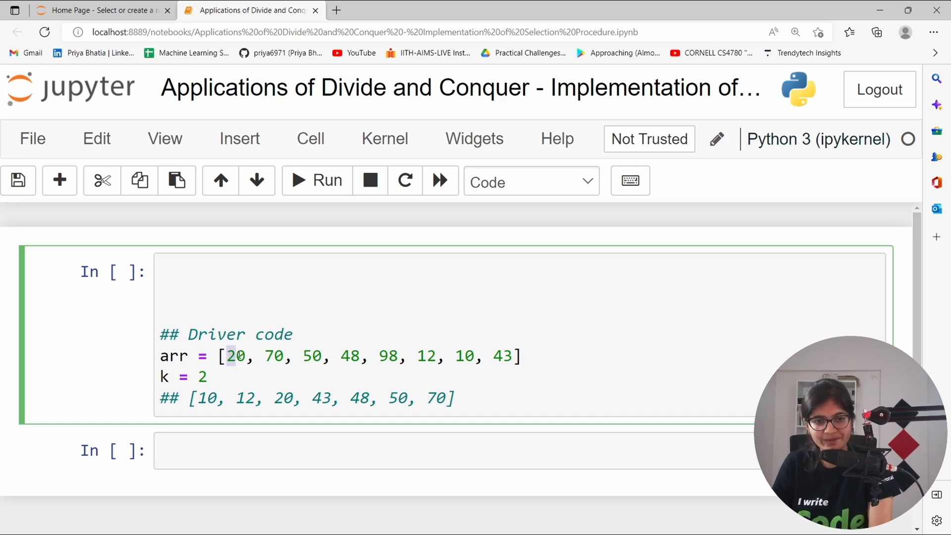
pyautogui.moveTo(229, 356); pyautogui.dragTo(432, 356)
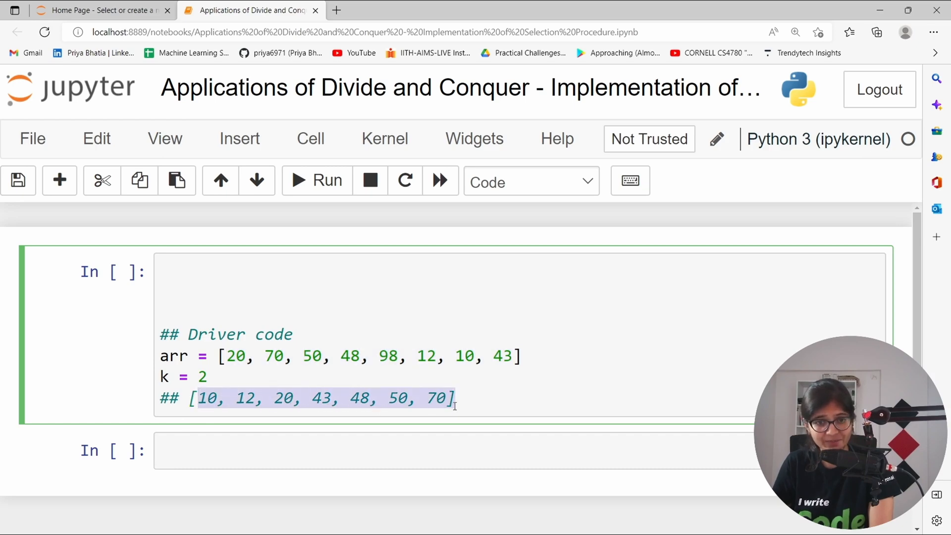
pyautogui.click(446, 398)
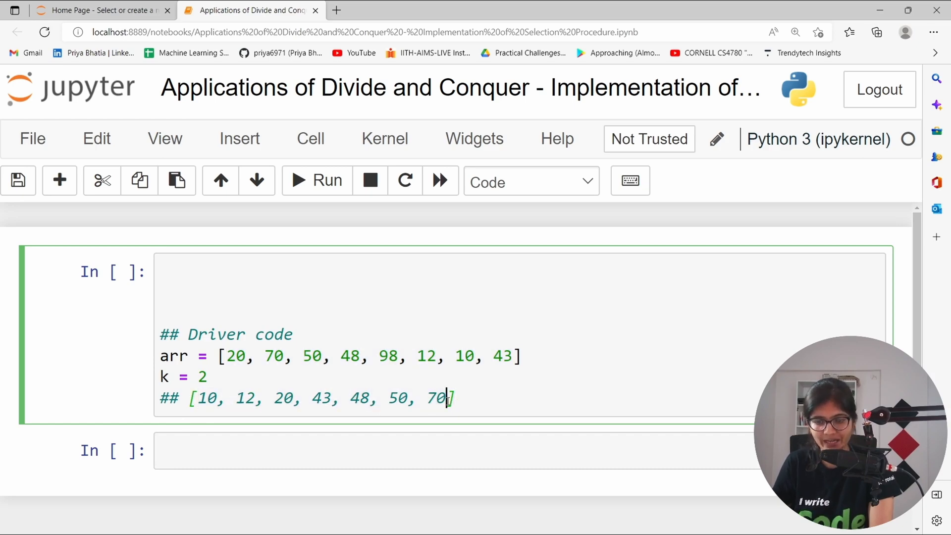
pyautogui.write(', 98')
pyautogui.write('##')
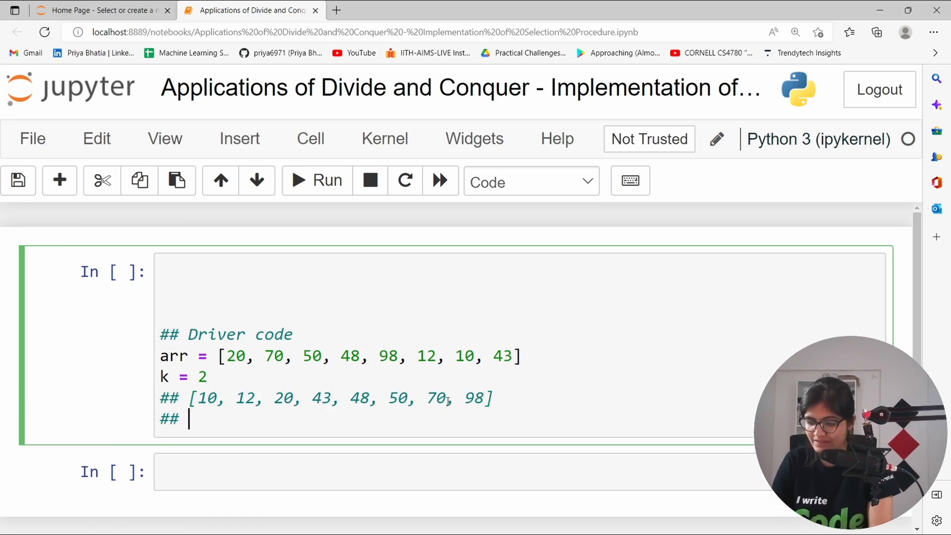
# Add a comment listing positions [1, 2, 3, 4, 5, 6, 7, 8] beneath it.
pyautogui.write('[1.]')
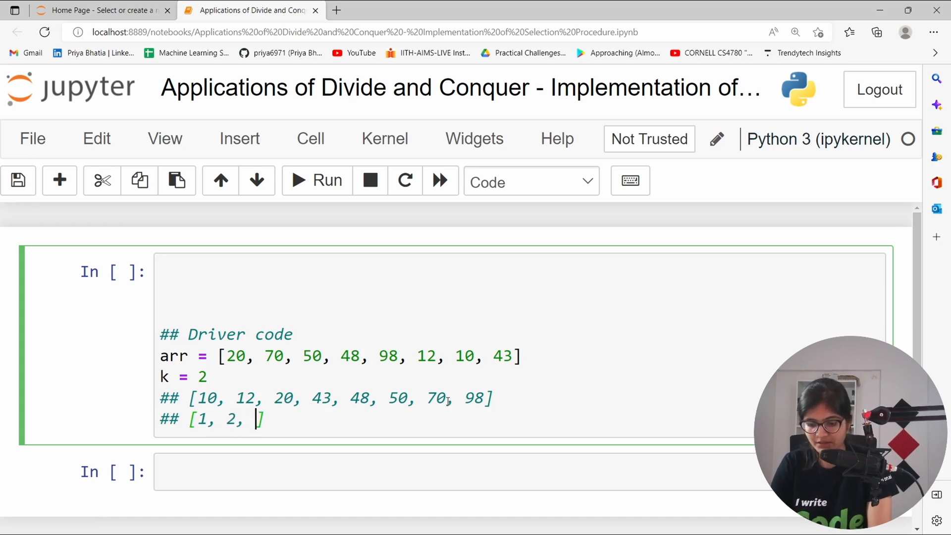
pyautogui.write('3, 4, 5,')
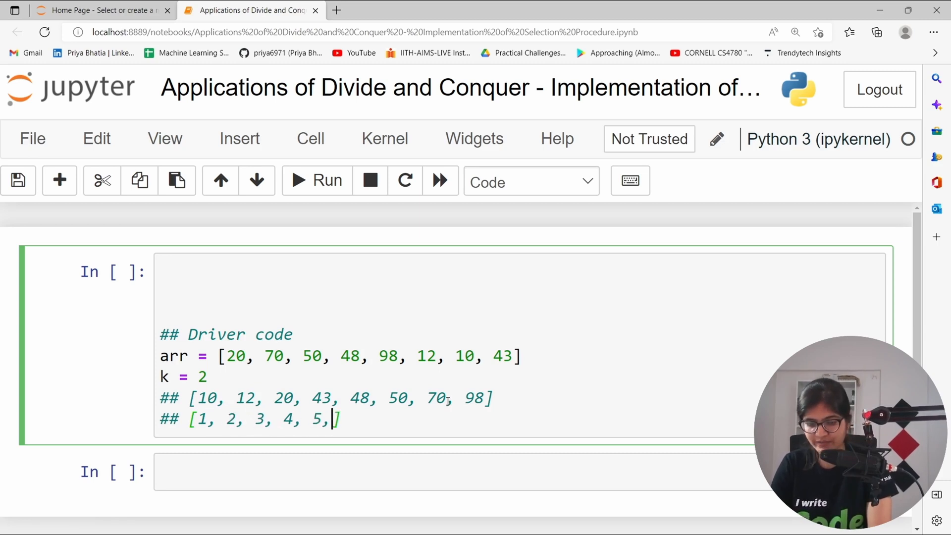
pyautogui.write('6, 7, 8')
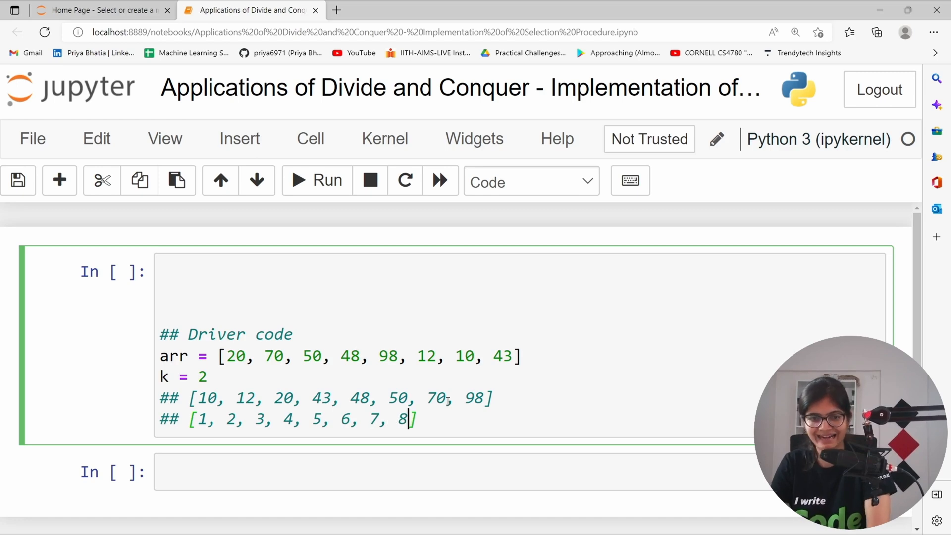
pyautogui.press('Enter')
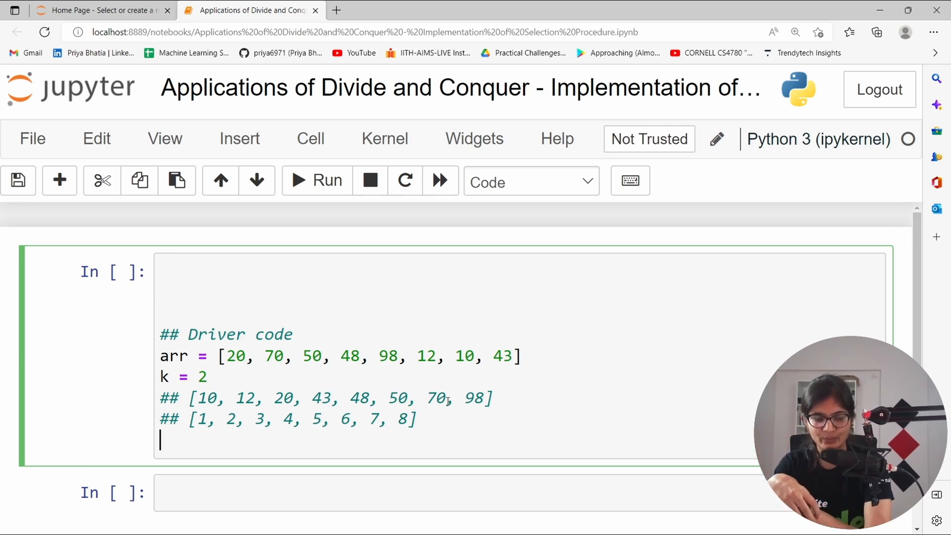
# Assign result = selectionProcedure(arr, p, q, k).
pyautogui.write('result = select')
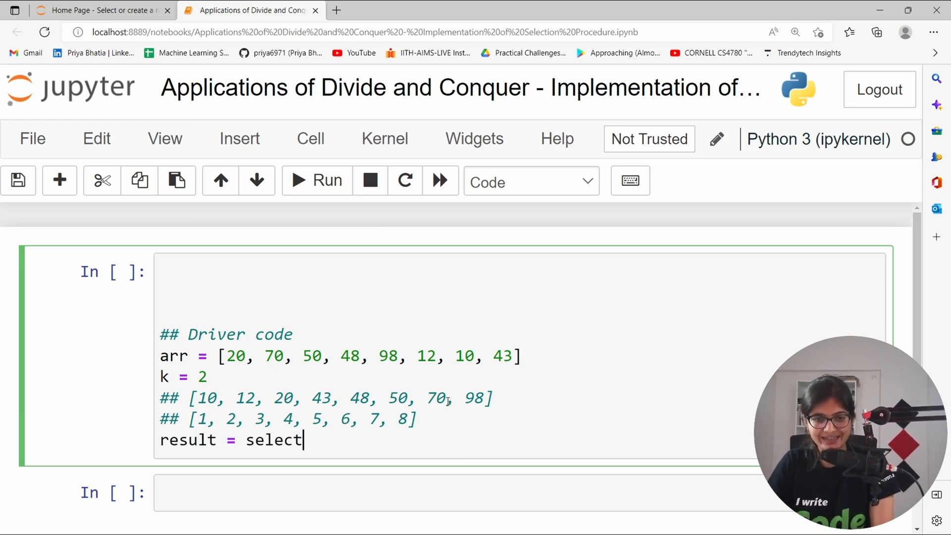
pyautogui.write('ionS')
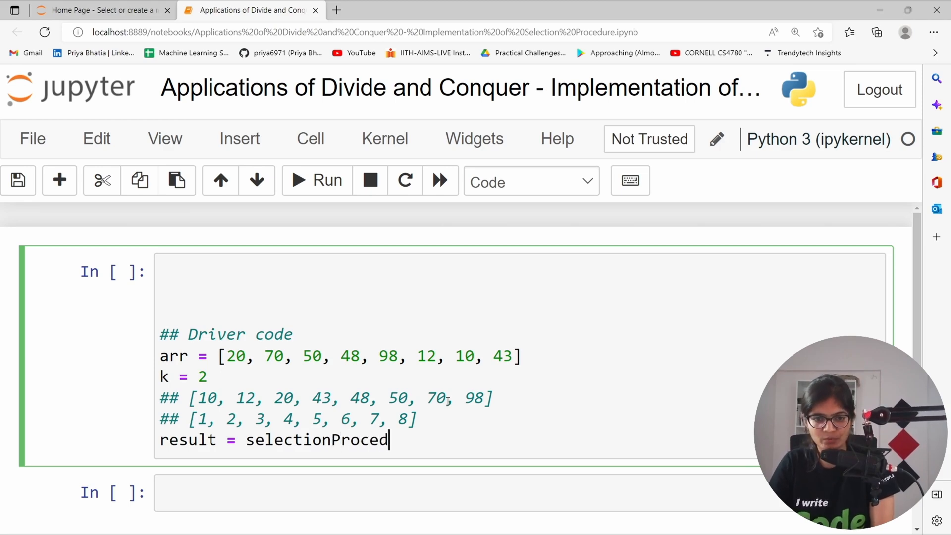
pyautogui.write('ure(arr)')
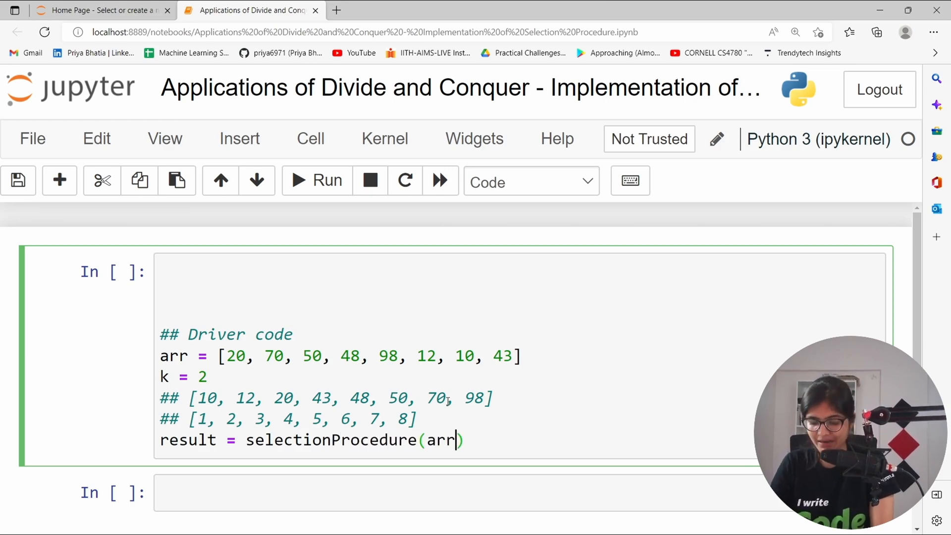
pyautogui.write(',')
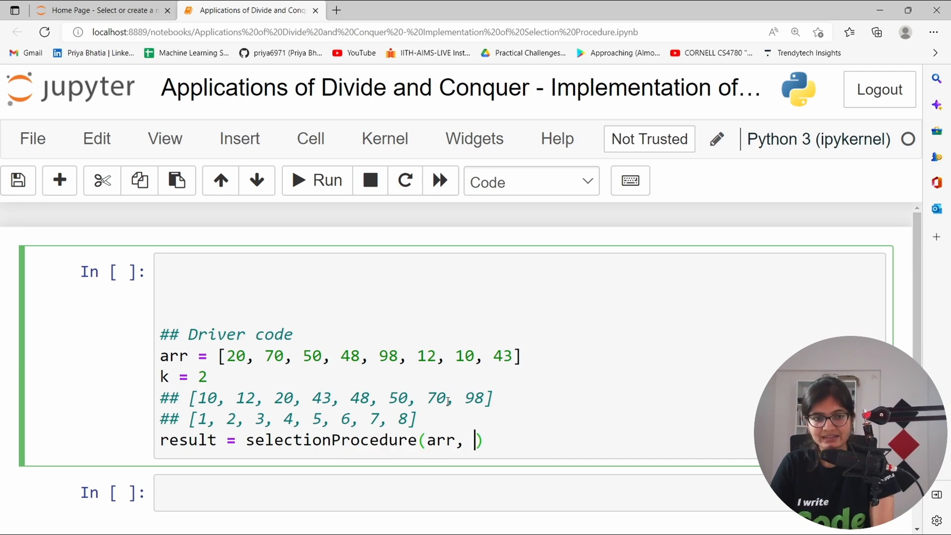
pyautogui.write('p')
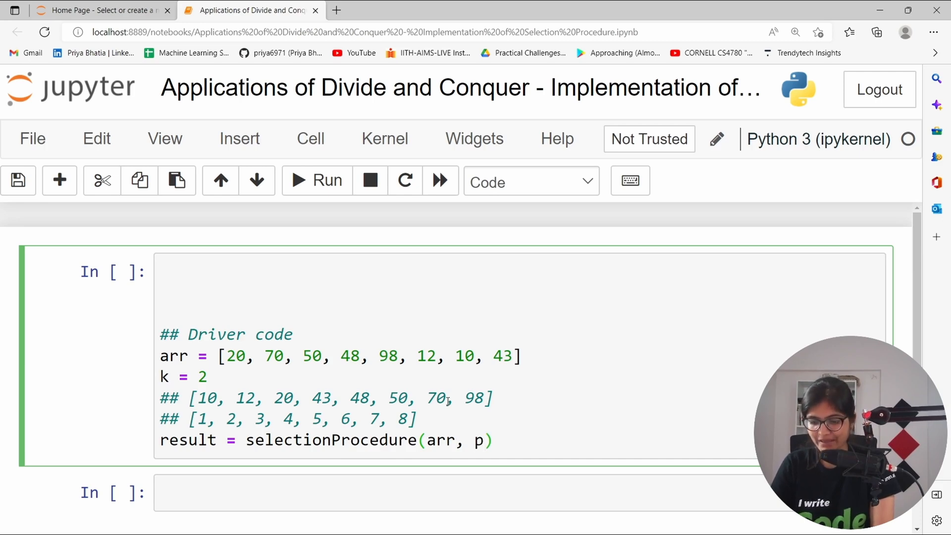
pyautogui.write(', q,')
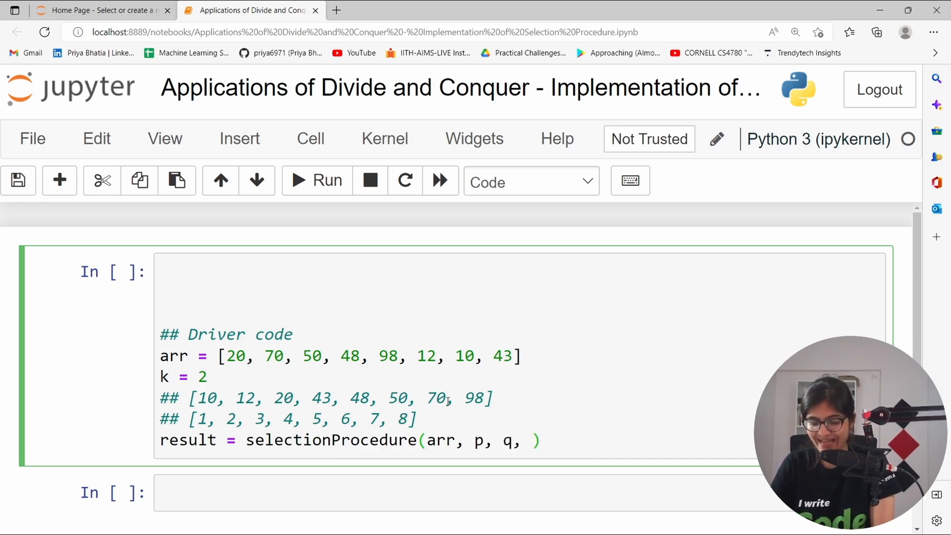
pyautogui.write('k')
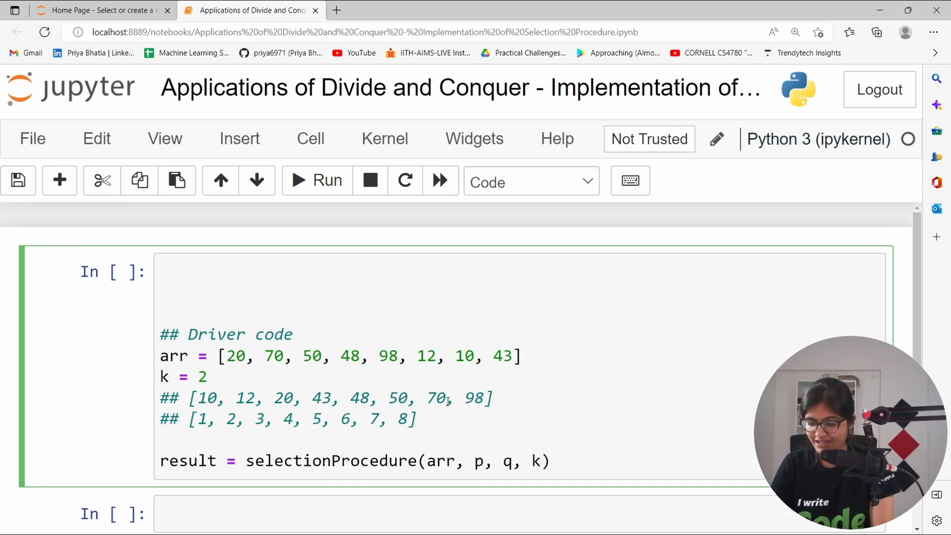
# Set p = 0 and q = len(arr) - 1 before the call.
pyautogui.write('p = 0')
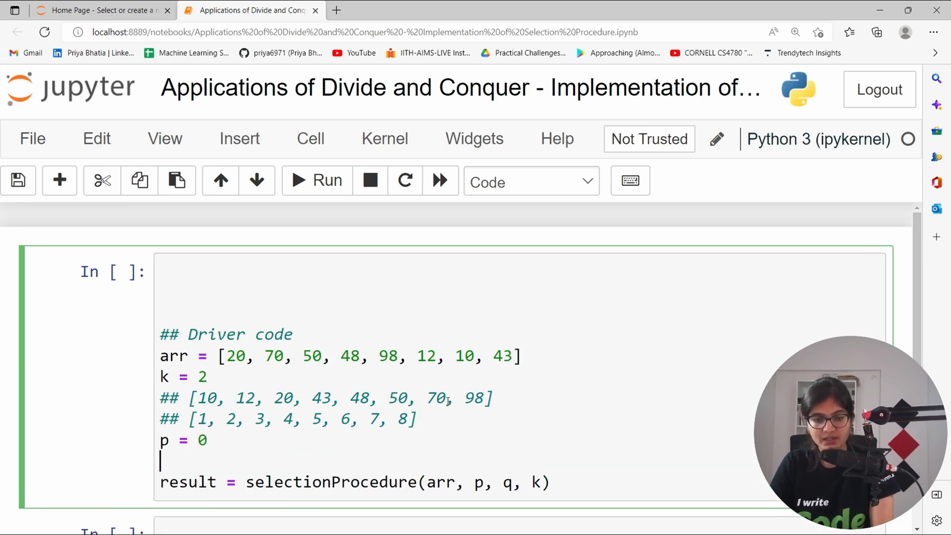
pyautogui.write('q = len')
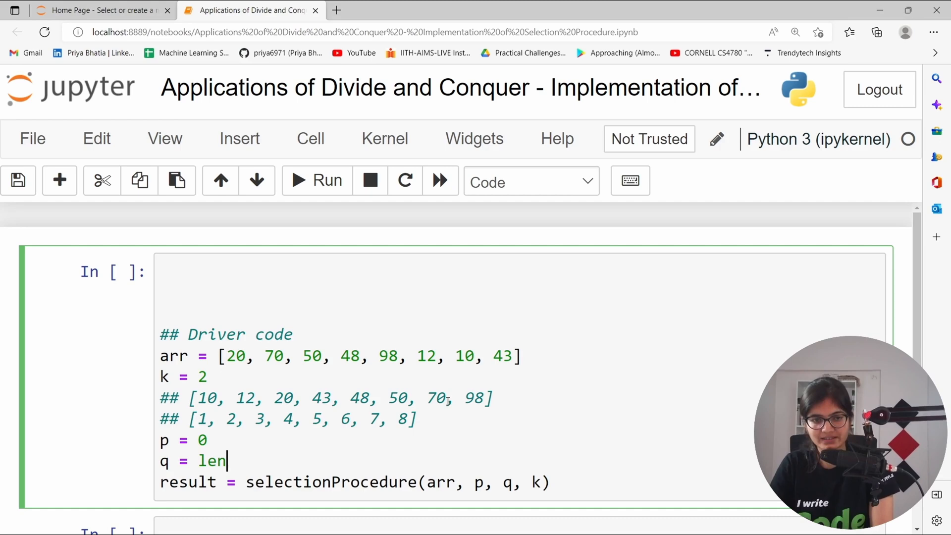
pyautogui.write('(arr) -')
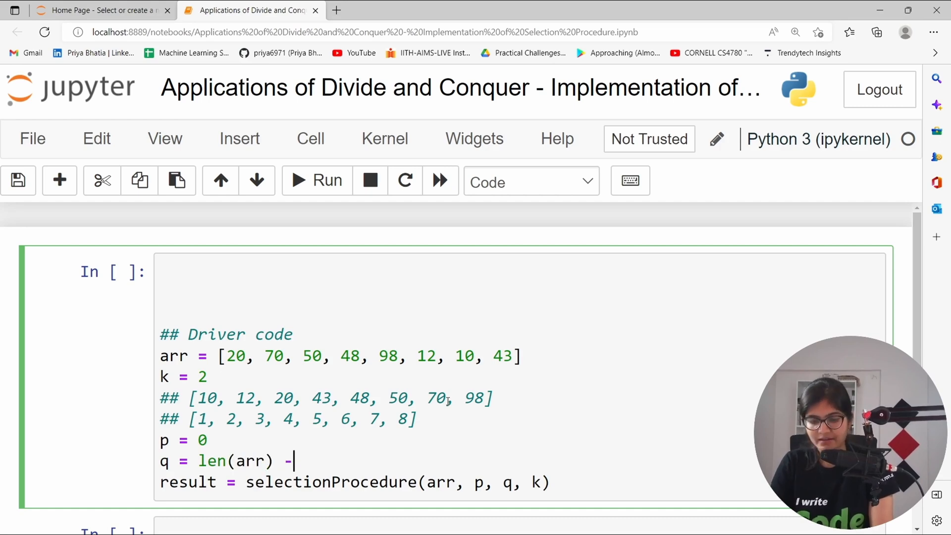
pyautogui.write('1')
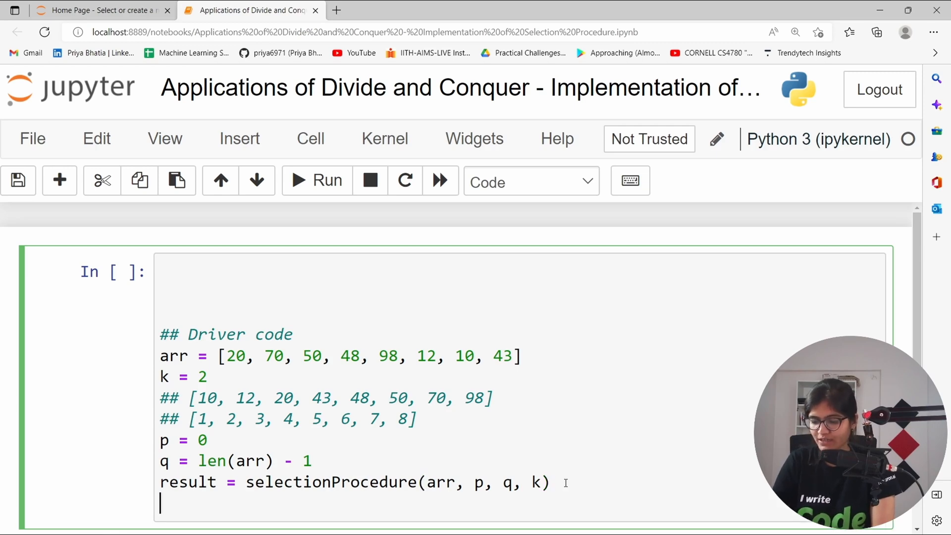
# Print the kth smallest element result and add a '## function calling' comment.
pyautogui.write('print(')
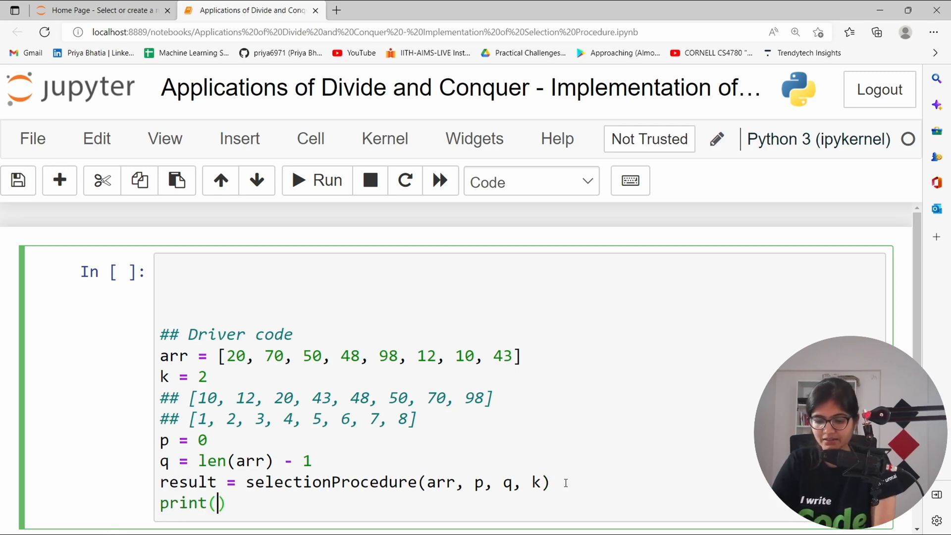
pyautogui.write('result')
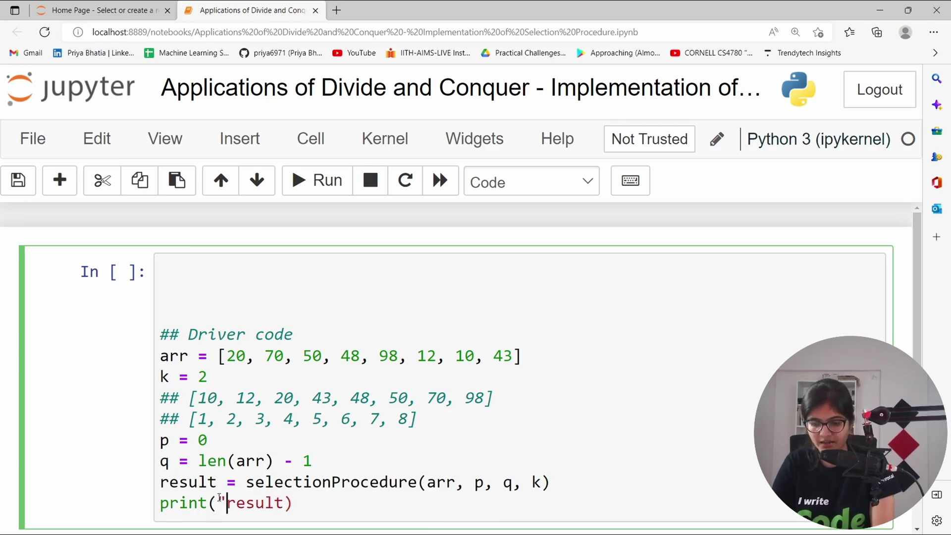
pyautogui.write('kth smallest element in an arr')
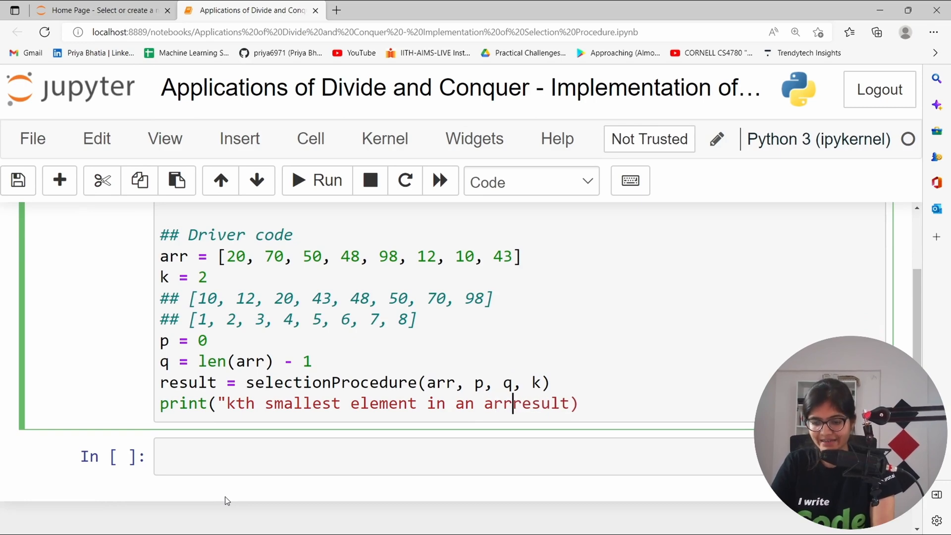
pyautogui.write('ay is",')
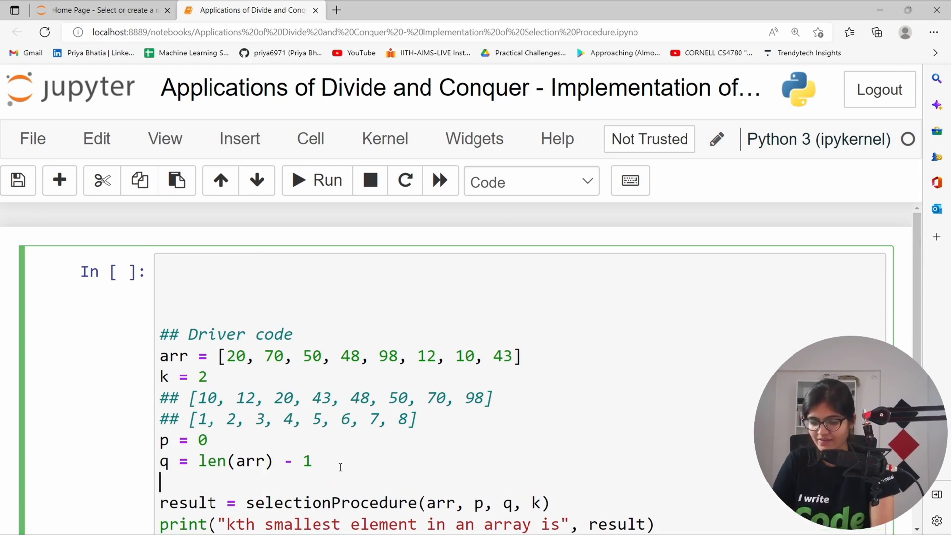
pyautogui.write('## function')
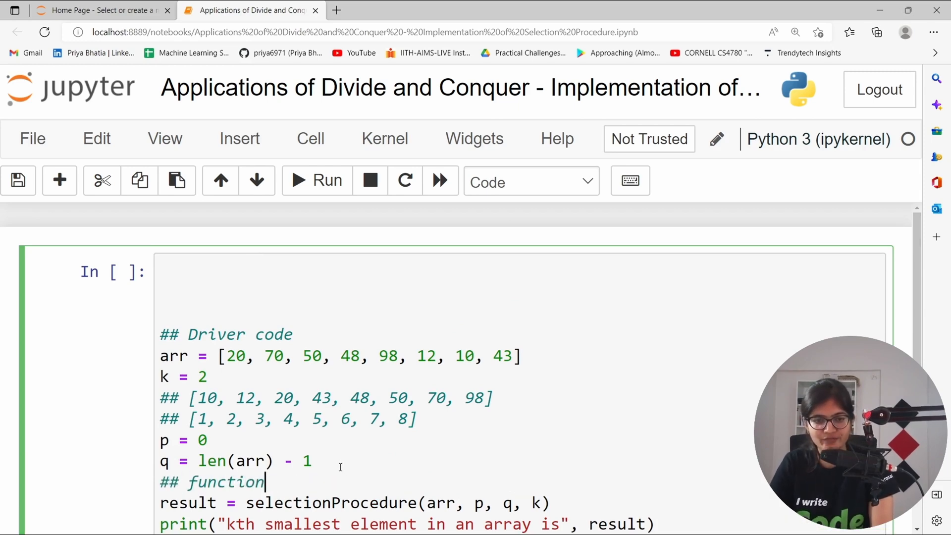
pyautogui.write('calling')
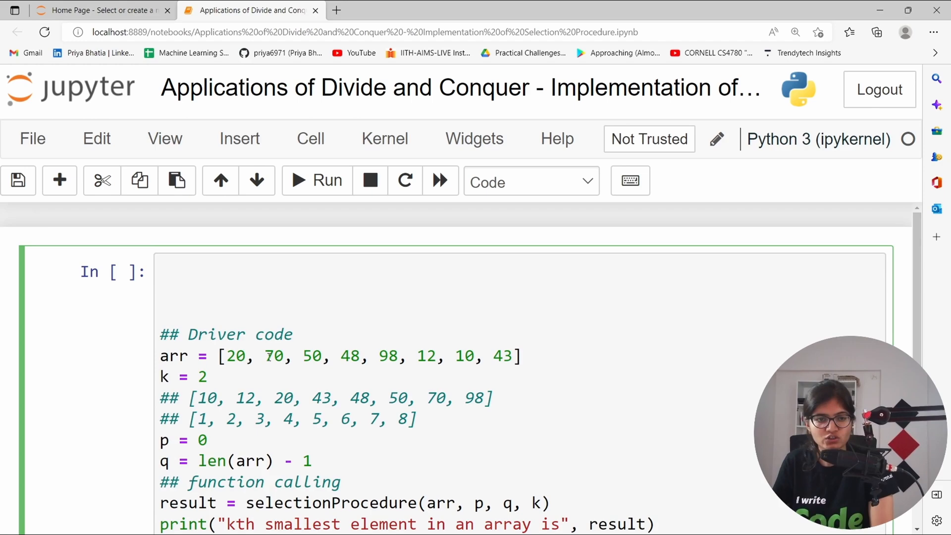
pyautogui.write('##')
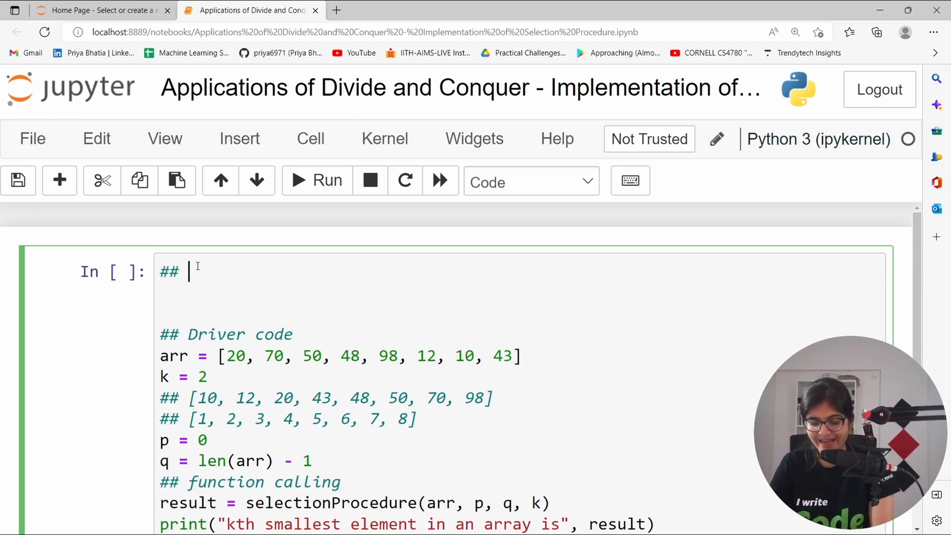
# Add a '## function definition' comment and the def selectionProcedure(arr, p, q, k): header.
pyautogui.write('funci')
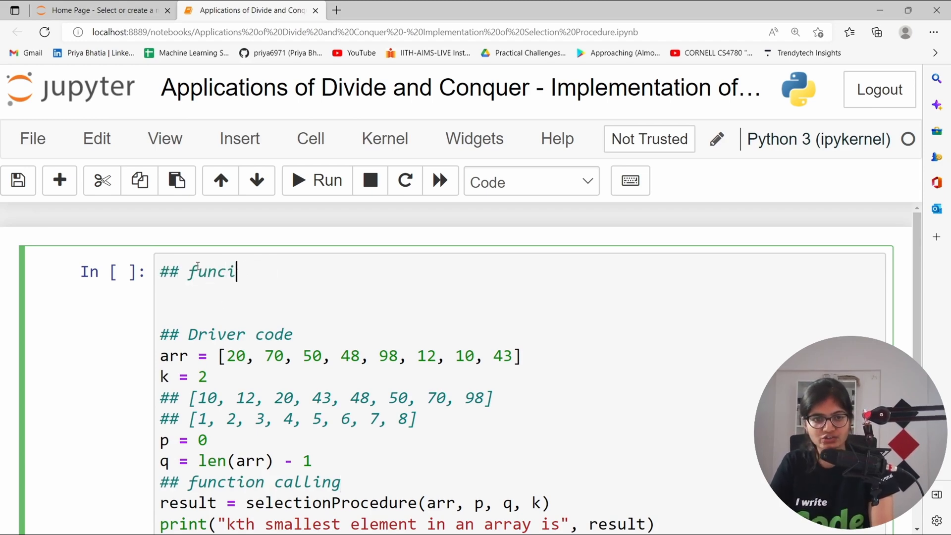
pyautogui.write('tion degfinition')
pyautogui.click(521, 293)
pyautogui.write('def selectionProcedure(arr, p, q, k')
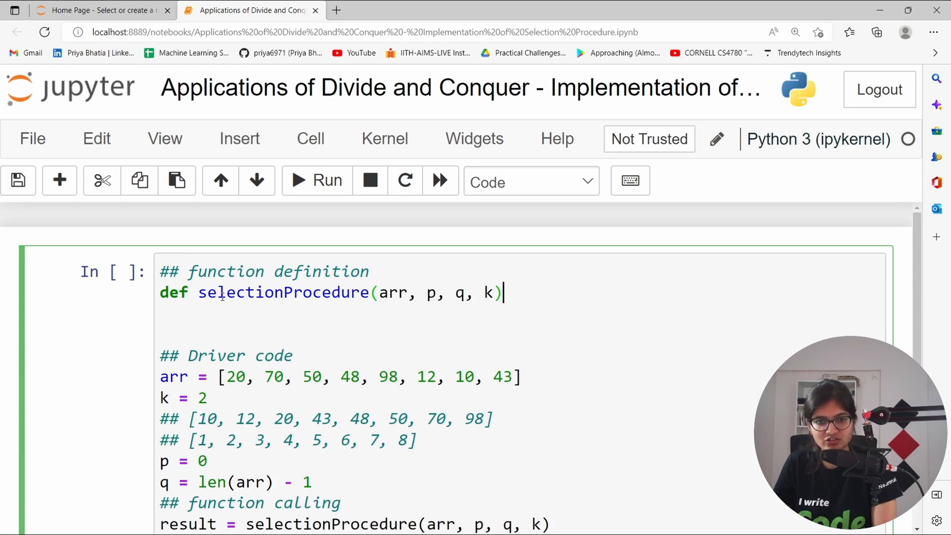
pyautogui.write(':')
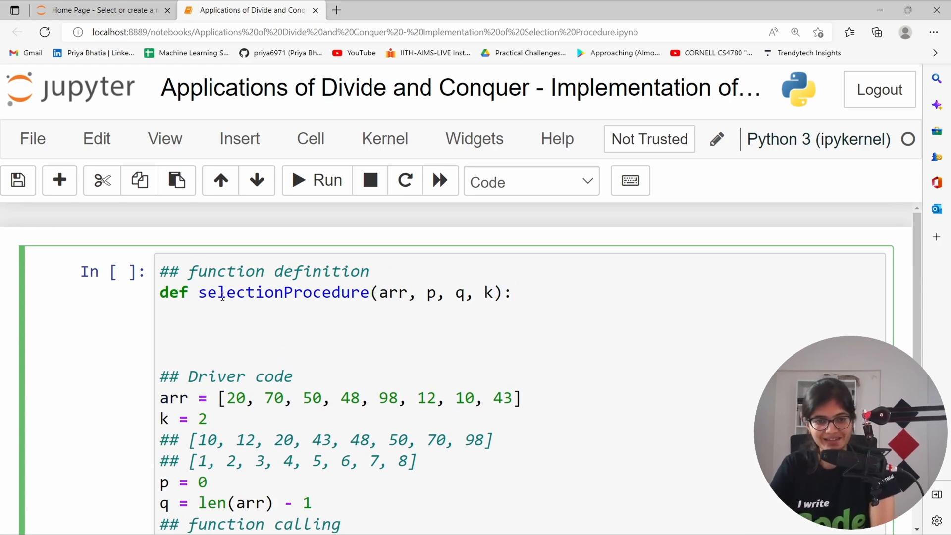
# Write the base case if len(arr) == 1: return arr[p], followed by else:.
pyautogui.write('if p')
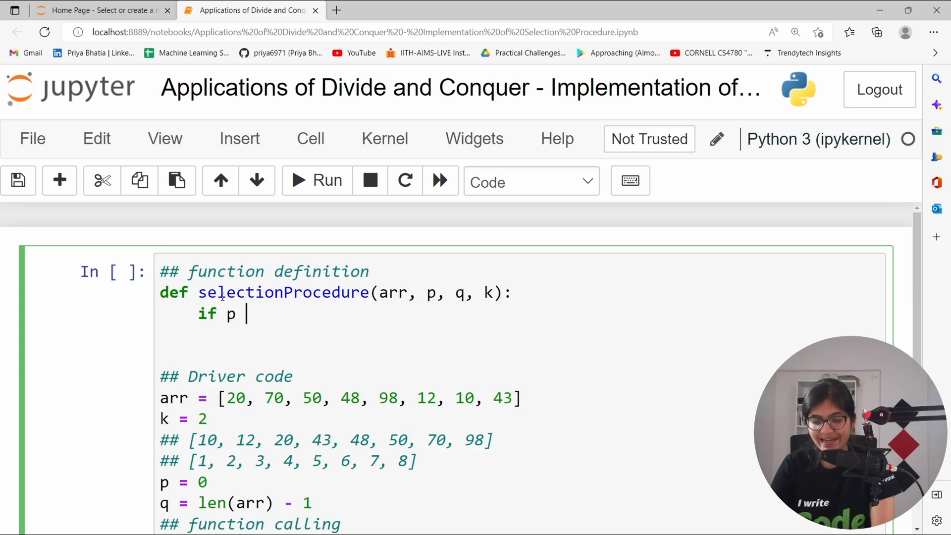
pyautogui.write('< q:')
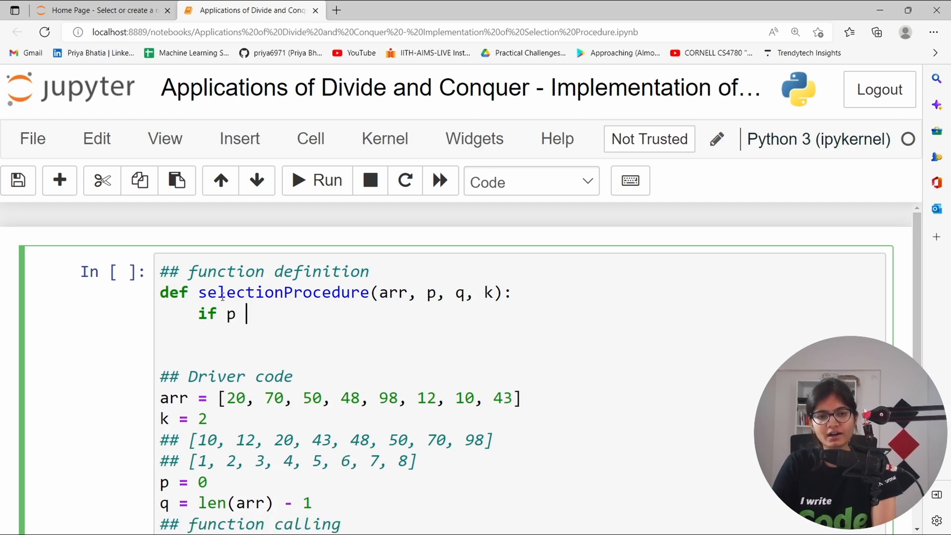
pyautogui.write('len(a')
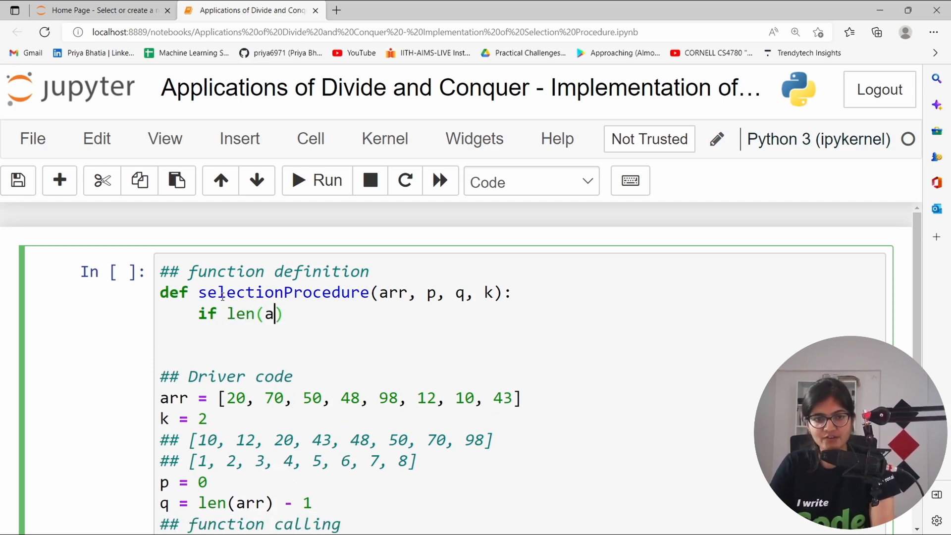
pyautogui.write('rr)')
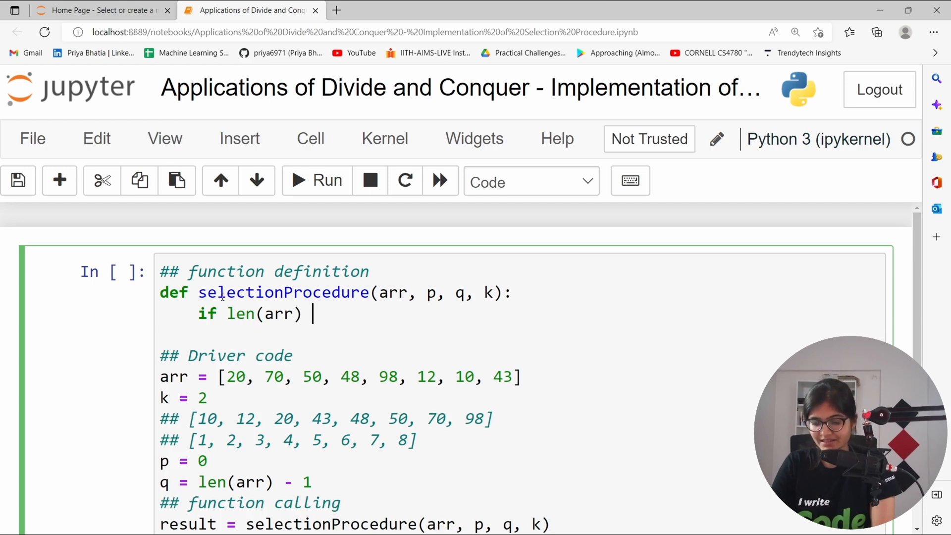
pyautogui.write('== 1:')
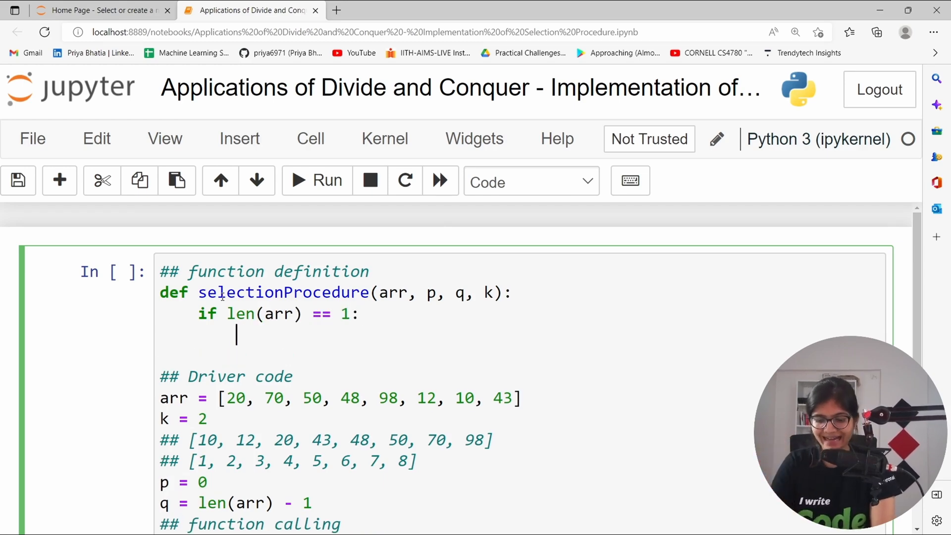
pyautogui.write('return arr')
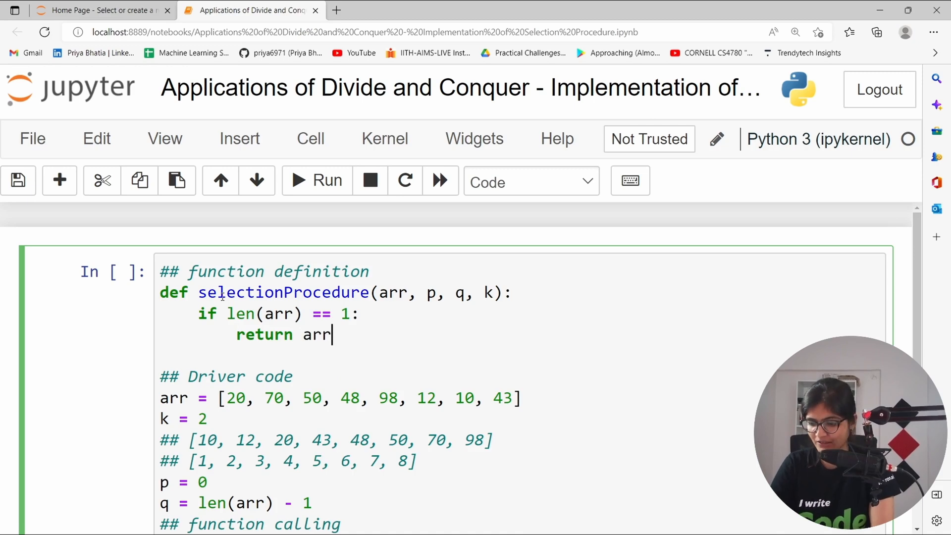
pyautogui.write('[p]')
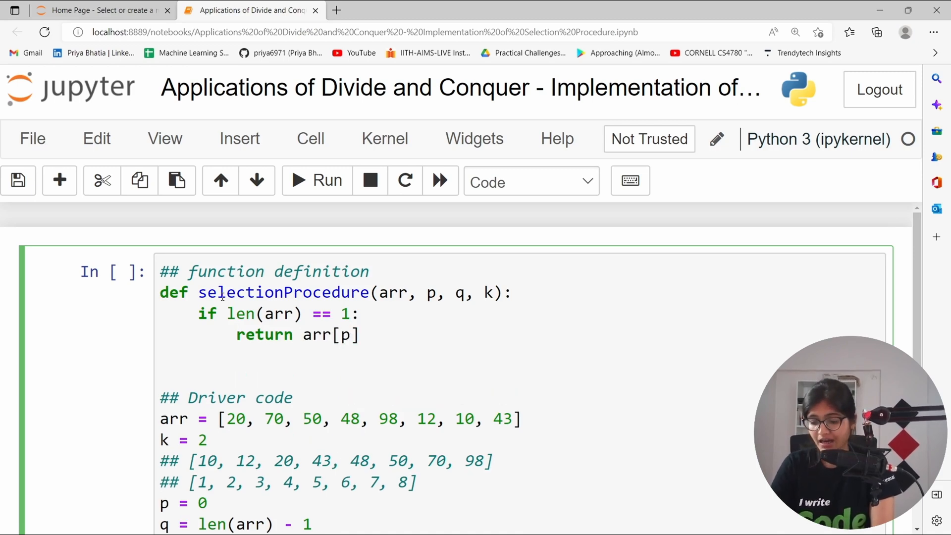
pyautogui.write('else:')
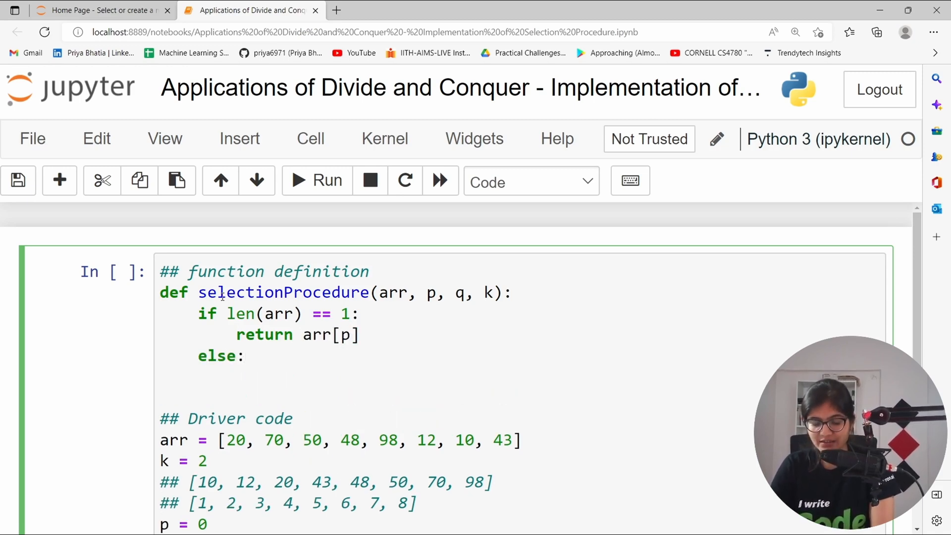
# Compute m = partition(arr, p, q) inside the else branch.
pyautogui.write('m')
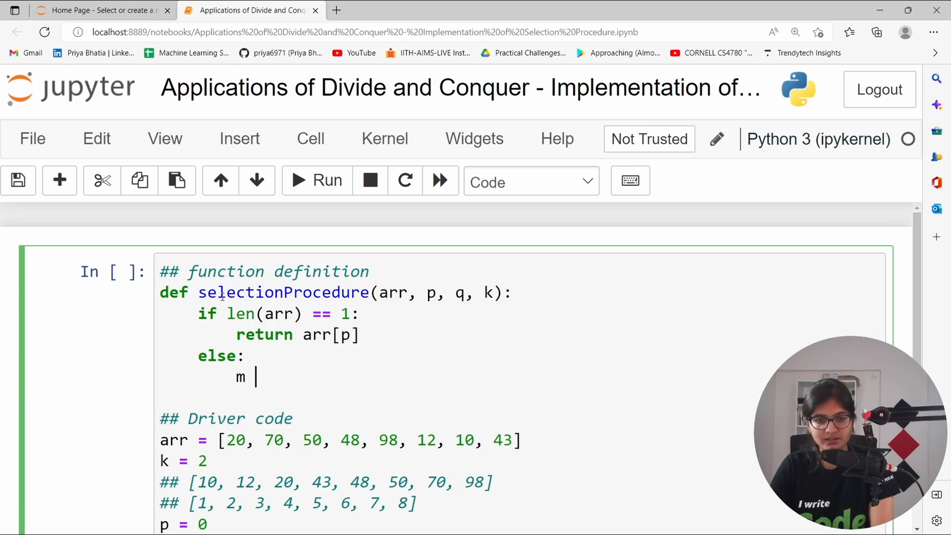
pyautogui.write('=')
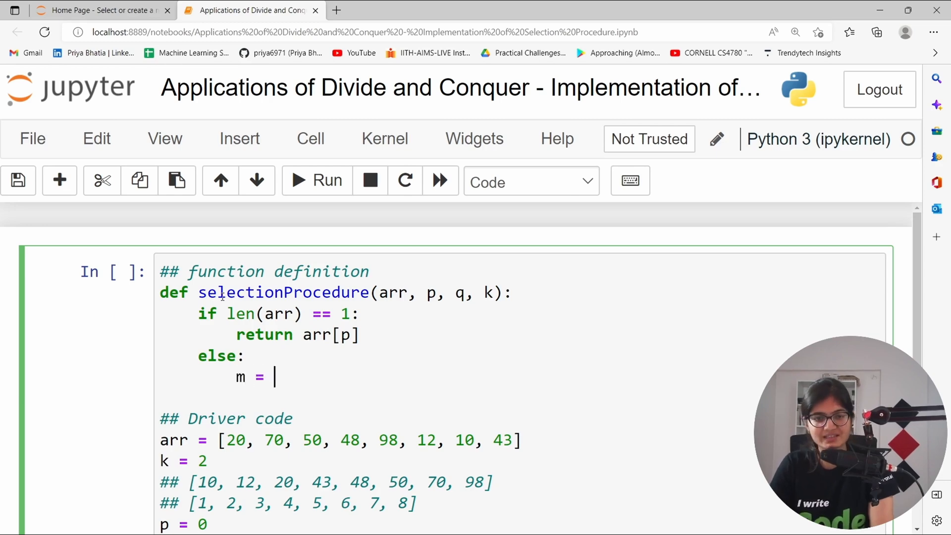
pyautogui.write('partitio')
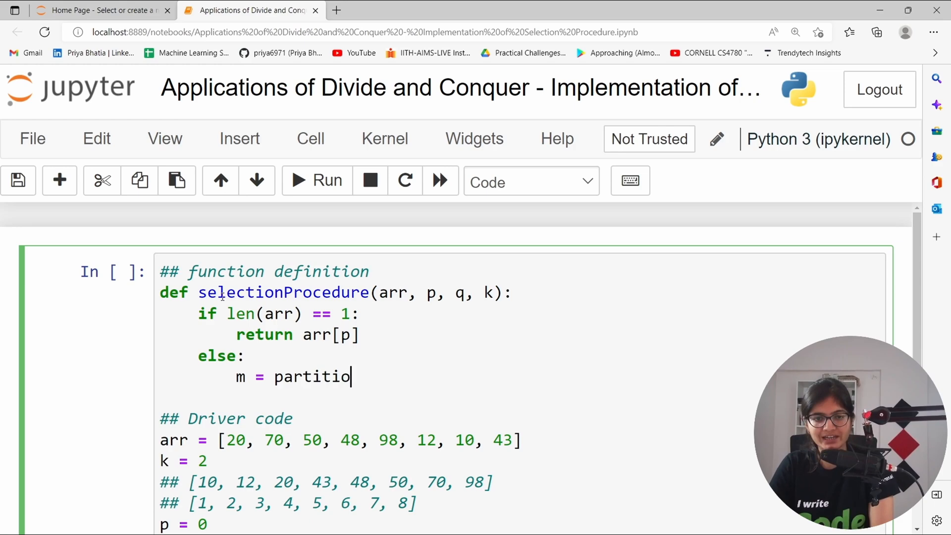
pyautogui.write('n()')
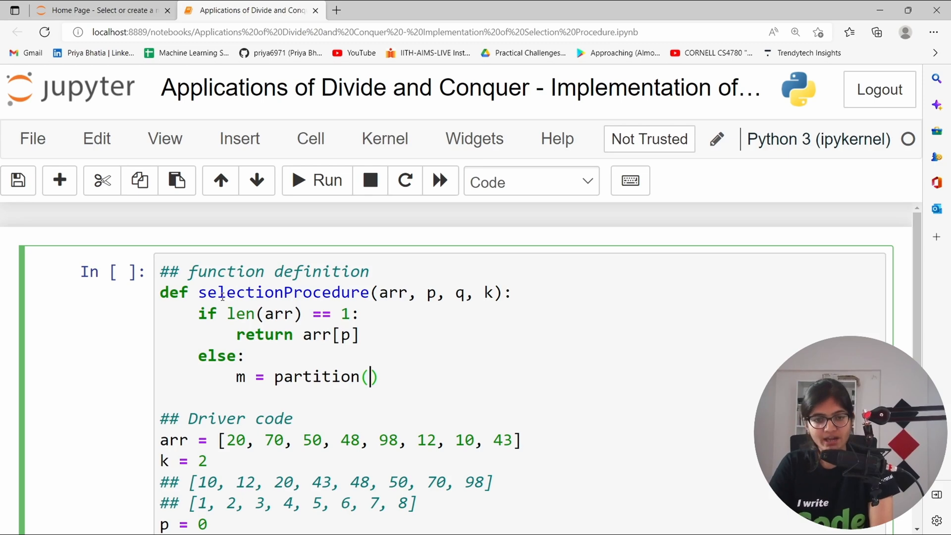
pyautogui.write('arr,')
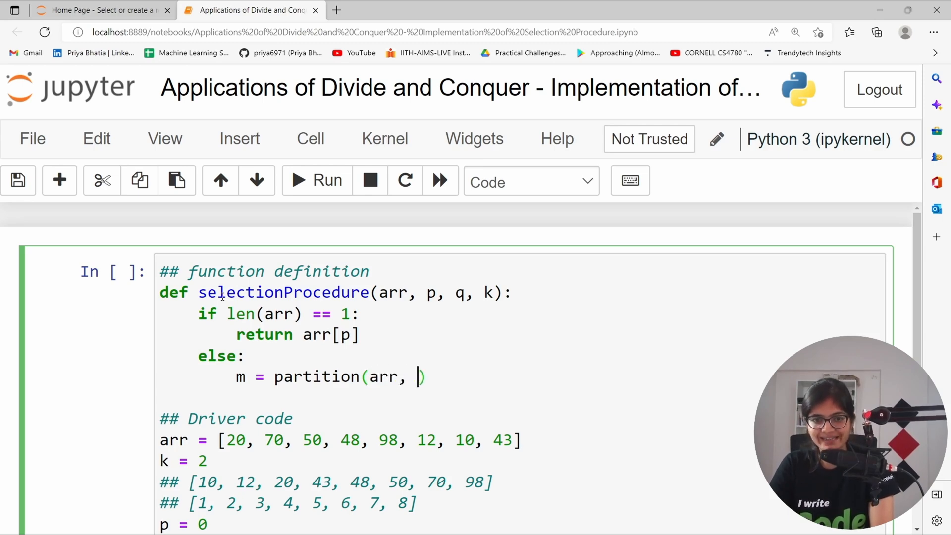
pyautogui.write('p,')
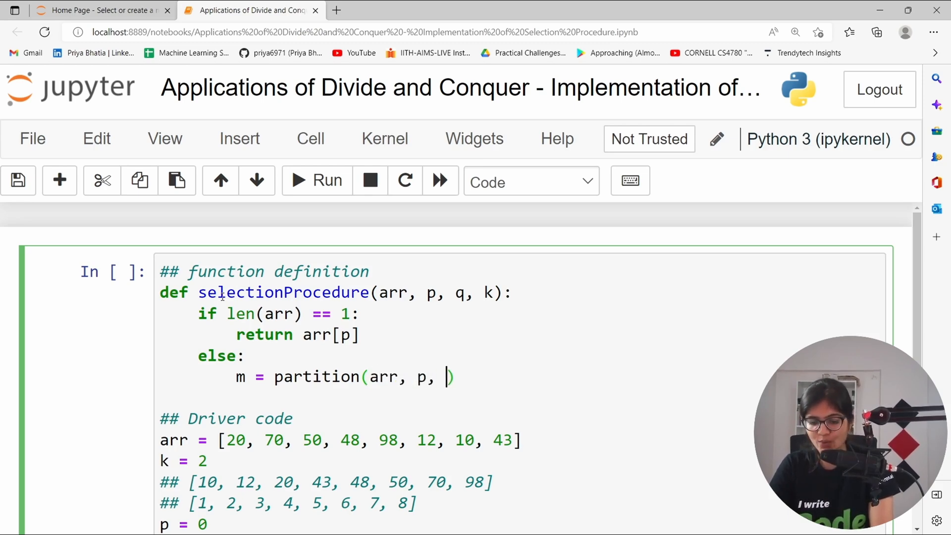
pyautogui.write('q)')
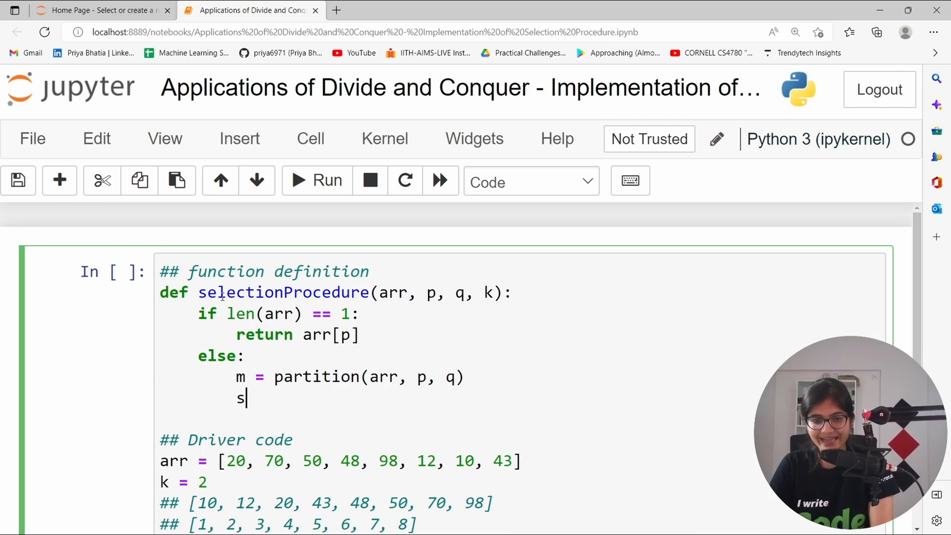
pyautogui.write('election')
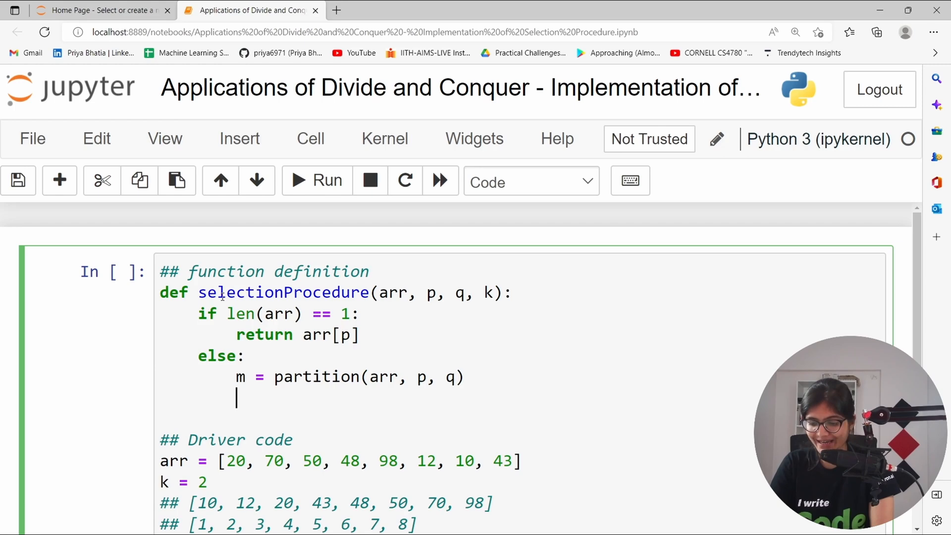
# Return arr[m-1] when m == k.
pyautogui.write('if m ==')
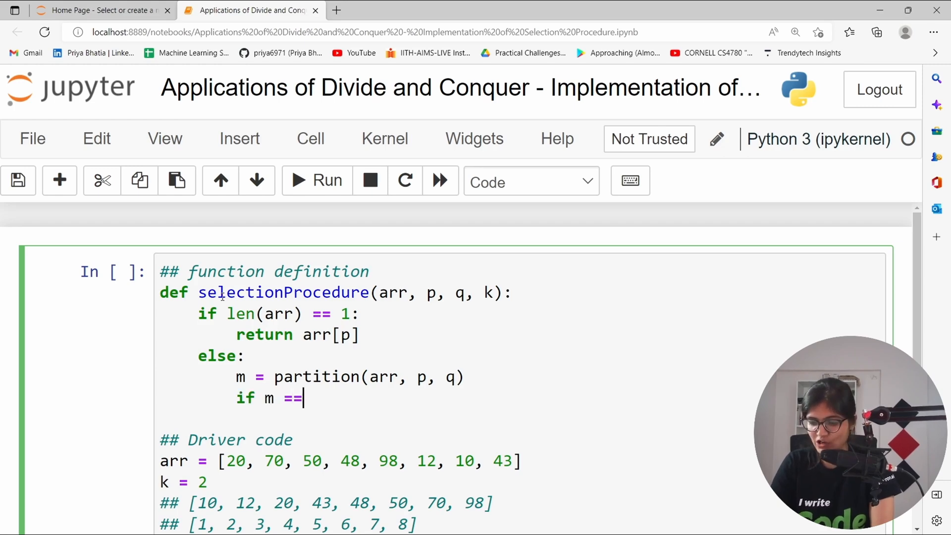
pyautogui.write('k:')
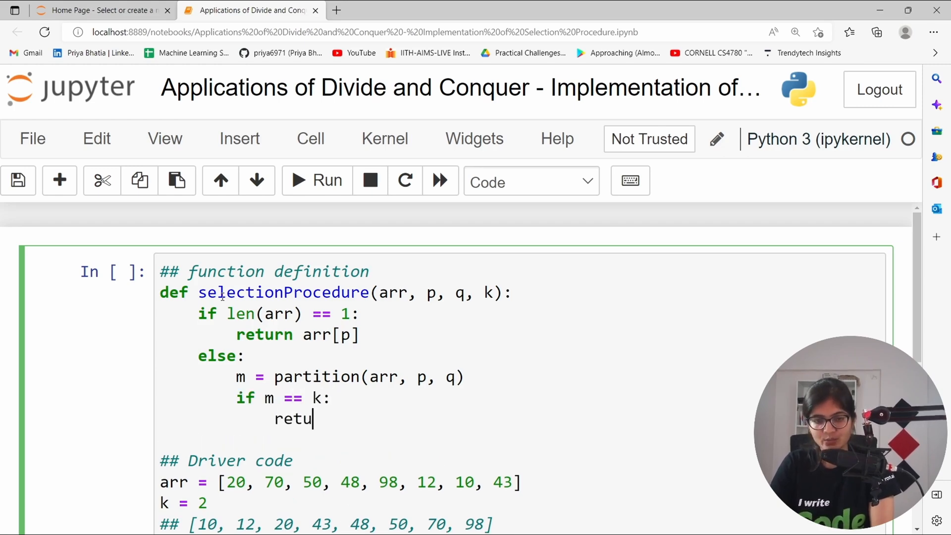
pyautogui.write('rn arr[m]')
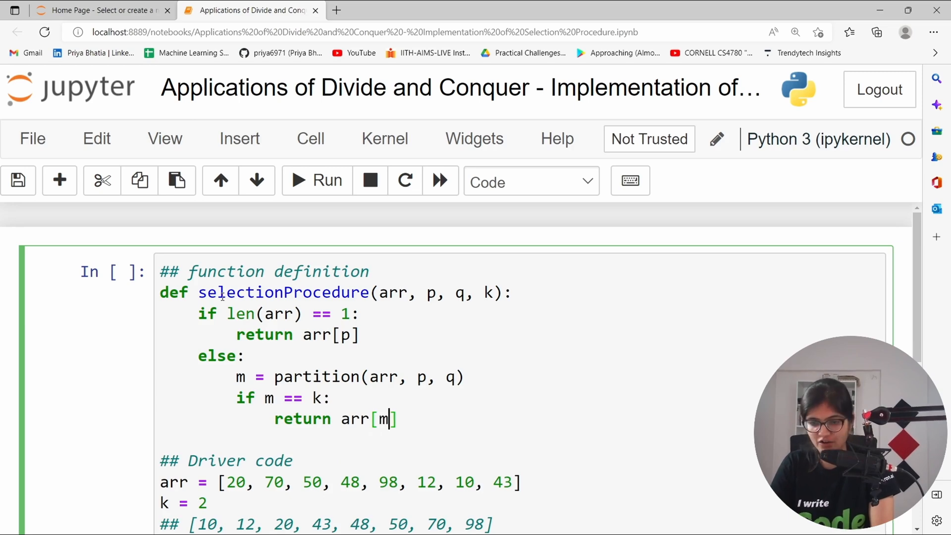
pyautogui.write('-1')
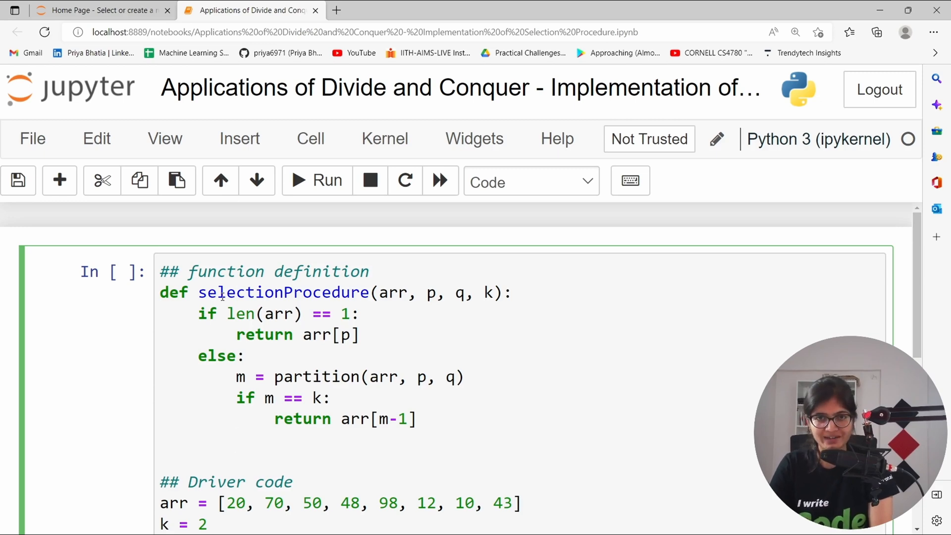
# Add elif m < k: return selectionProcedure(arr, m, q, k).
pyautogui.write('elif')
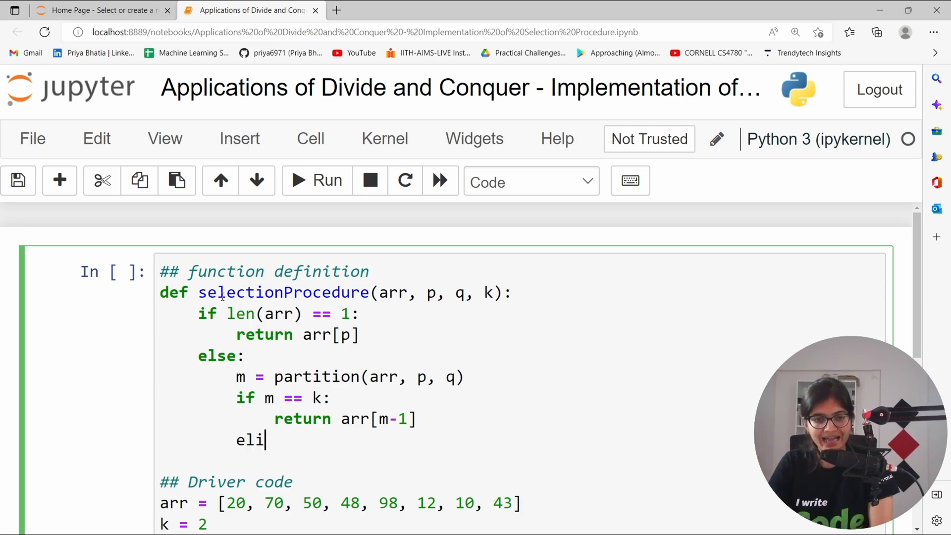
pyautogui.write('f m <')
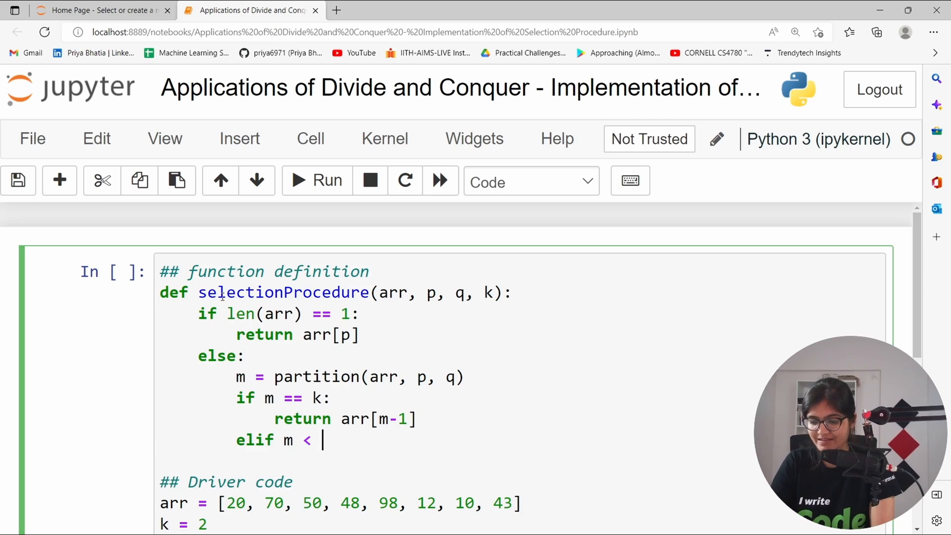
pyautogui.write('k:')
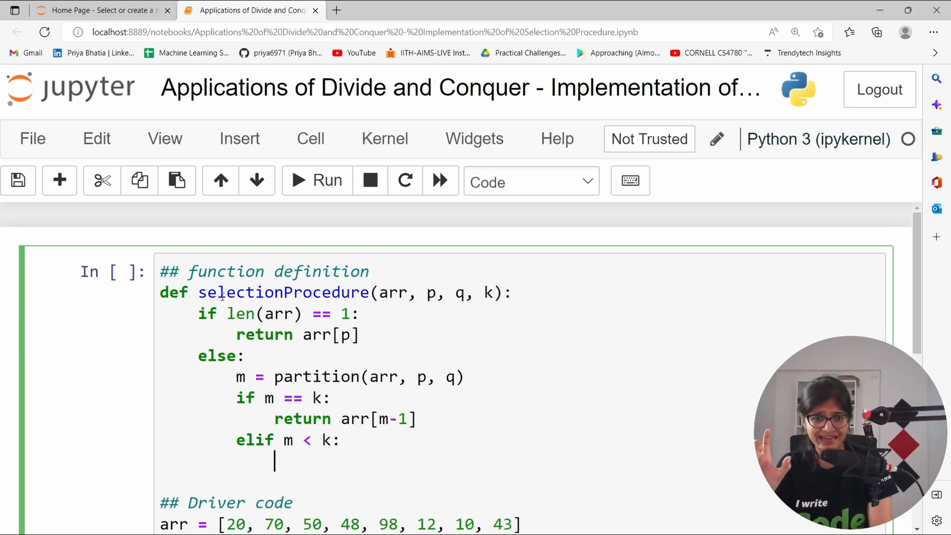
pyautogui.write('reut')
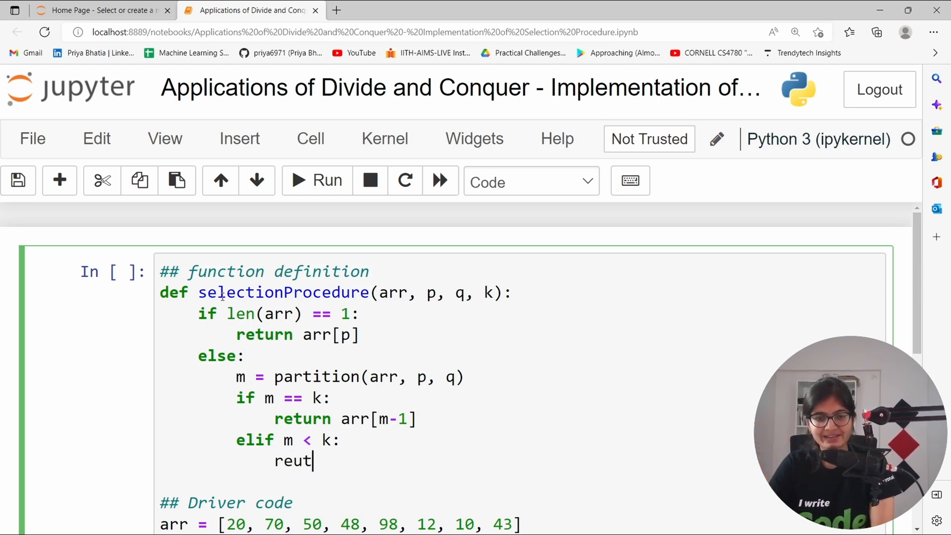
pyautogui.write('return a')
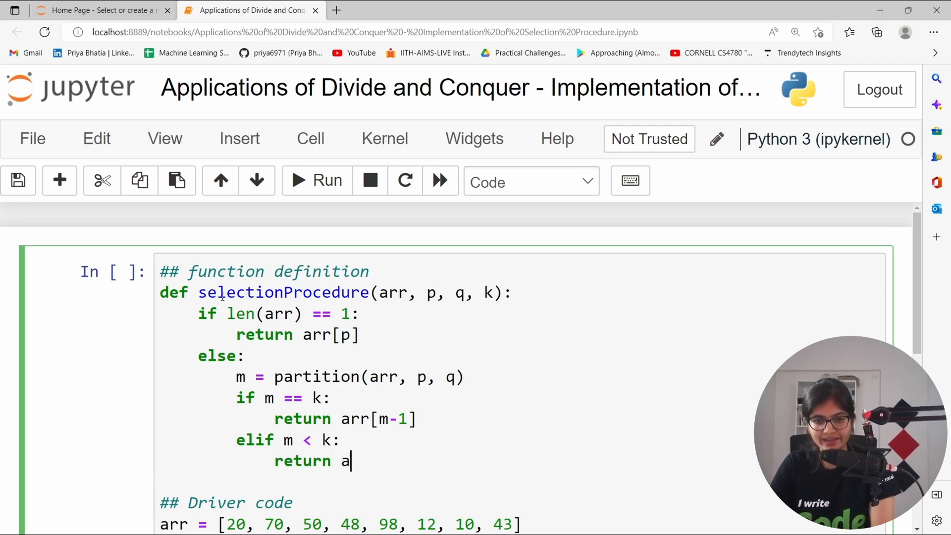
pyautogui.write('selec')
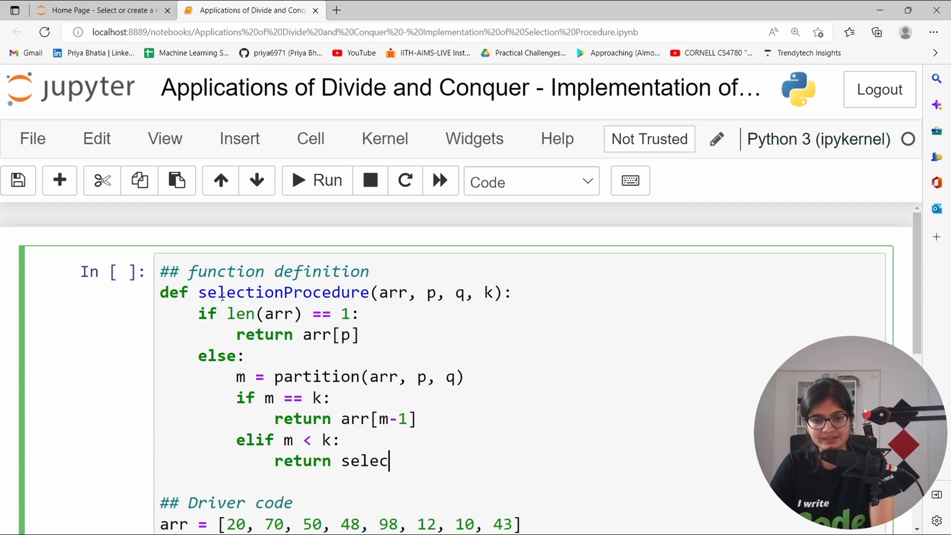
pyautogui.write('tionProce')
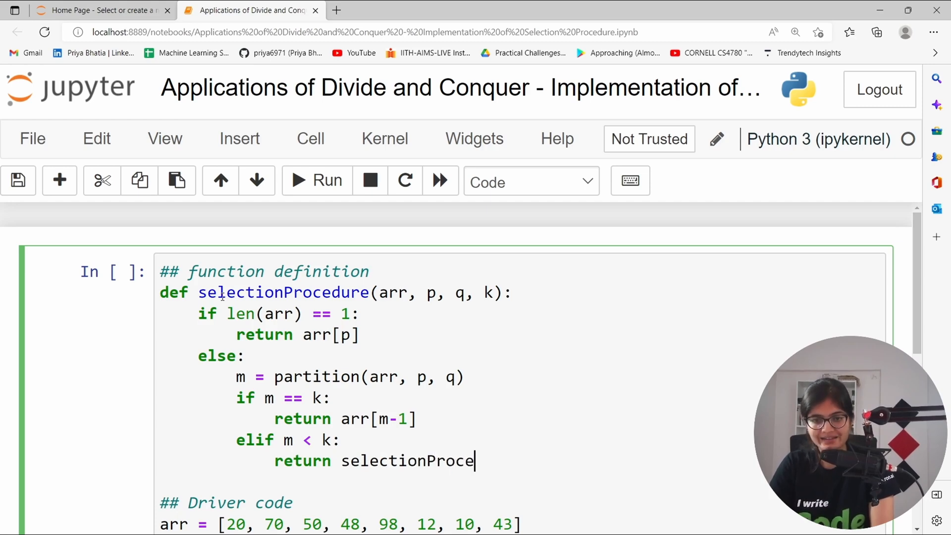
pyautogui.write('dure(arr,')
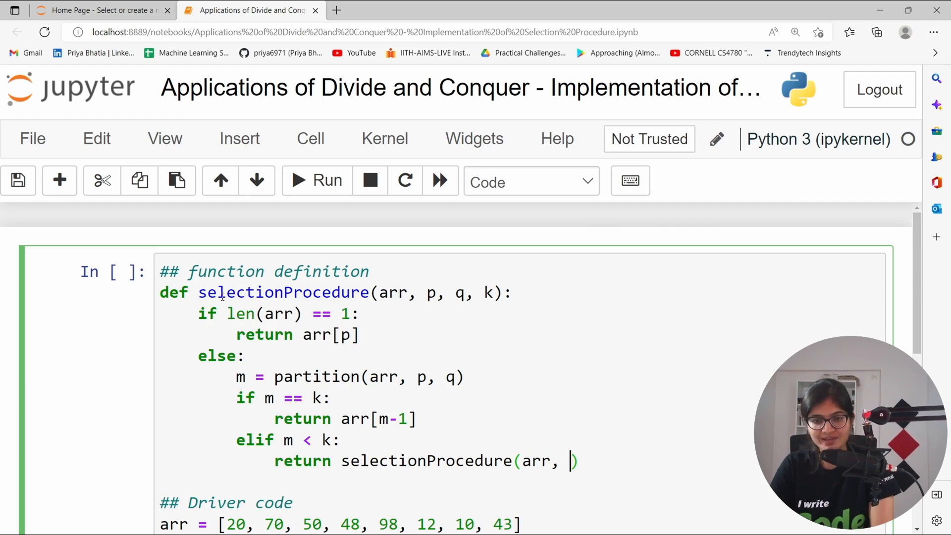
pyautogui.write('m, q, k')
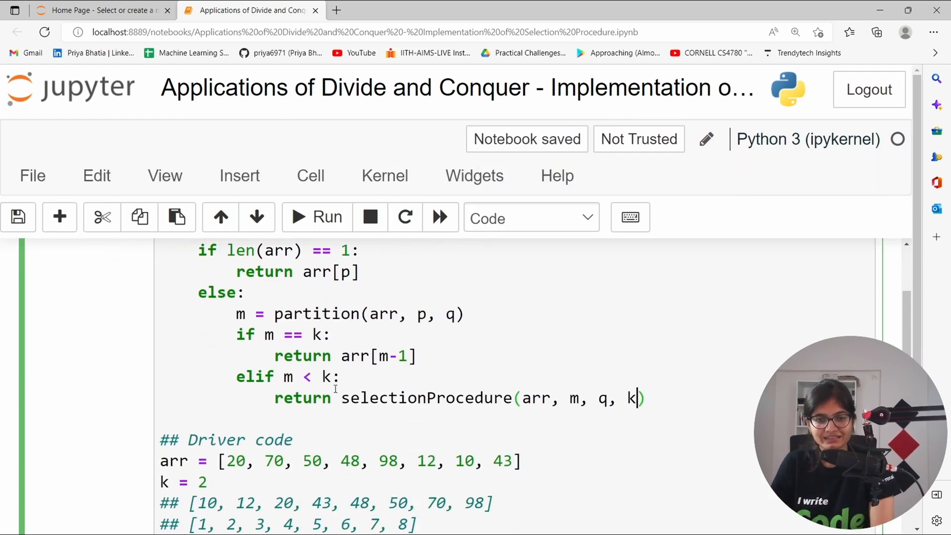
# Comment it as the recursive call on the right side of the pivot element.
pyautogui.write('##')
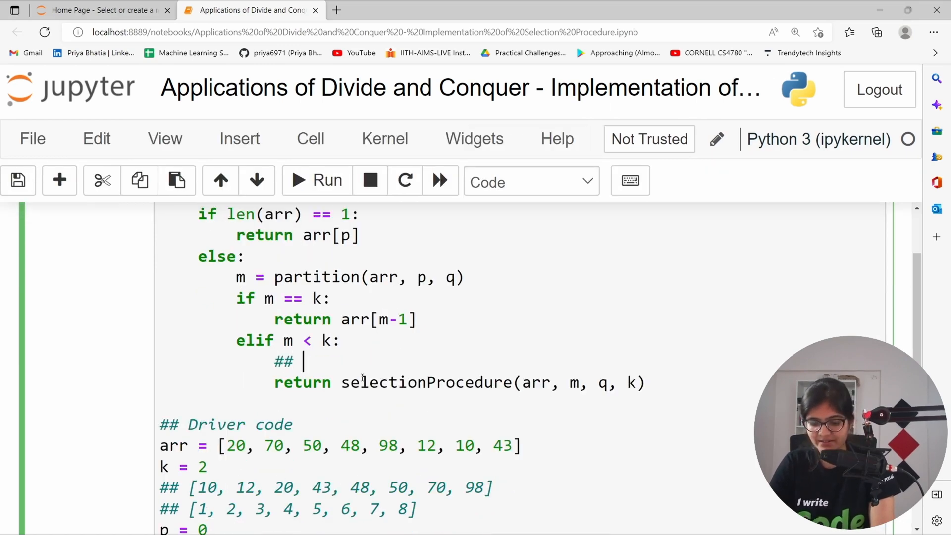
pyautogui.write('recursi')
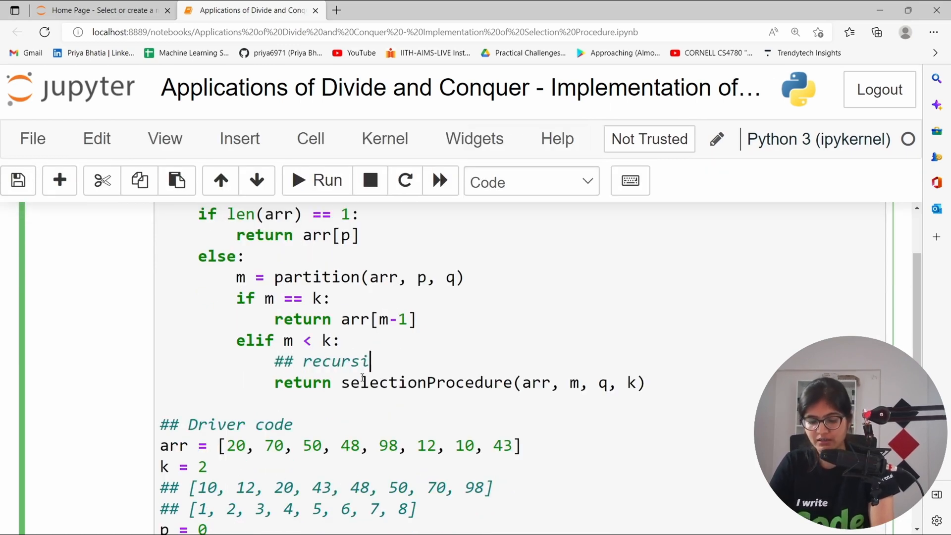
pyautogui.write('ve call')
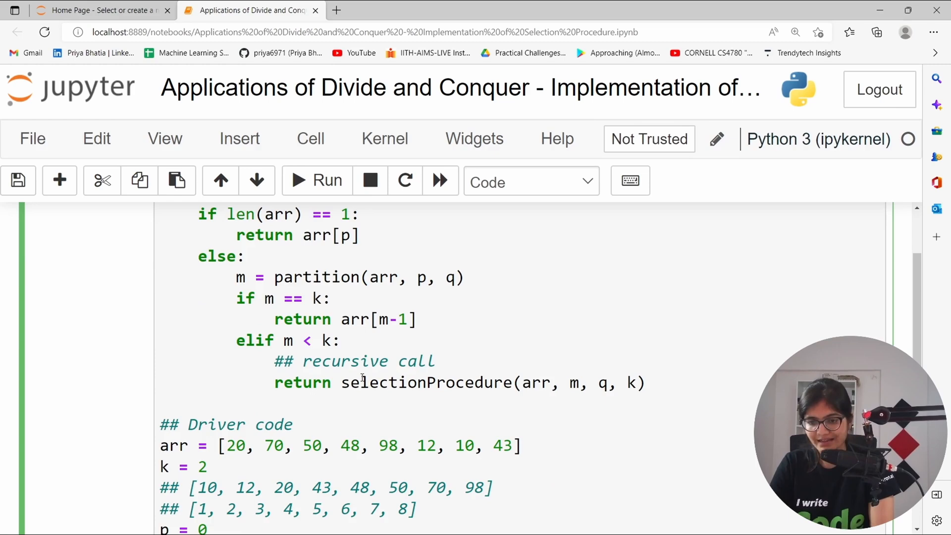
pyautogui.write('-> right')
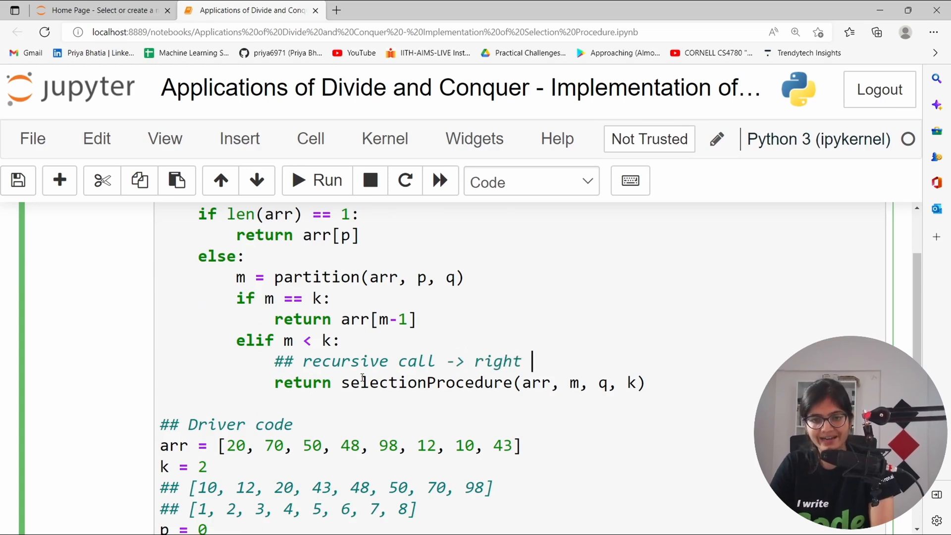
pyautogui.write('side of the ar')
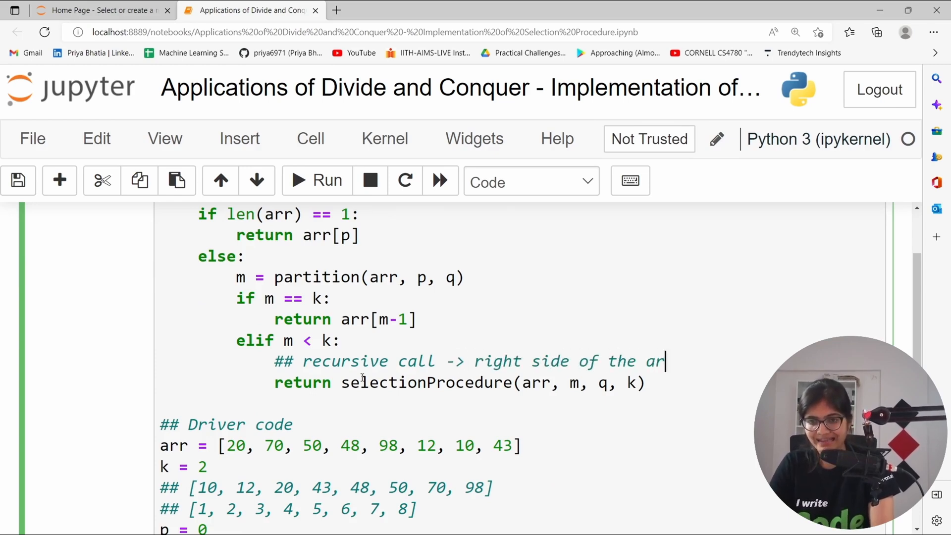
pyautogui.write('pivot')
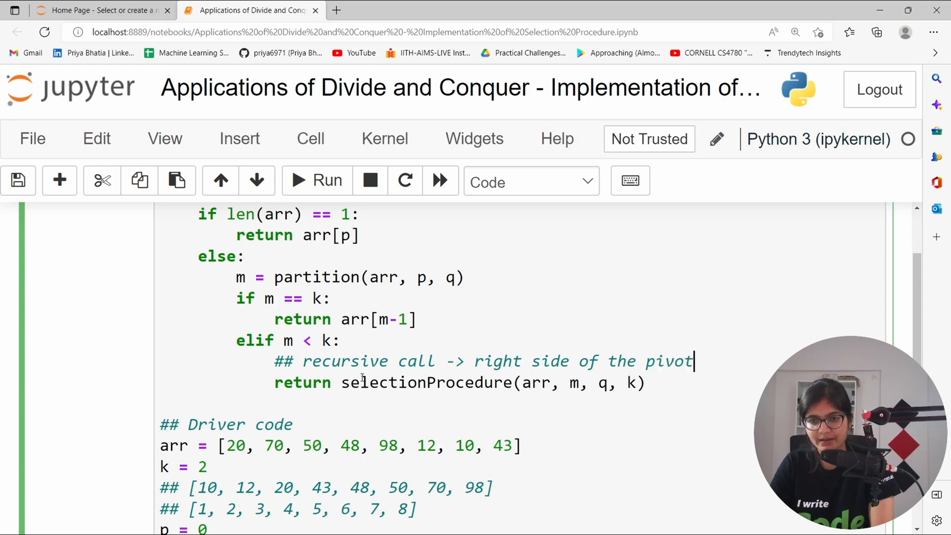
pyautogui.write('element')
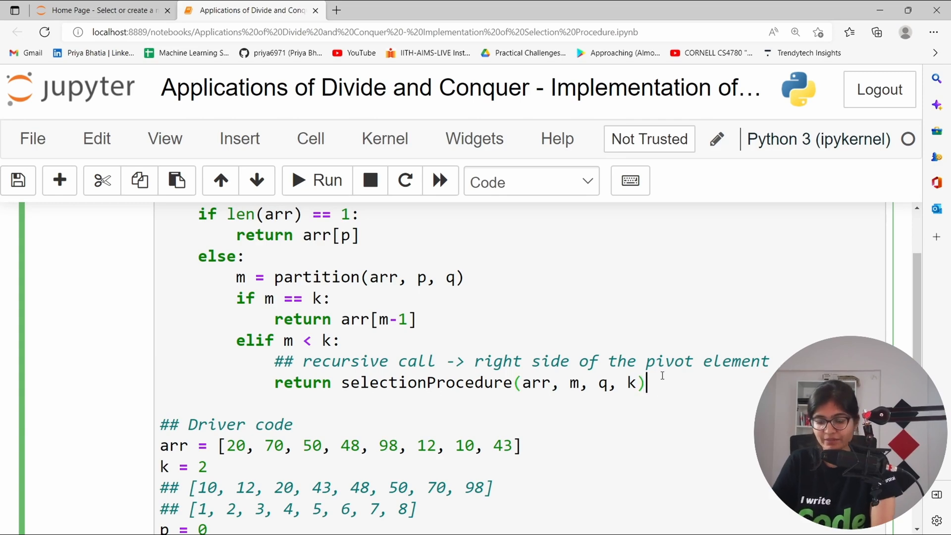
# Add else: return selectionProcedure(arr, p, m-2, k) with a left-side-of-pivot comment.
pyautogui.write('else:')
pyautogui.write('## r')
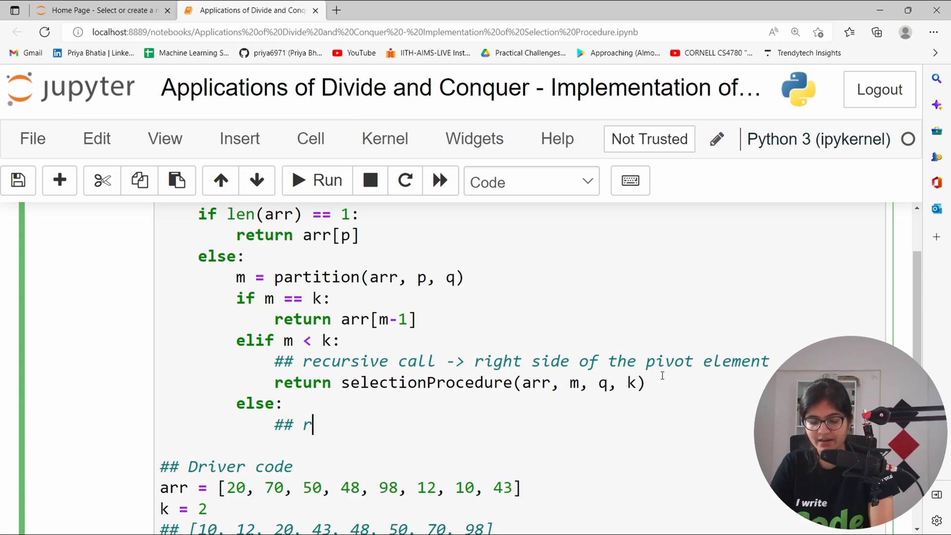
pyautogui.write('ecursu')
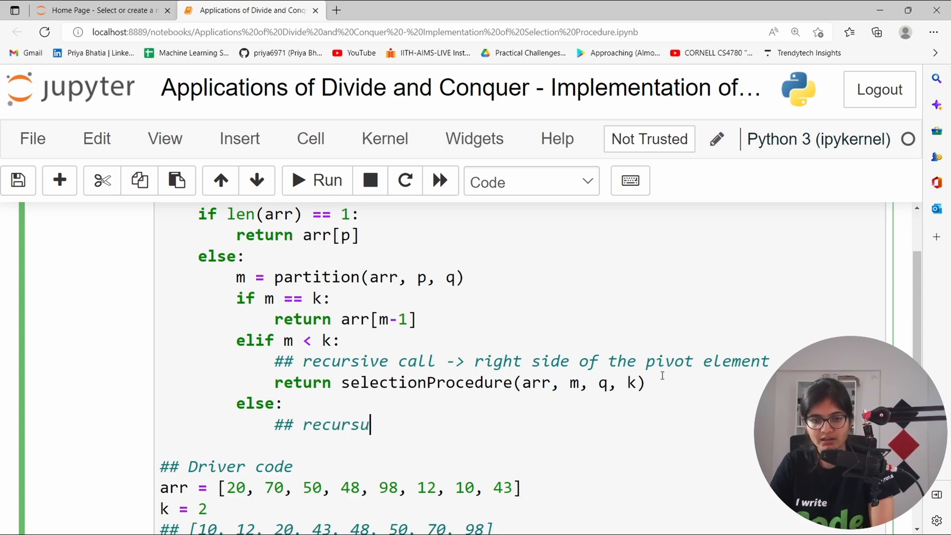
pyautogui.write('ive call -> left s')
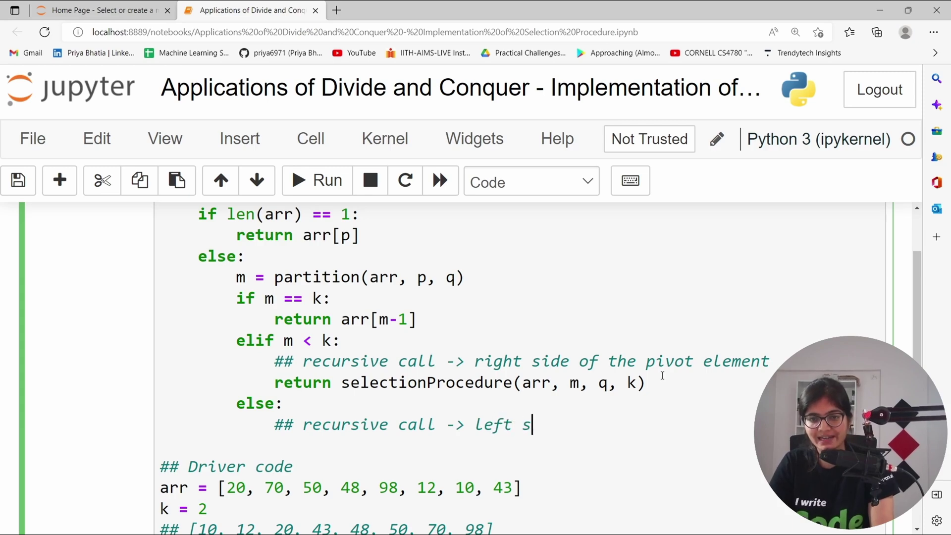
pyautogui.write('ide of the')
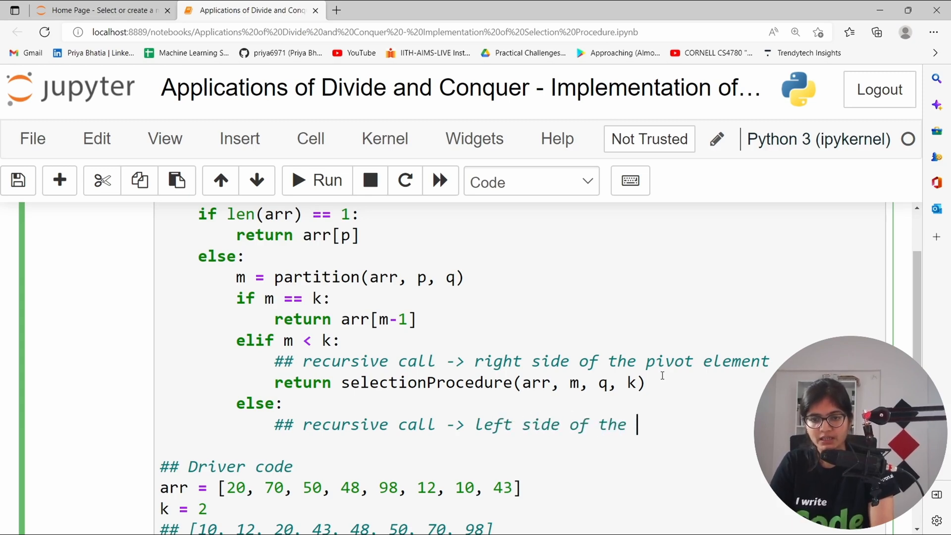
pyautogui.write('pivot element')
pyautogui.write('return s')
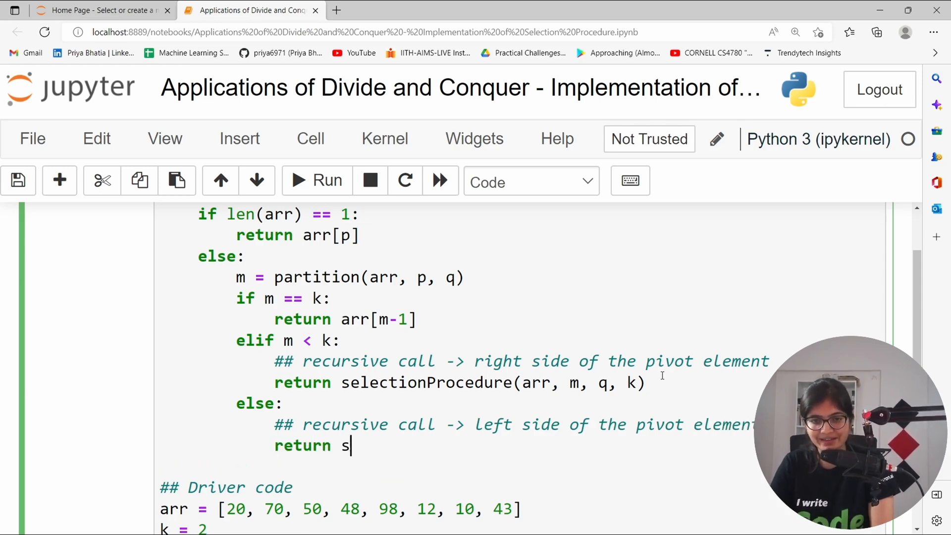
pyautogui.write('election')
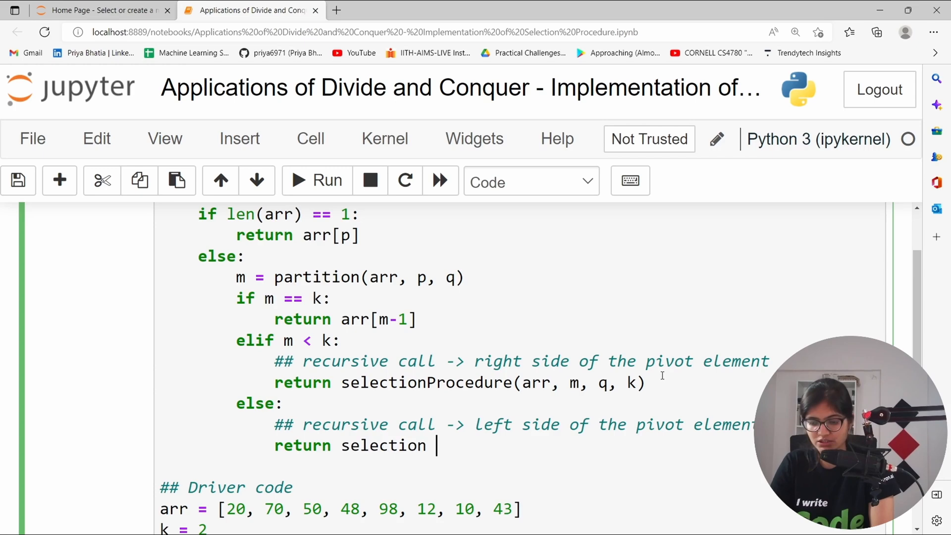
pyautogui.write('Procedure')
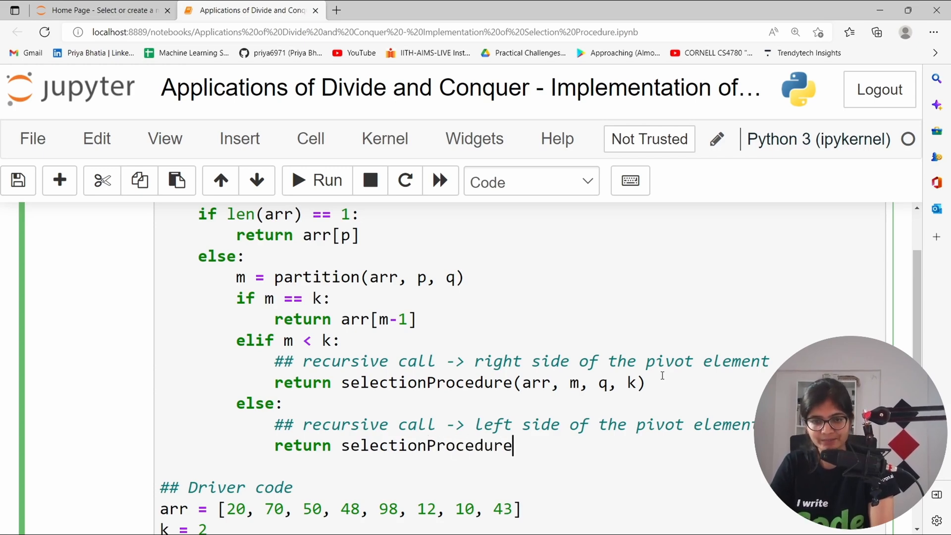
pyautogui.write('(arr,')
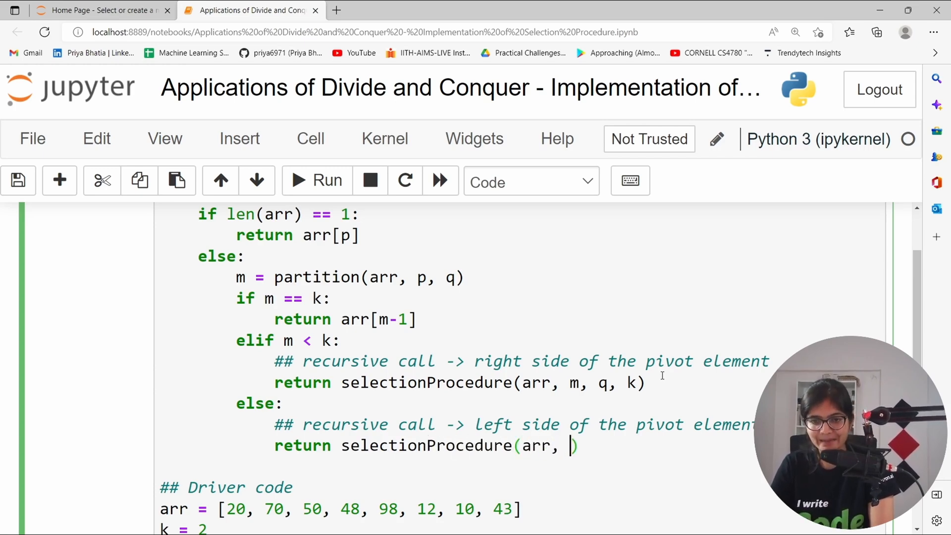
pyautogui.write('p,')
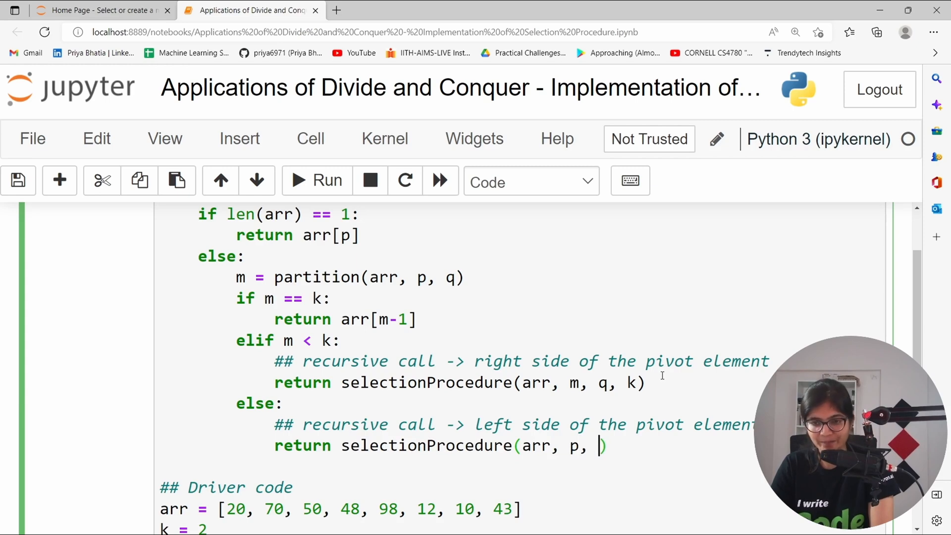
pyautogui.write('m-2,')
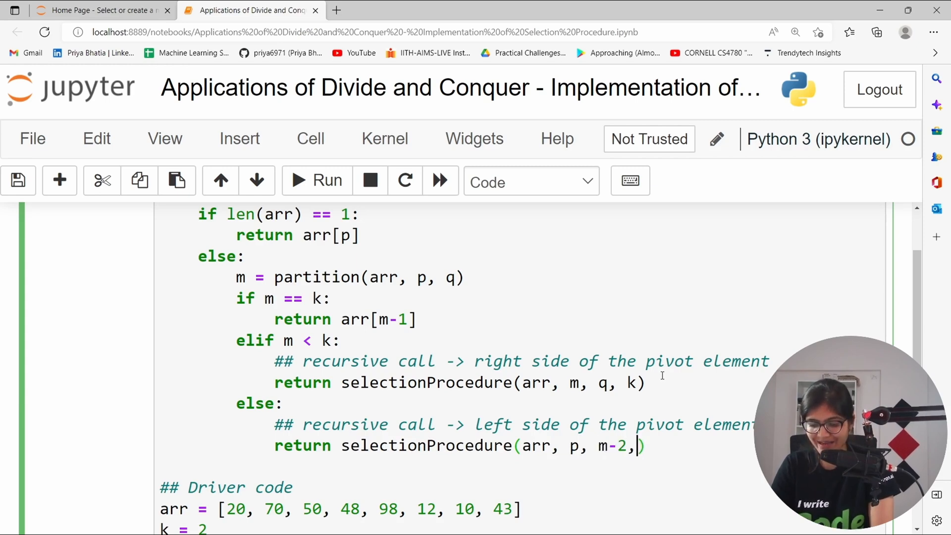
pyautogui.write('k')
pyautogui.write('## function definition of sel')
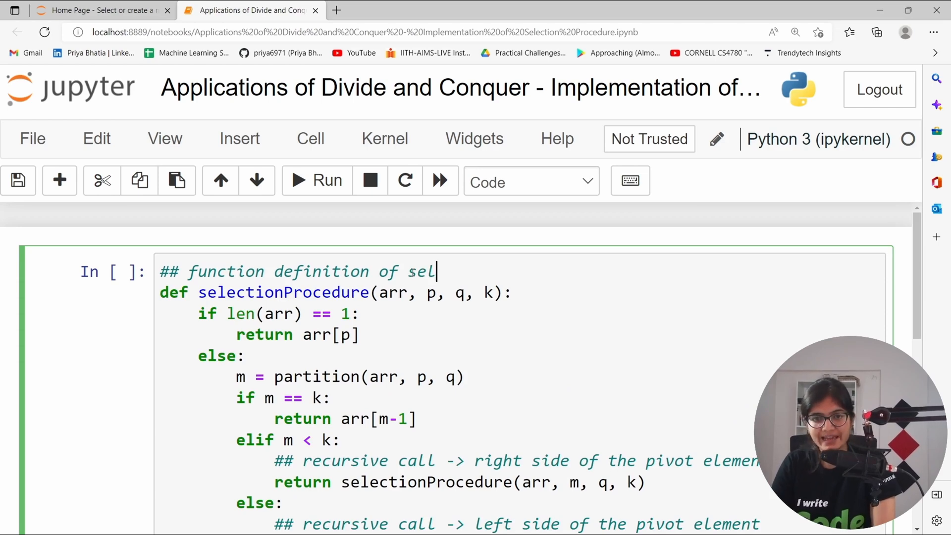
# Label the selectionProcedure definition and the partition call with '##' comments.
pyautogui.write('ectionPro')
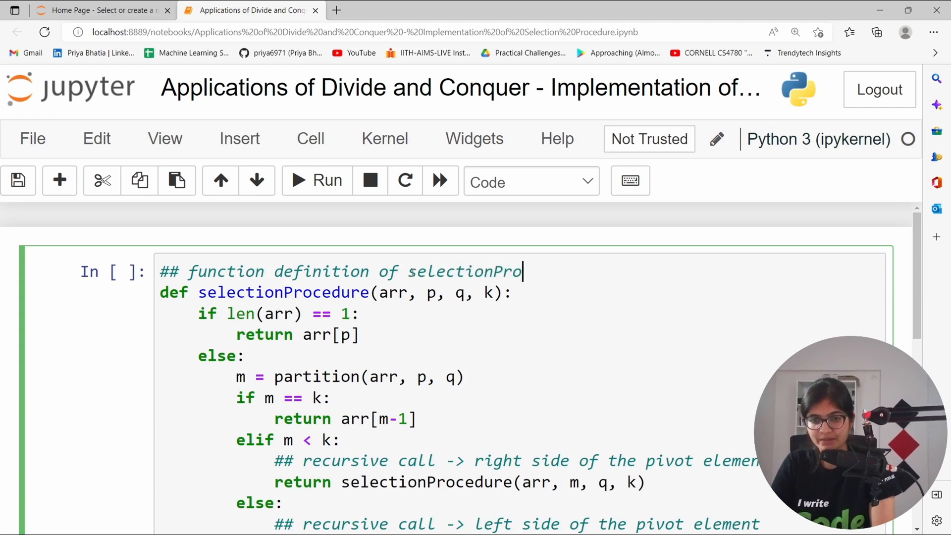
pyautogui.write('edure')
pyautogui.write('##')
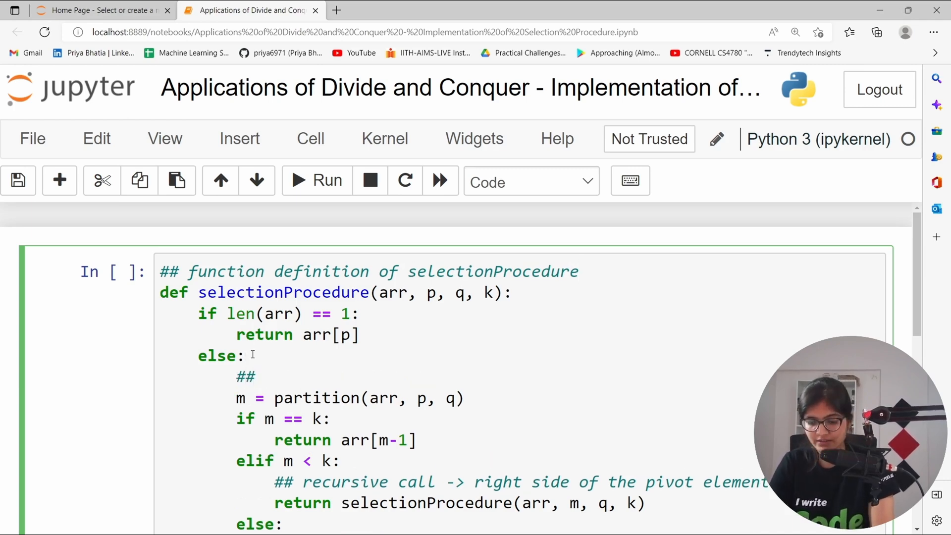
pyautogui.write('function')
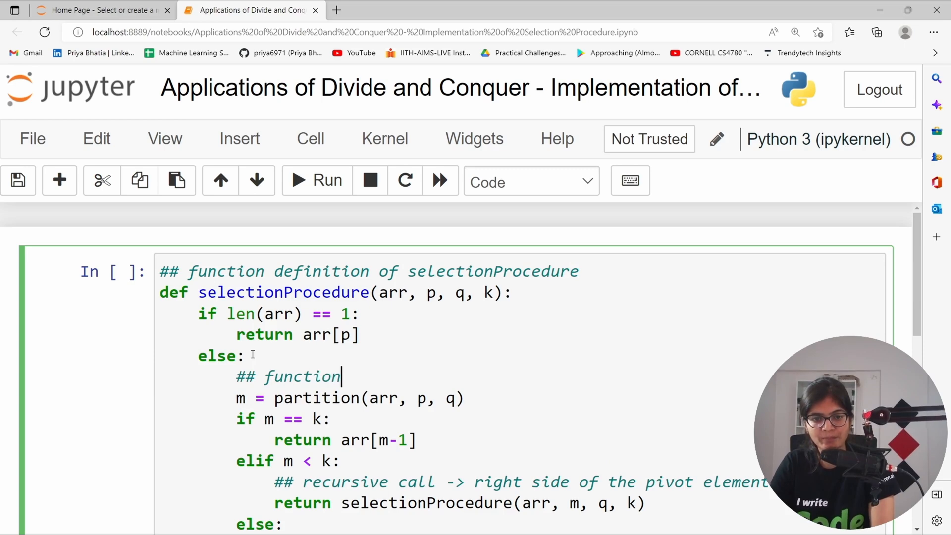
pyautogui.write('calling of')
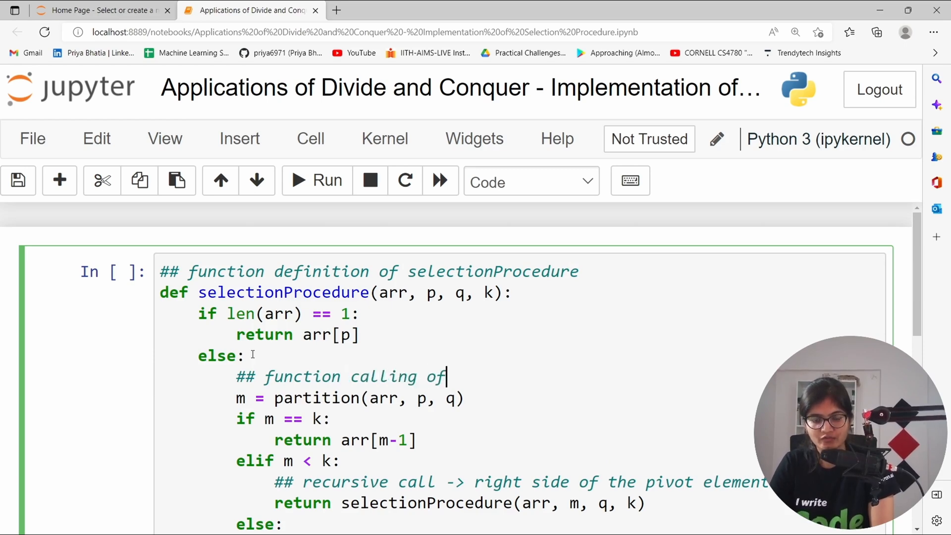
pyautogui.write('partition function')
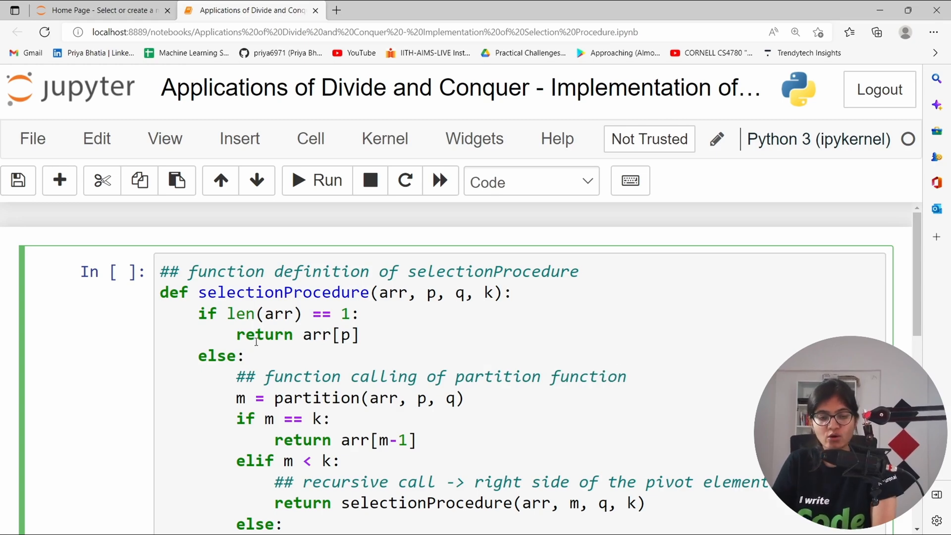
# Add '## function definition of partition function' at the top of the cell.
pyautogui.doubleClick(317, 398)
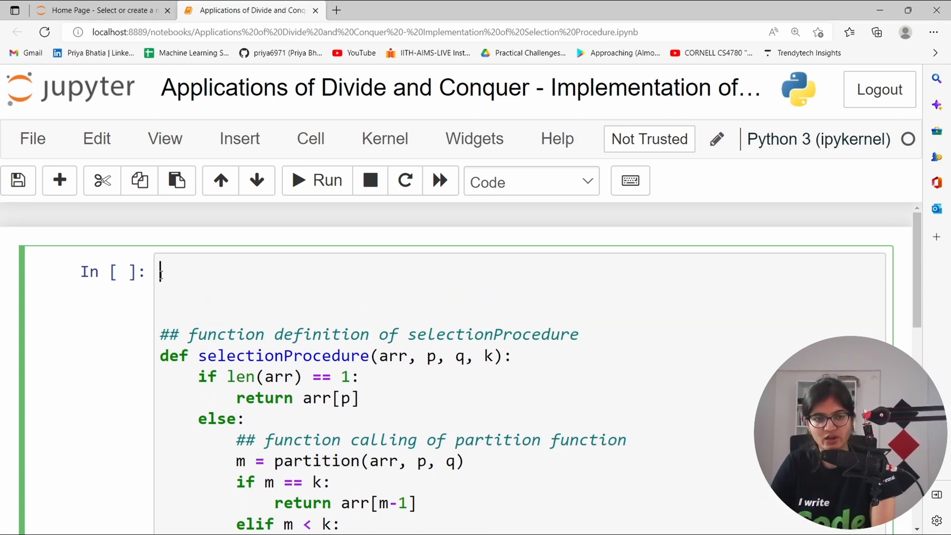
pyautogui.write('## fu')
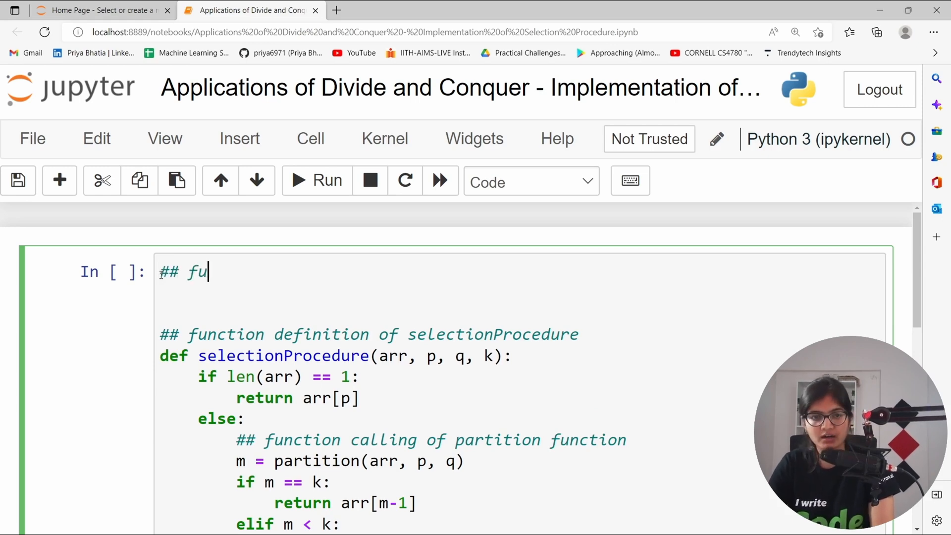
pyautogui.write('nction definition of p[')
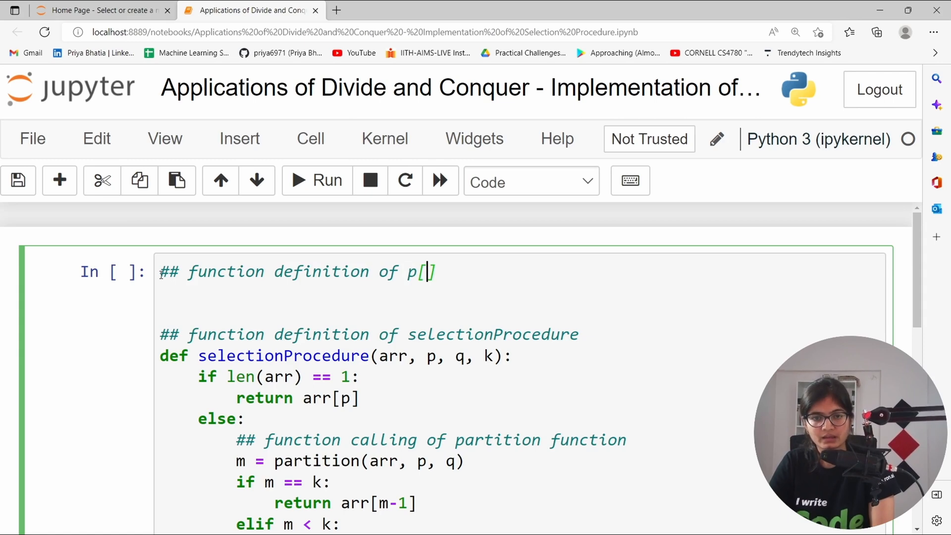
pyautogui.write('artition')
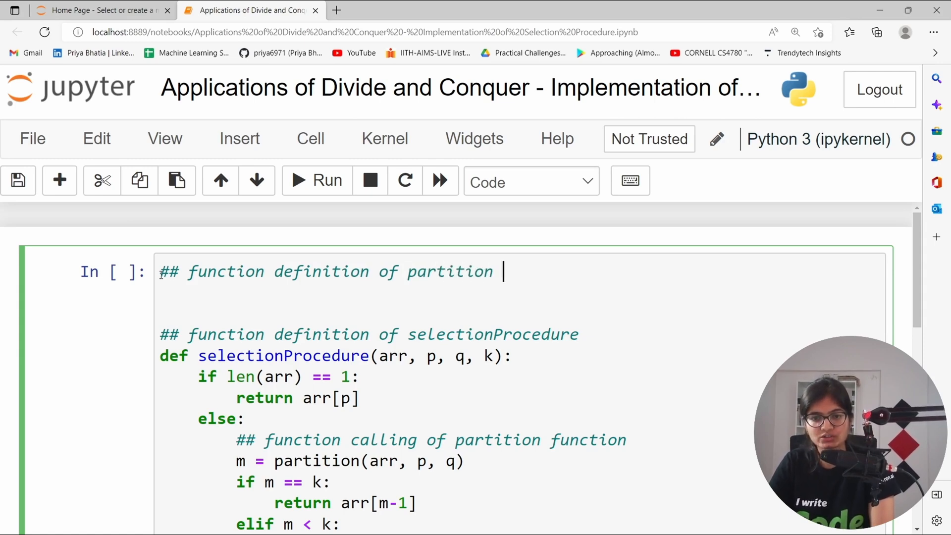
pyautogui.write('functi')
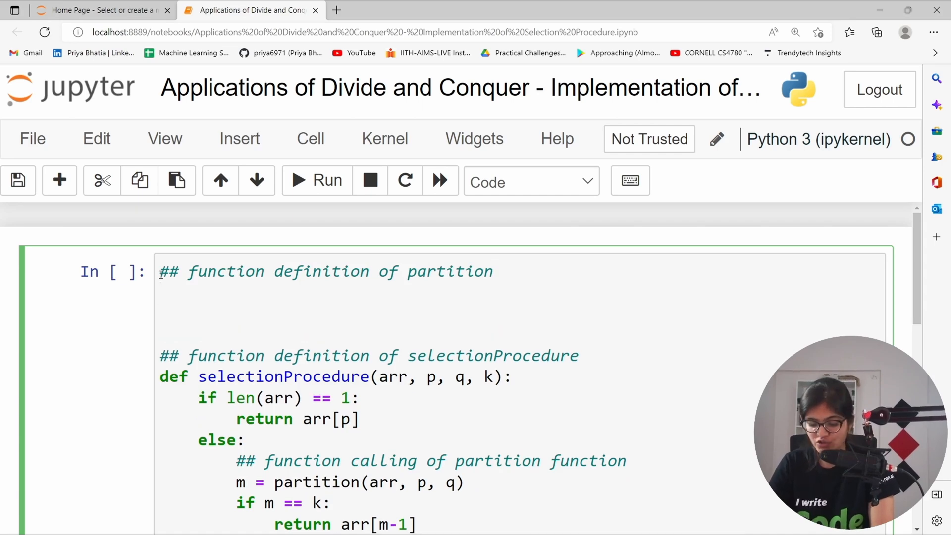
# Define partition(arr, p, q) with i initialised and pivot = arr[p].
pyautogui.write('def part')
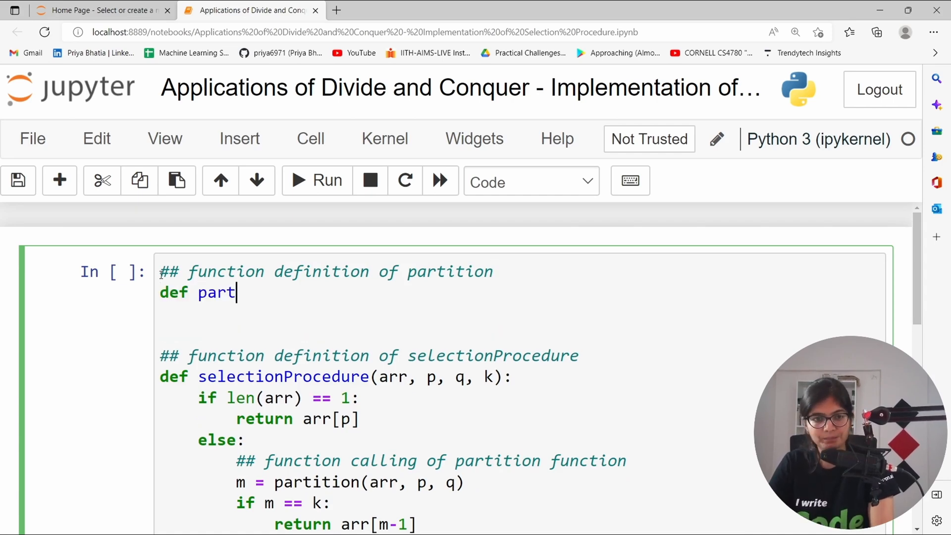
pyautogui.write('ition(arr')
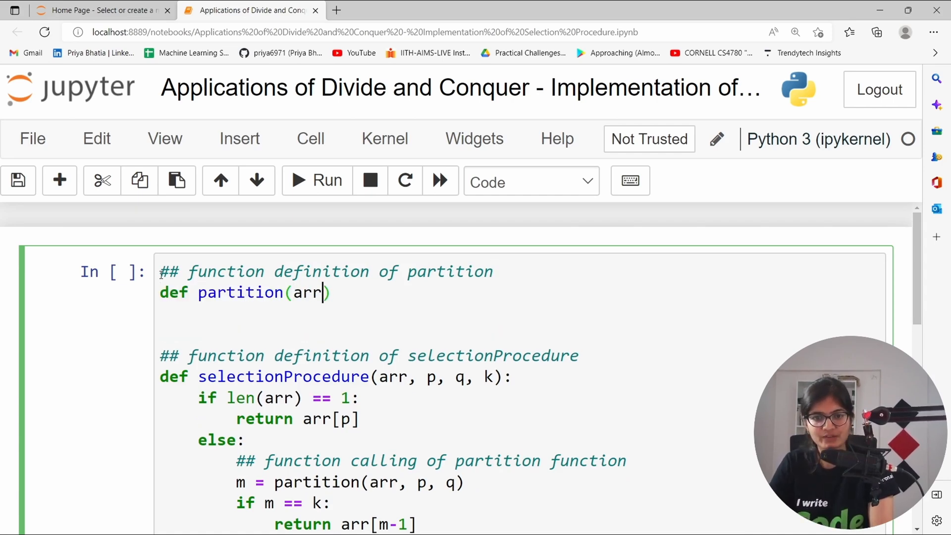
pyautogui.write(', p,')
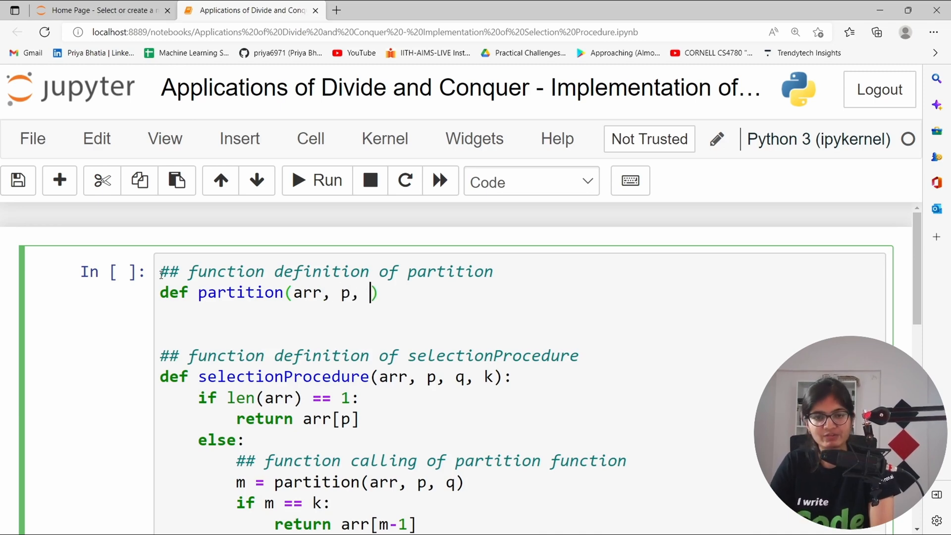
pyautogui.write('q):')
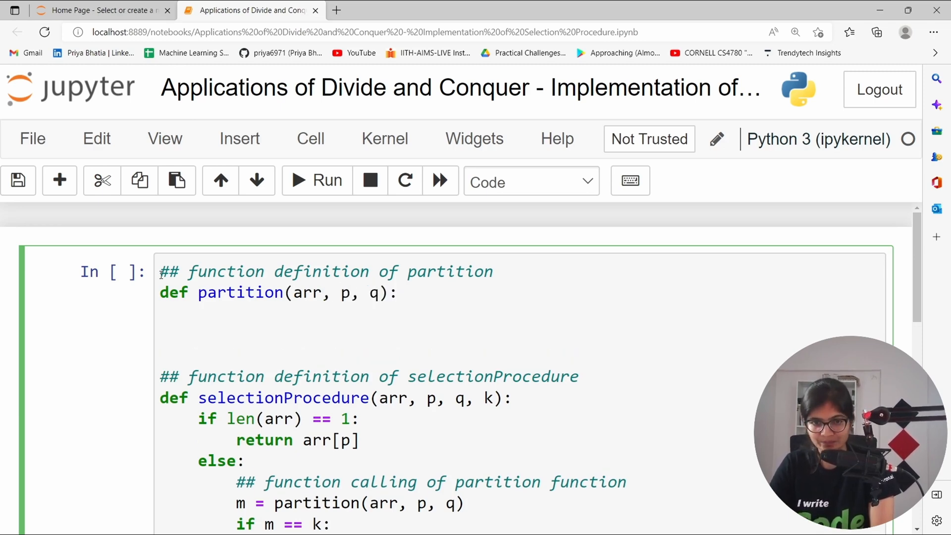
pyautogui.write('i = p')
pyautogui.write('pi')
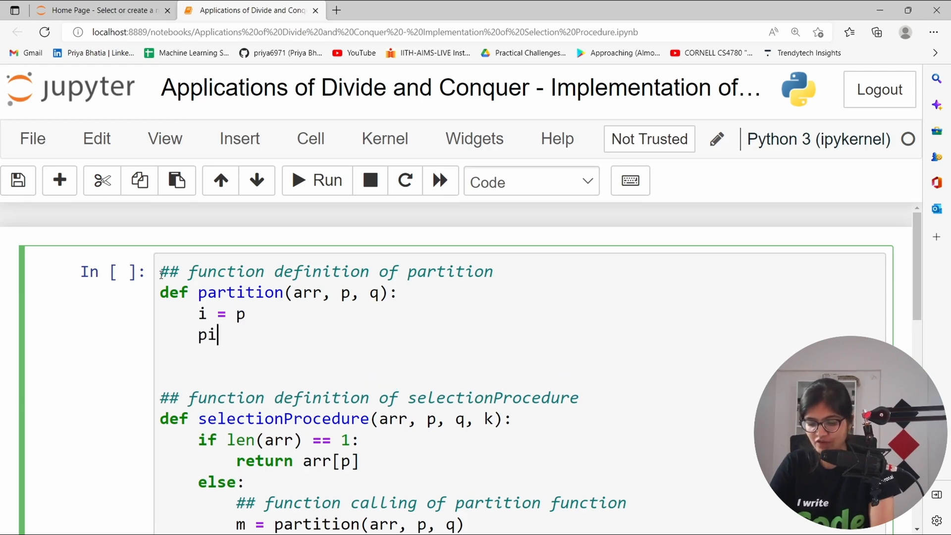
pyautogui.write('vot = arr')
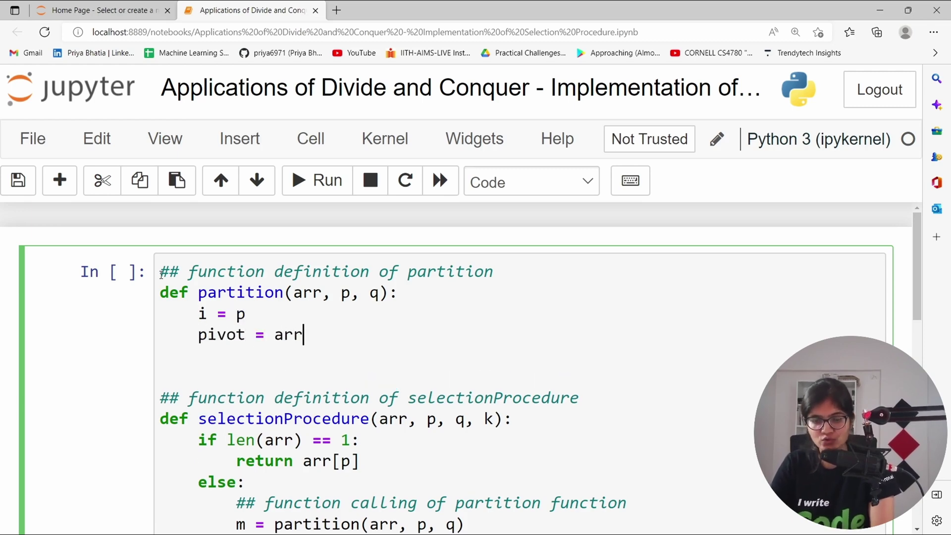
pyautogui.write('[p]')
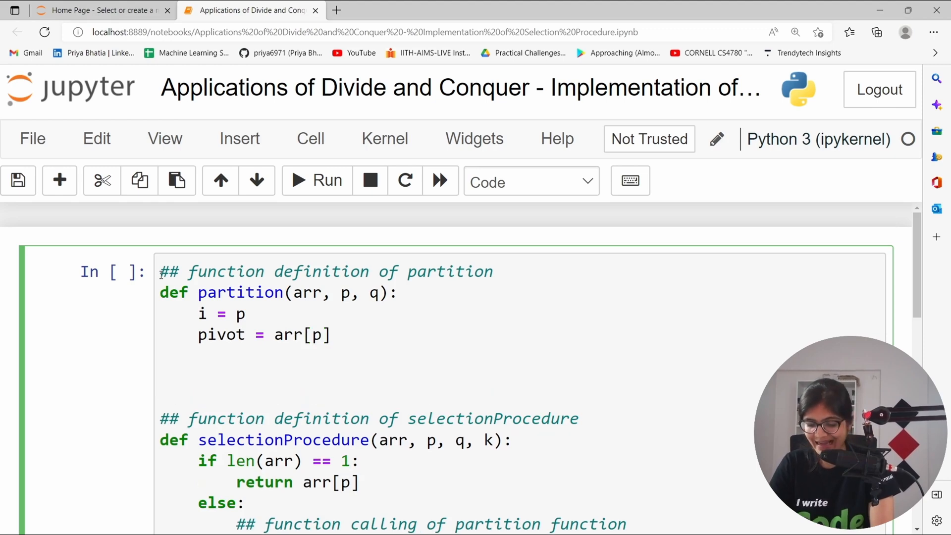
# Loop j in range up to q+1, incrementing i when arr[j] <= pivot.
pyautogui.write('for')
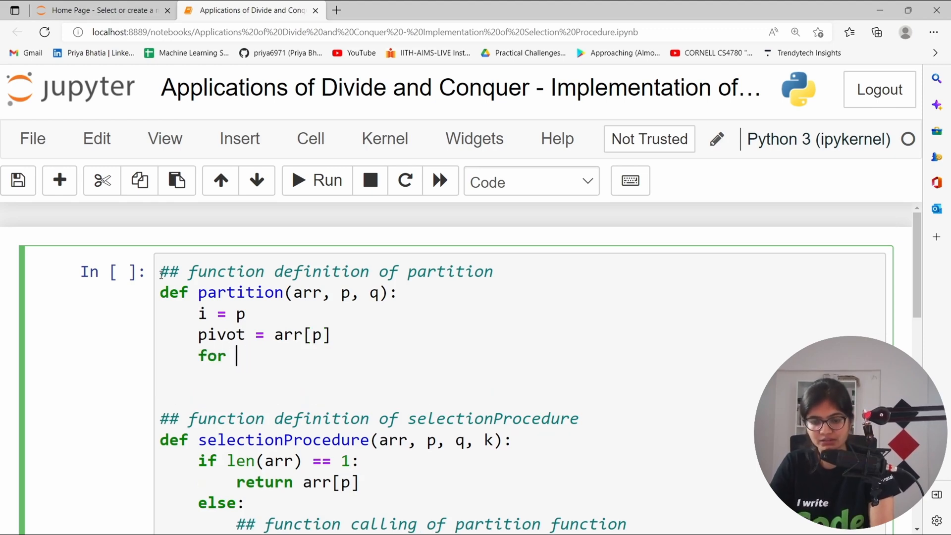
pyautogui.write('j in range(i+1,')
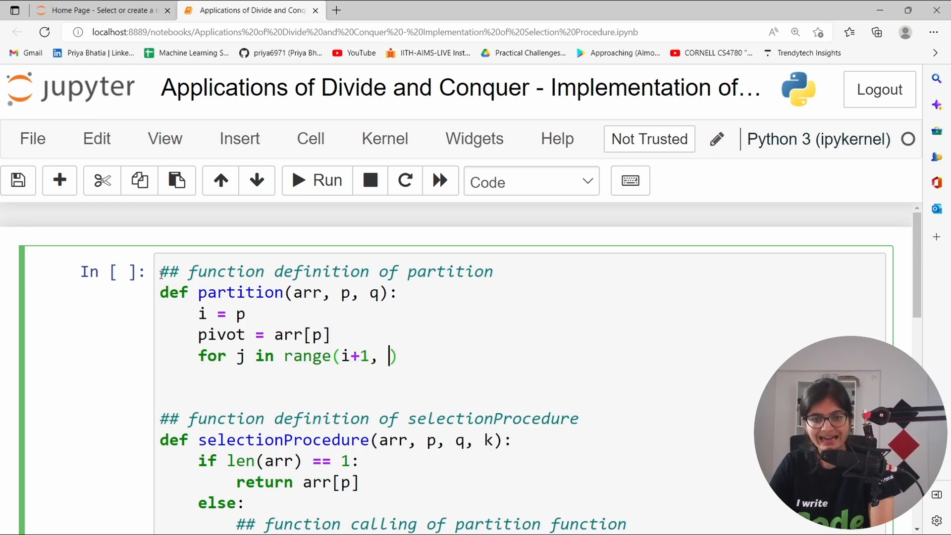
pyautogui.write('q+1')
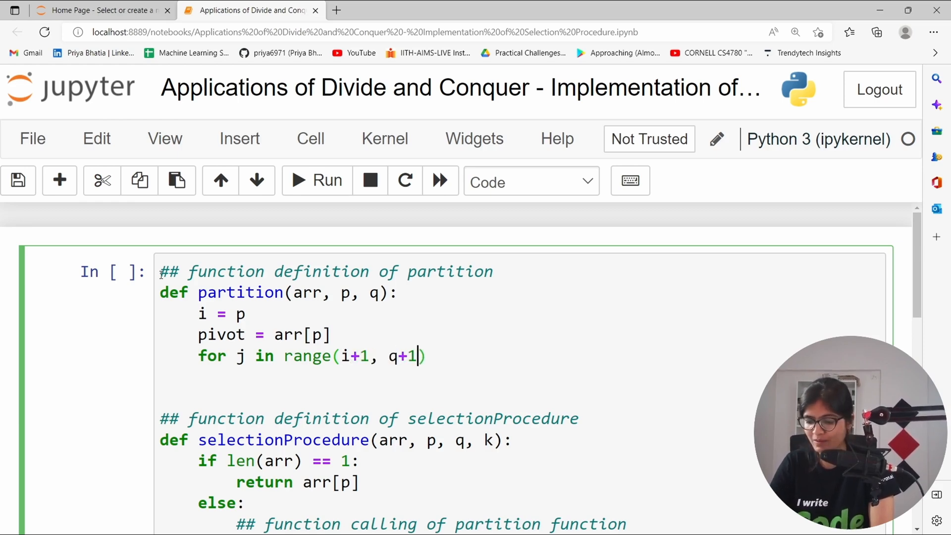
pyautogui.write(':')
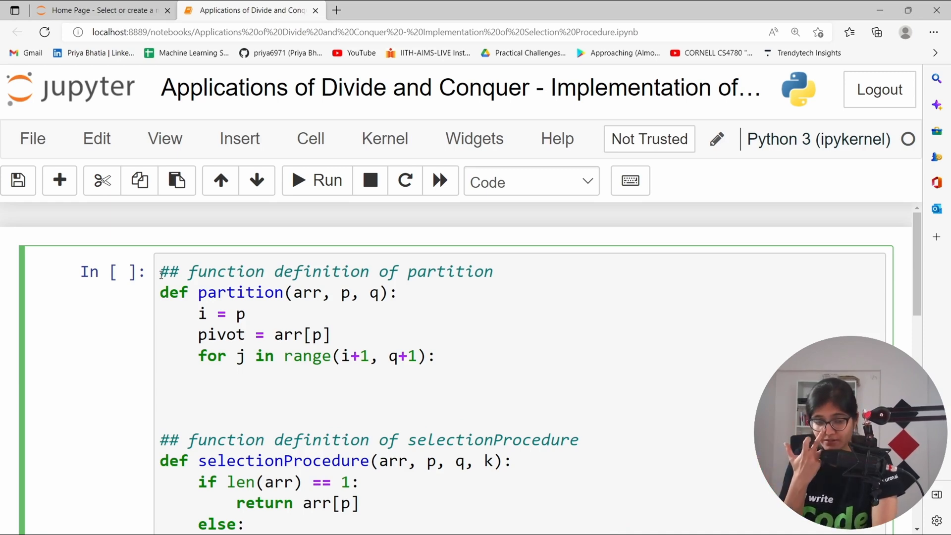
pyautogui.write('if ar')
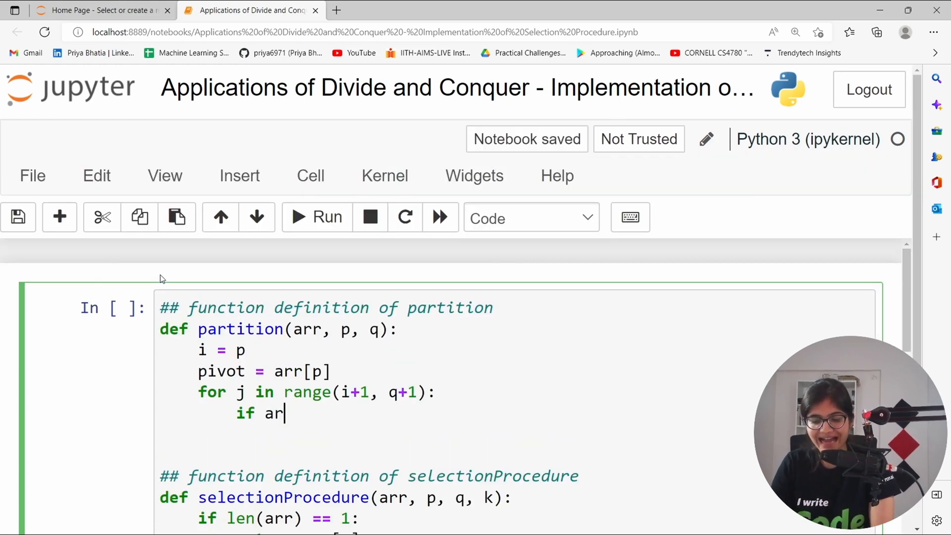
pyautogui.write('[j]')
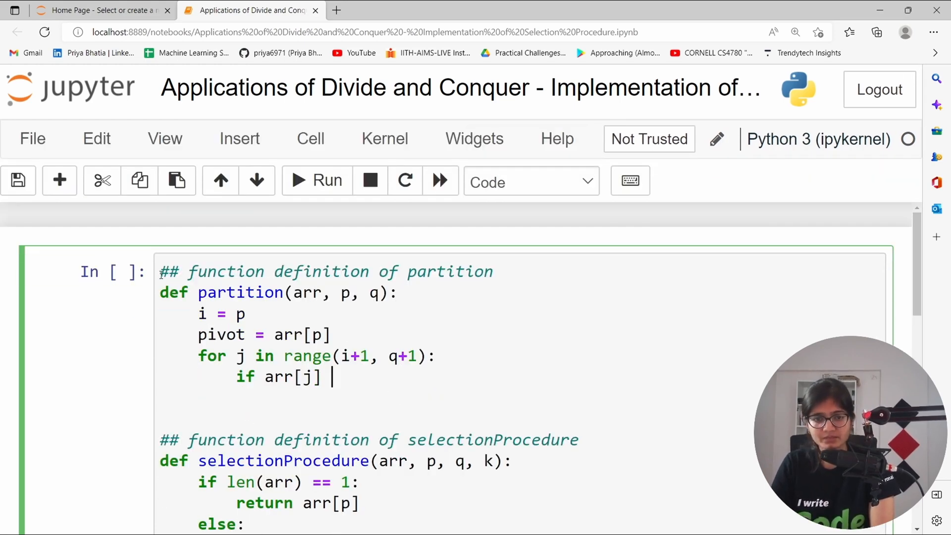
pyautogui.write('<= pi')
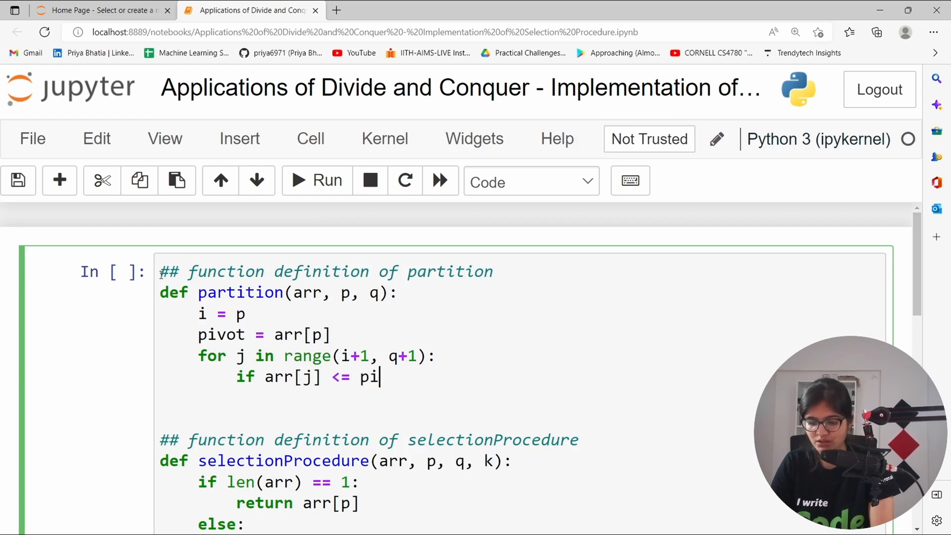
pyautogui.write('vot:')
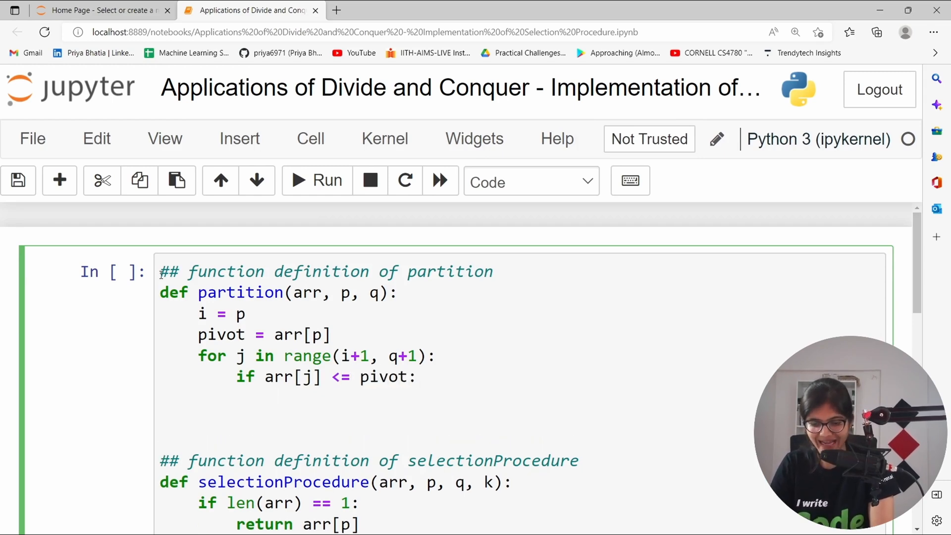
pyautogui.write('i += 1')
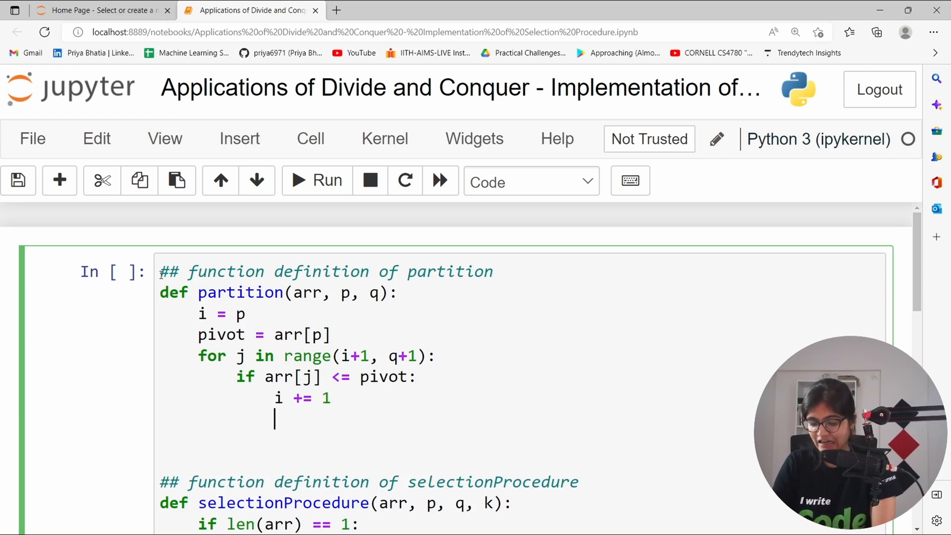
# Swap arr[i], arr[j] = arr[j], arr[i] inside the loop.
pyautogui.write('ar')
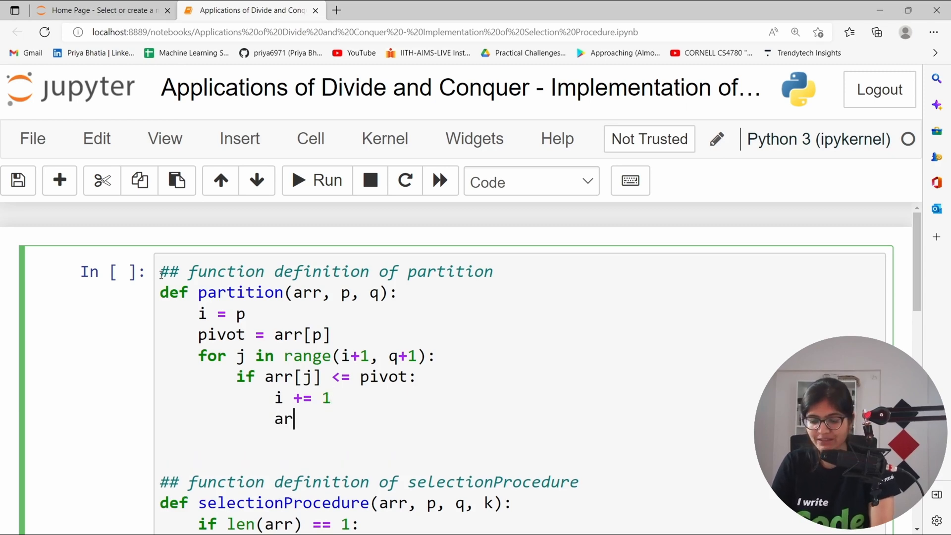
pyautogui.write('r[i]')
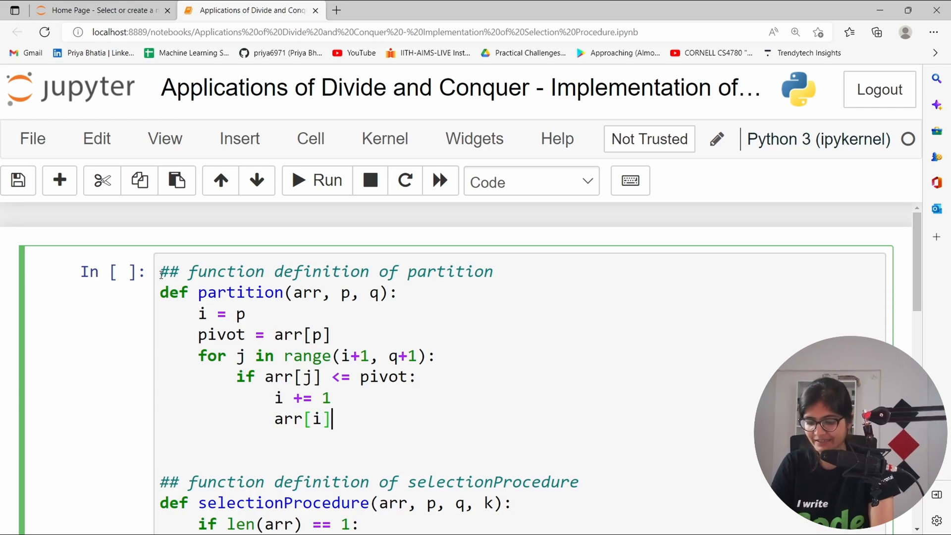
pyautogui.write(',')
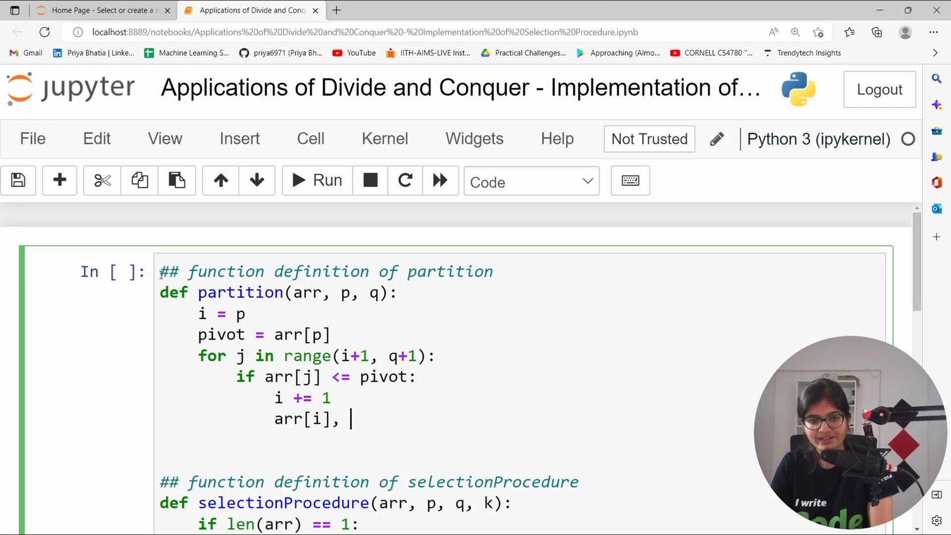
pyautogui.write('arr[j]')
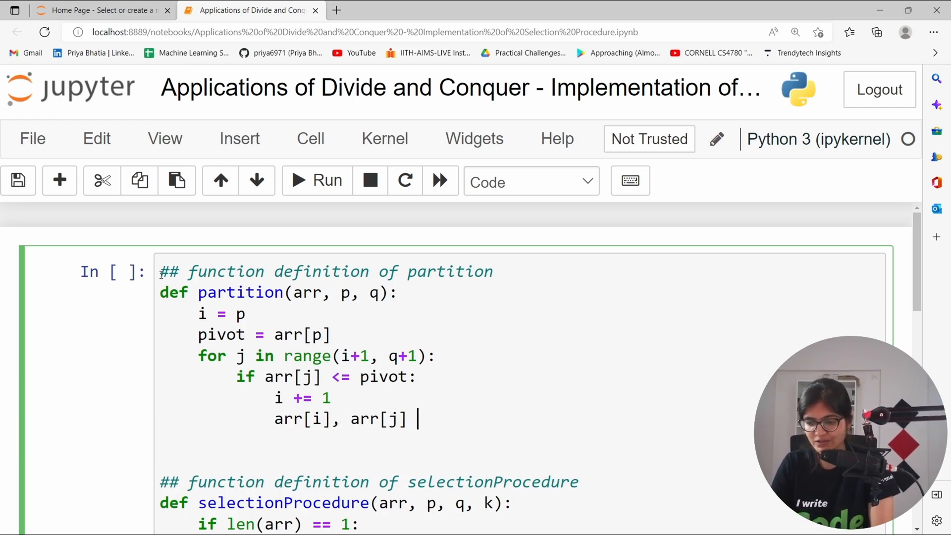
pyautogui.write('= arr[')
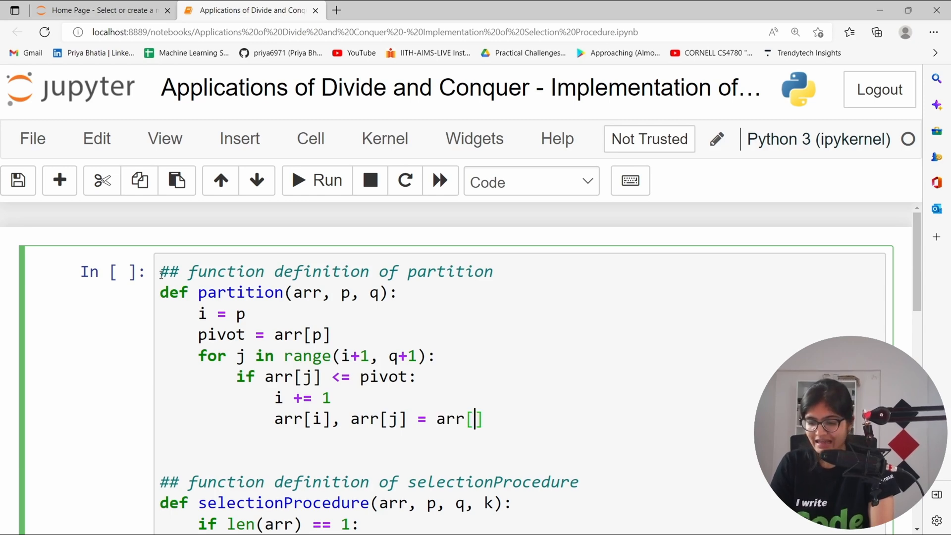
pyautogui.write('j], arr')
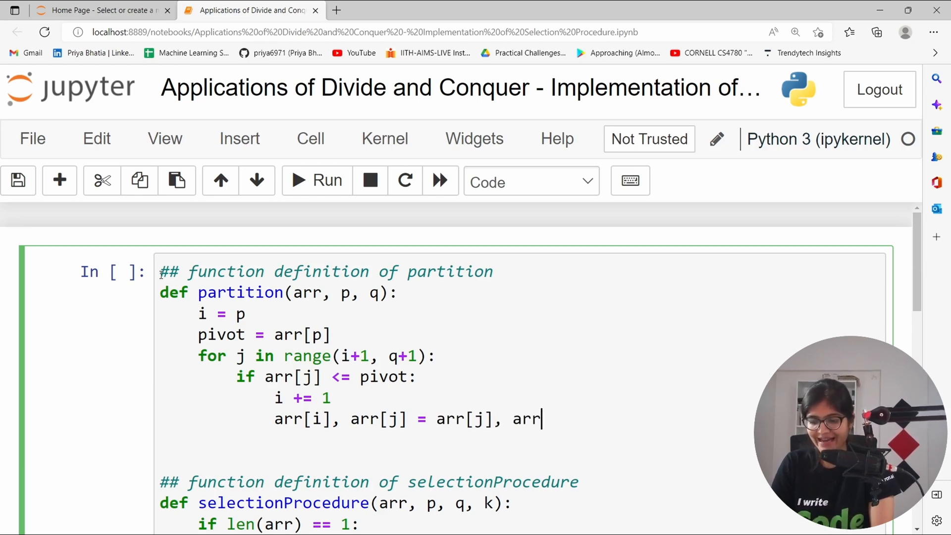
pyautogui.write('[i]')
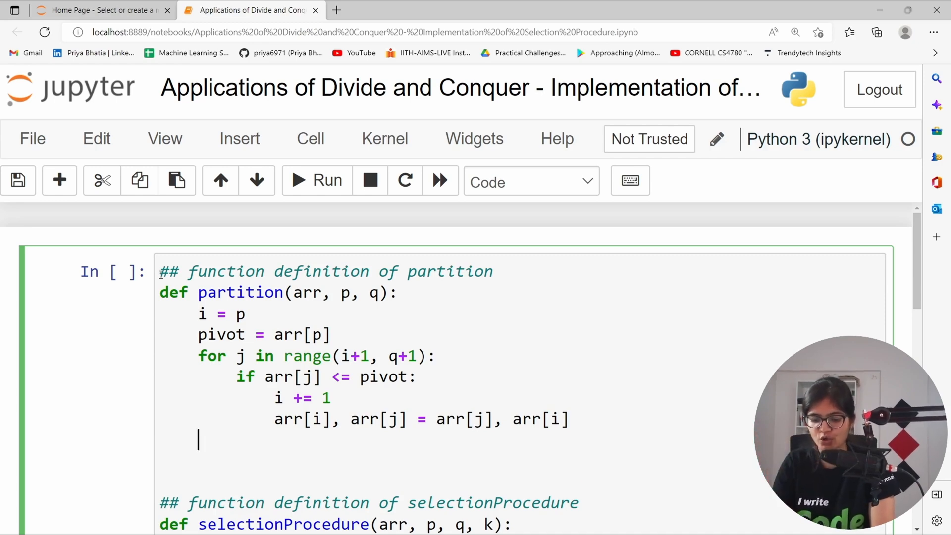
# Swap arr[i], arr[p] = arr[p], arr[i] and return i+1.
pyautogui.write('arr[i]')
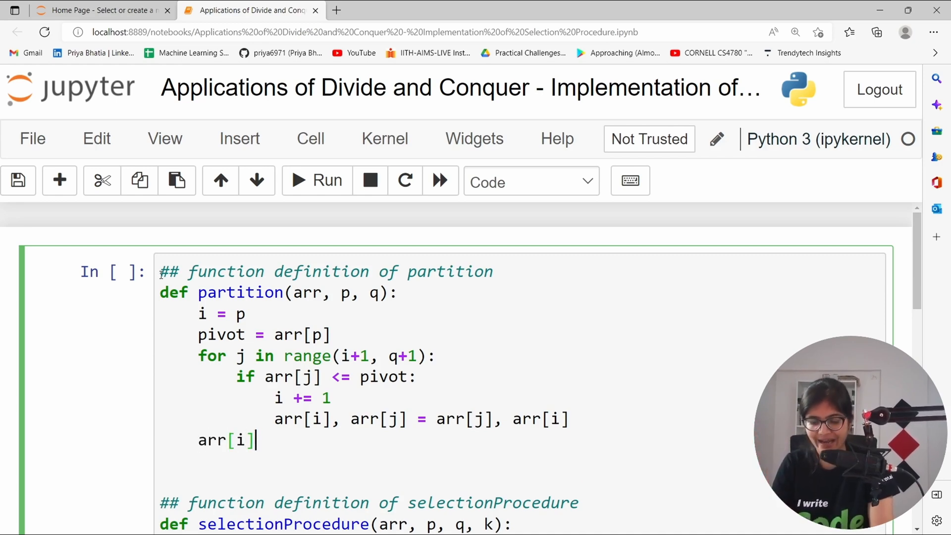
pyautogui.write(', arr[p] = a')
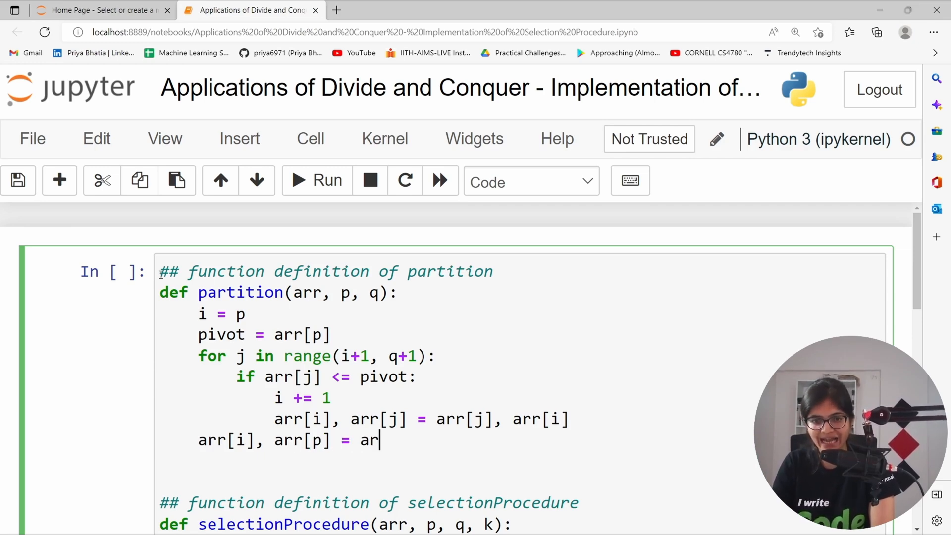
pyautogui.write('r[p]')
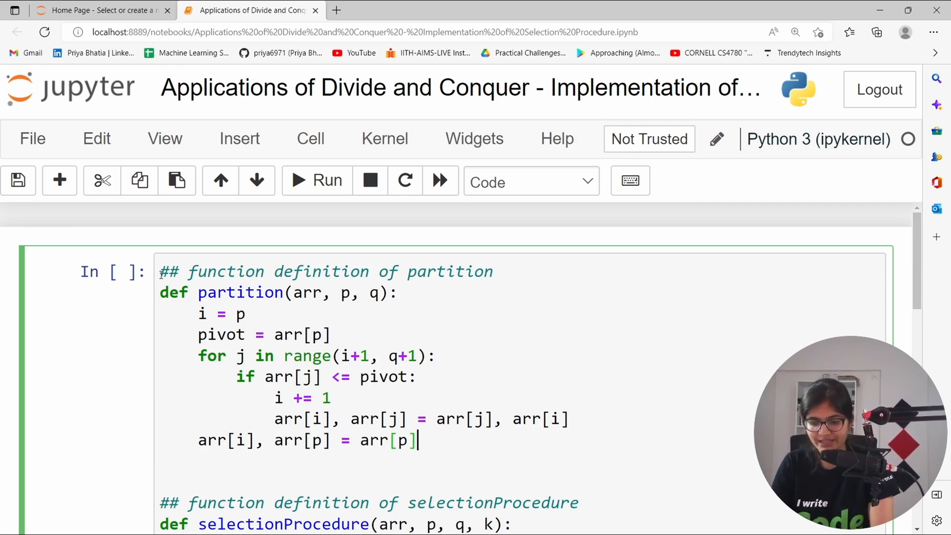
pyautogui.write(', arr[]')
pyautogui.write('re')
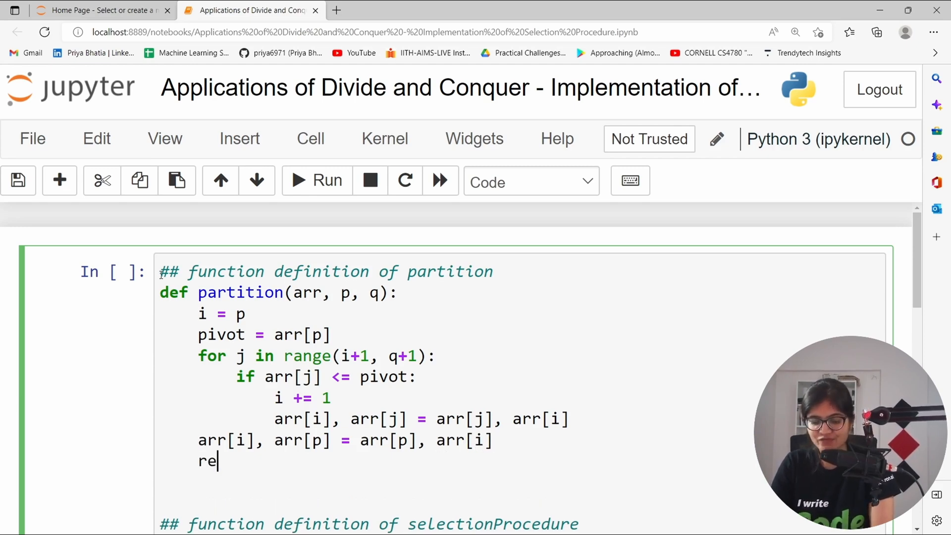
pyautogui.write('turn i+')
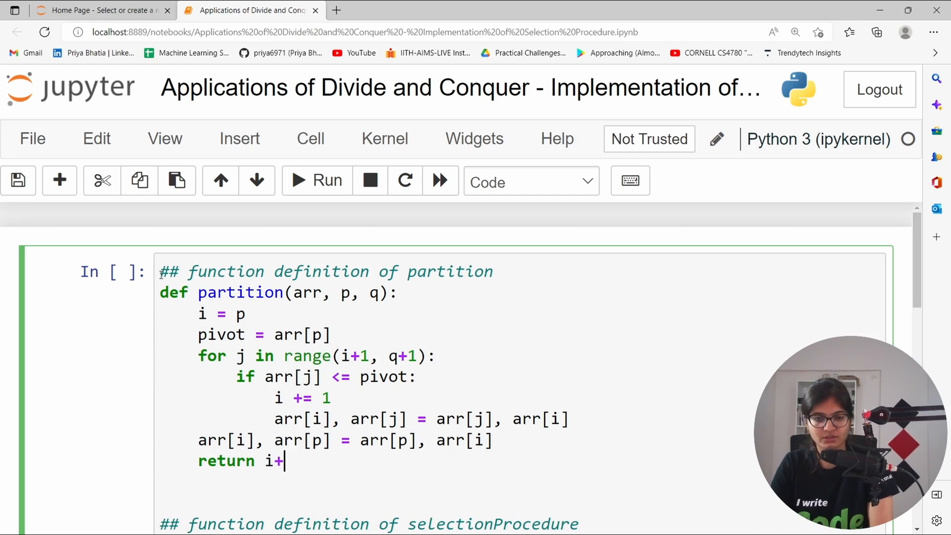
pyautogui.write('1')
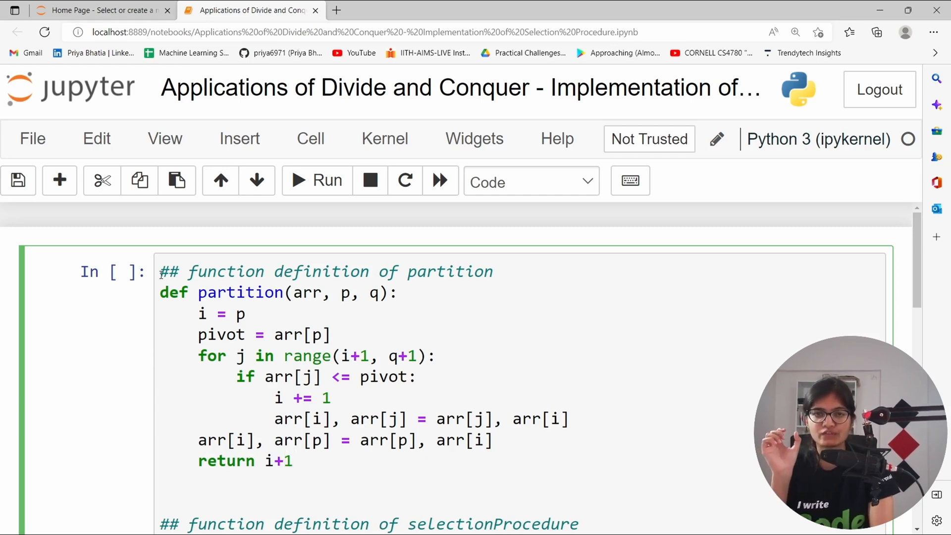
# Rerun the driver code with k set to 7 and then 8 to test other ranks.
pyautogui.scroll(-3)
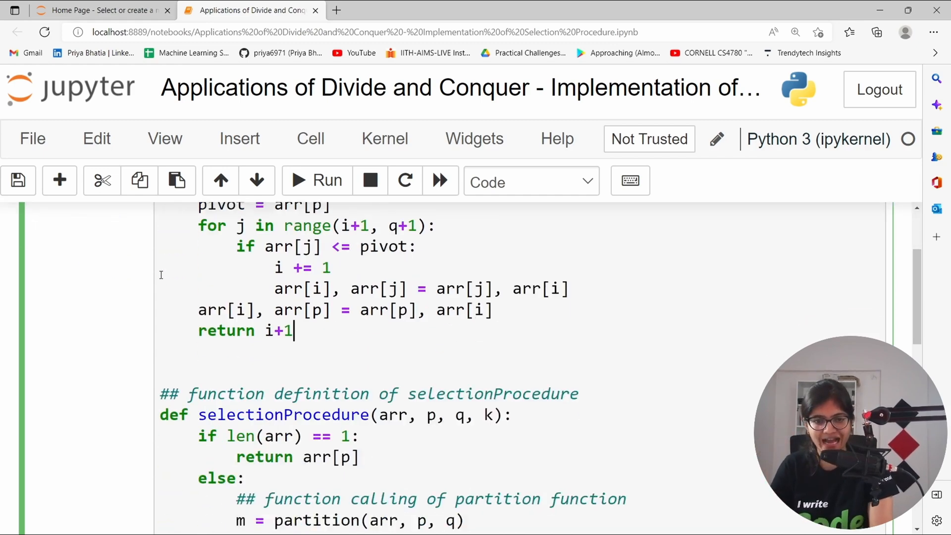
pyautogui.scroll(-3)
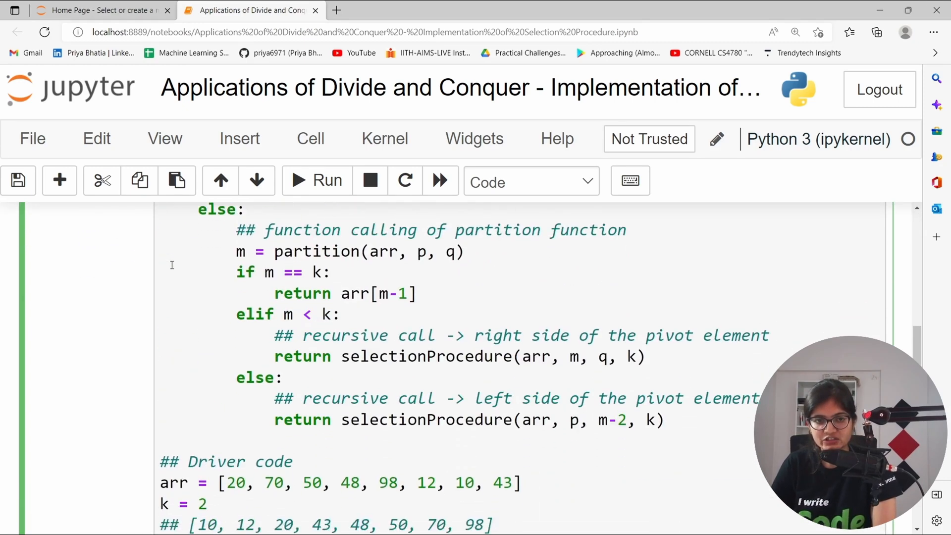
pyautogui.scroll(-3)
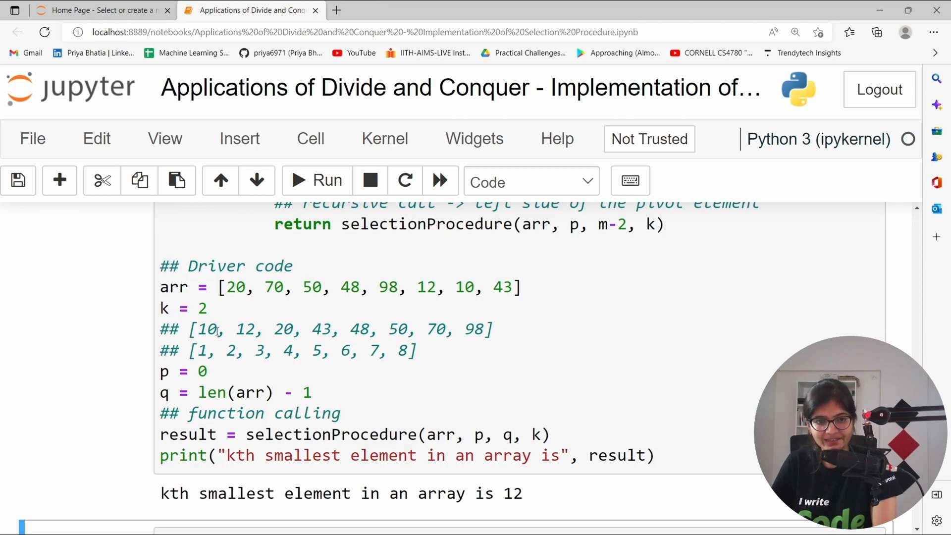
pyautogui.click(203, 308)
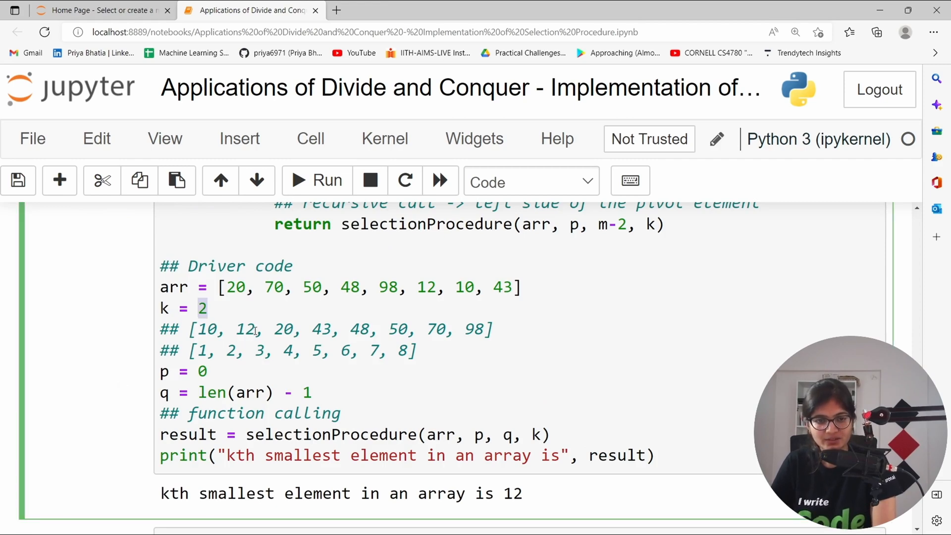
pyautogui.click(209, 308)
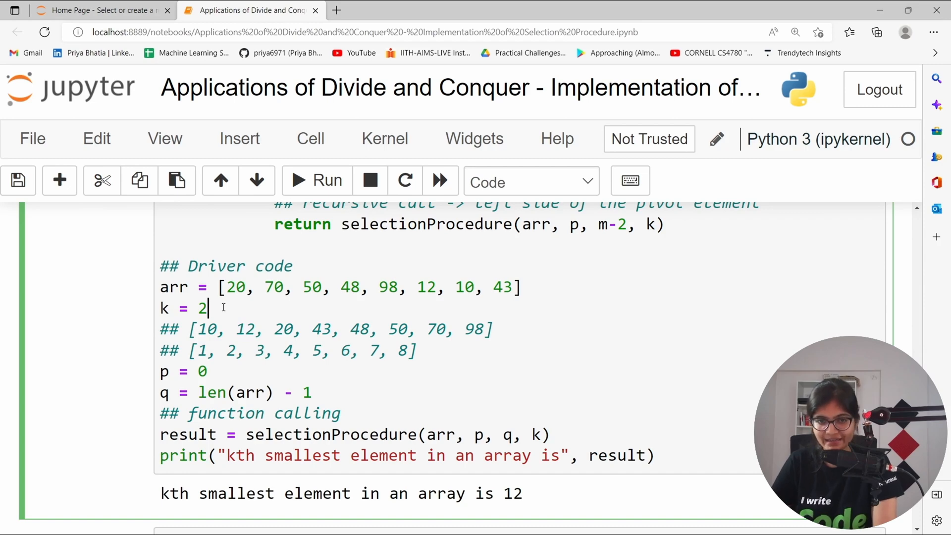
pyautogui.write('7')
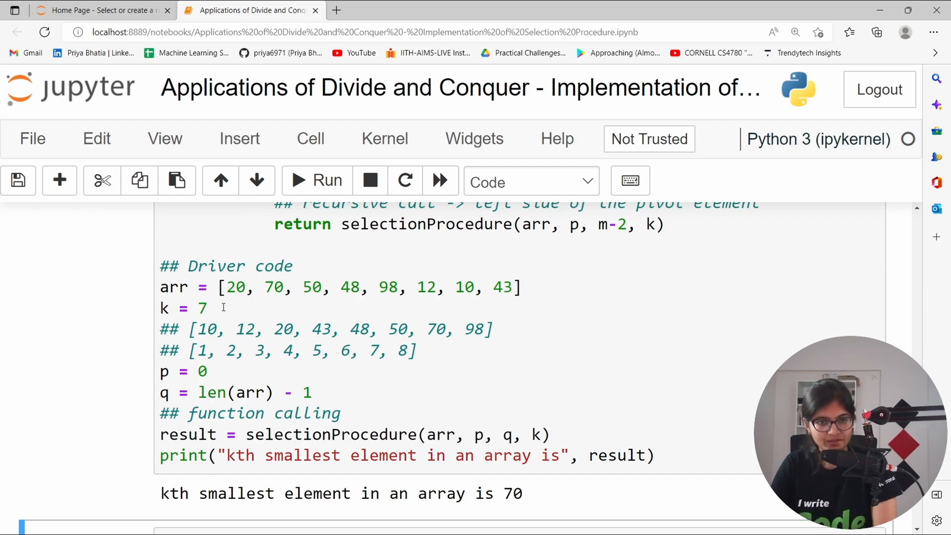
pyautogui.click(422, 330)
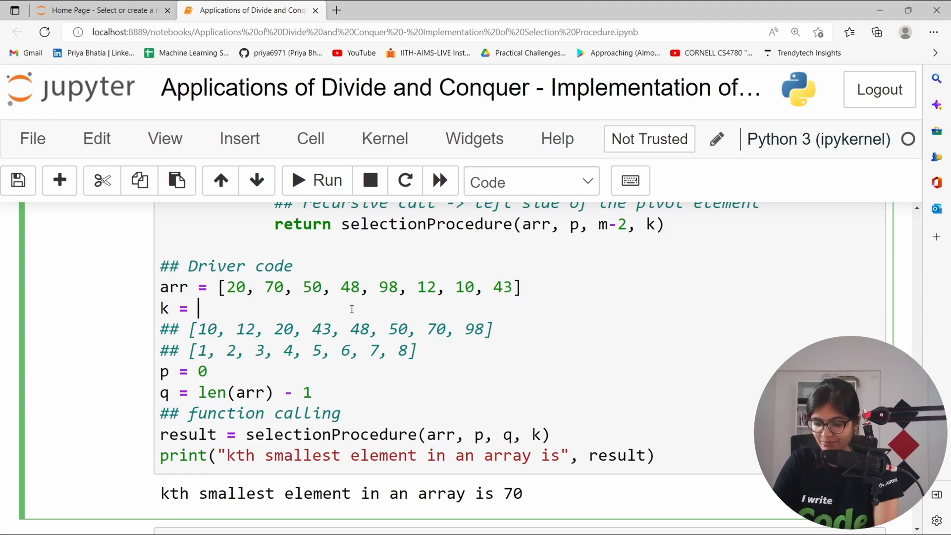
pyautogui.write('8')
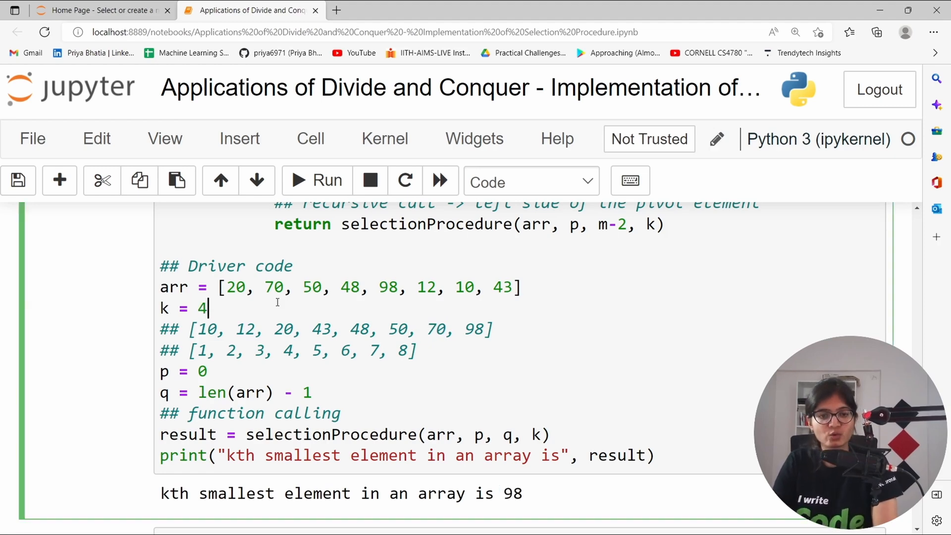
# Change k to 3 and highlight the sorted array comment [10, 12, 20, 43, 48, 50, 70, 98].
pyautogui.click(316, 180)
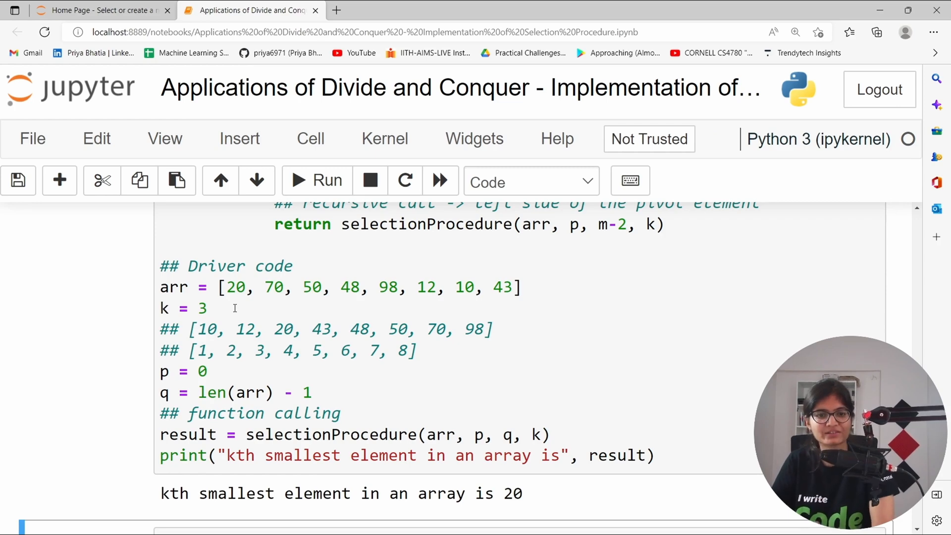
pyautogui.moveTo(194, 350); pyautogui.dragTo(418, 349)
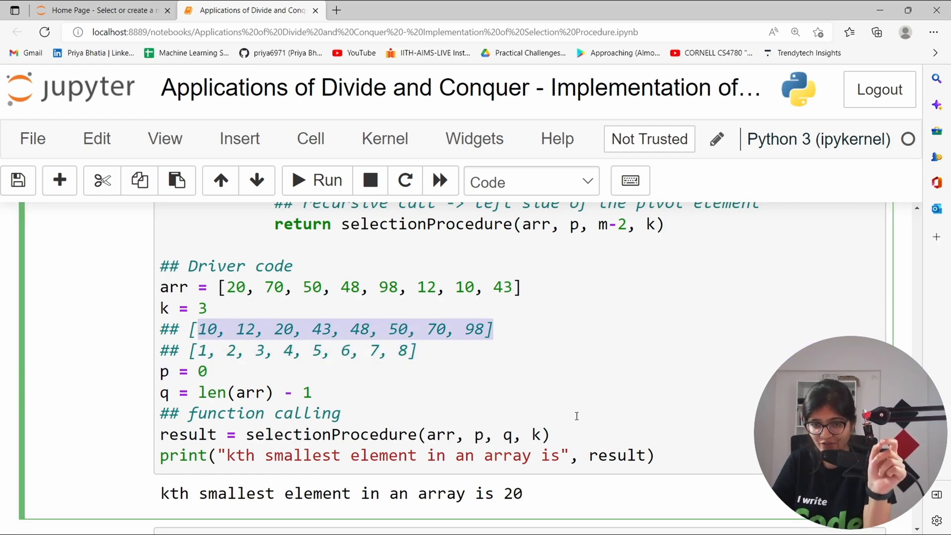
pyautogui.scroll(-3)
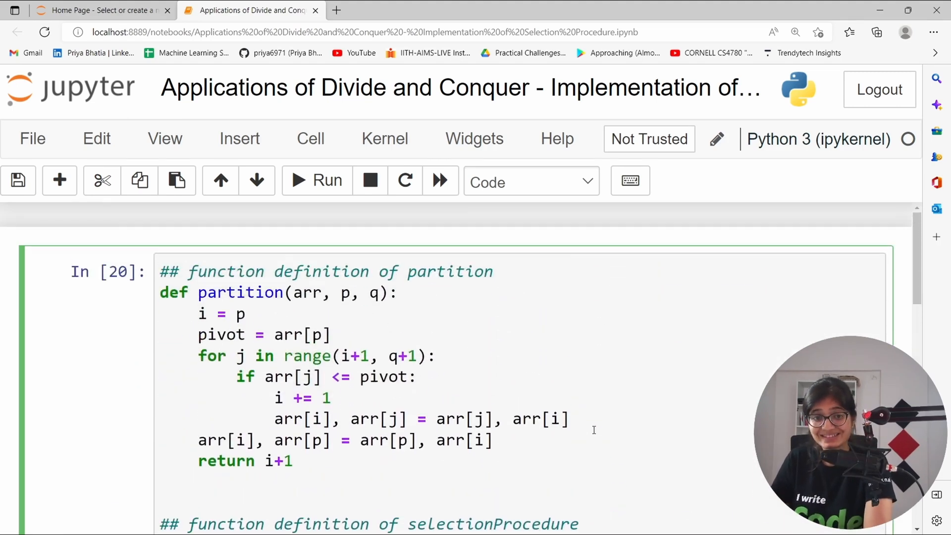
# Add the heading comment 'Implementation of selection procedure' above the partition function.
pyautogui.scroll(-3)
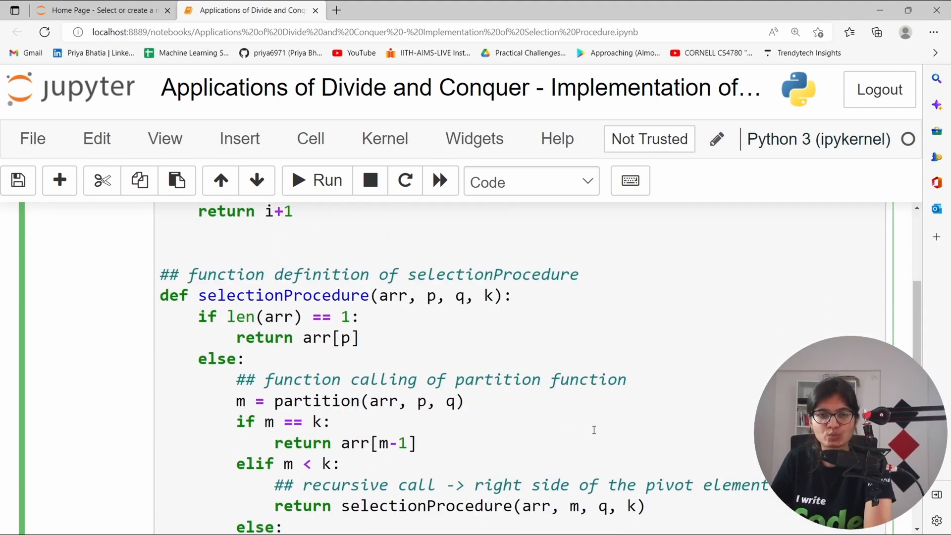
pyautogui.scroll(-3)
pyautogui.write('##')
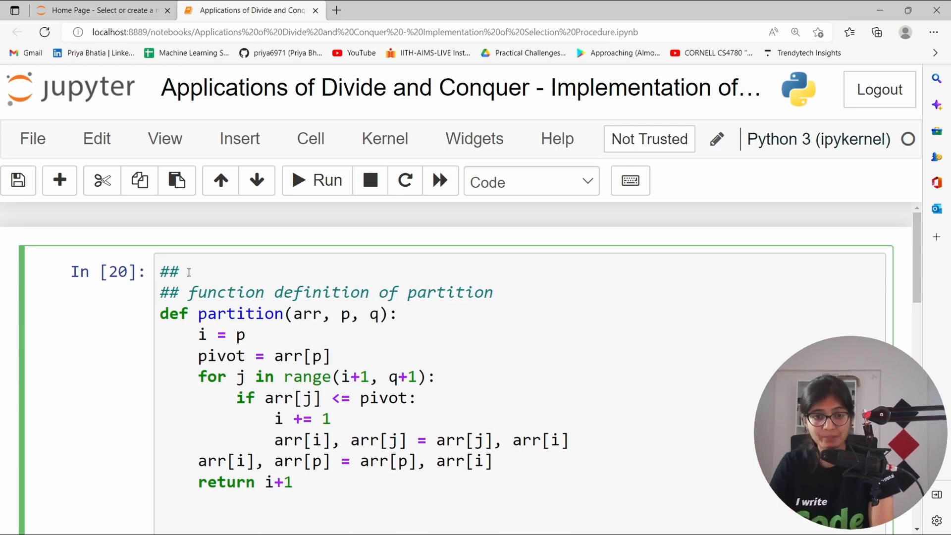
pyautogui.write('I')
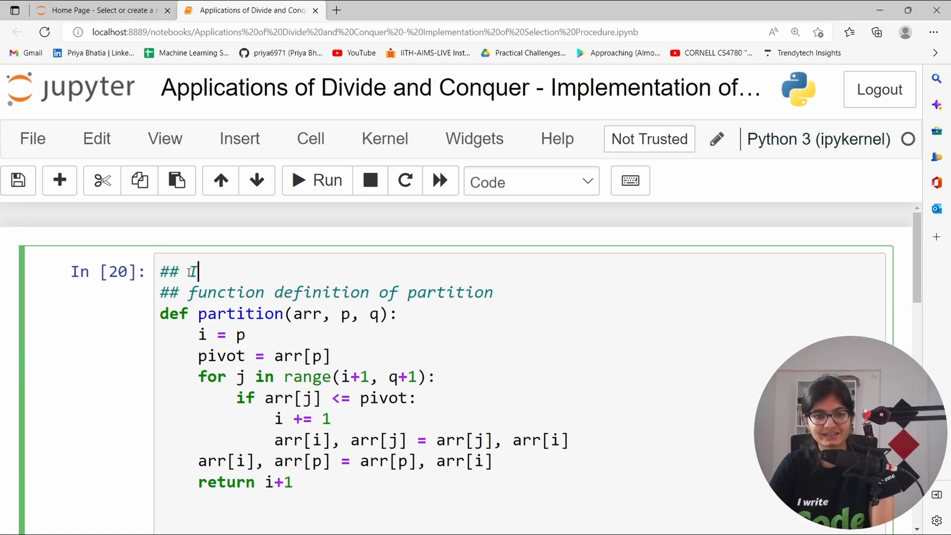
pyautogui.write('mplementaiton of s')
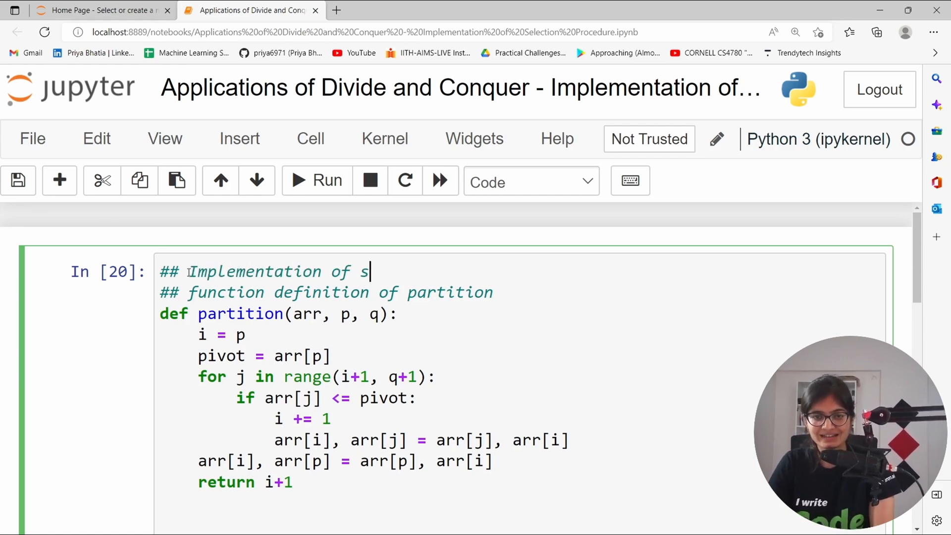
pyautogui.write('election pro')
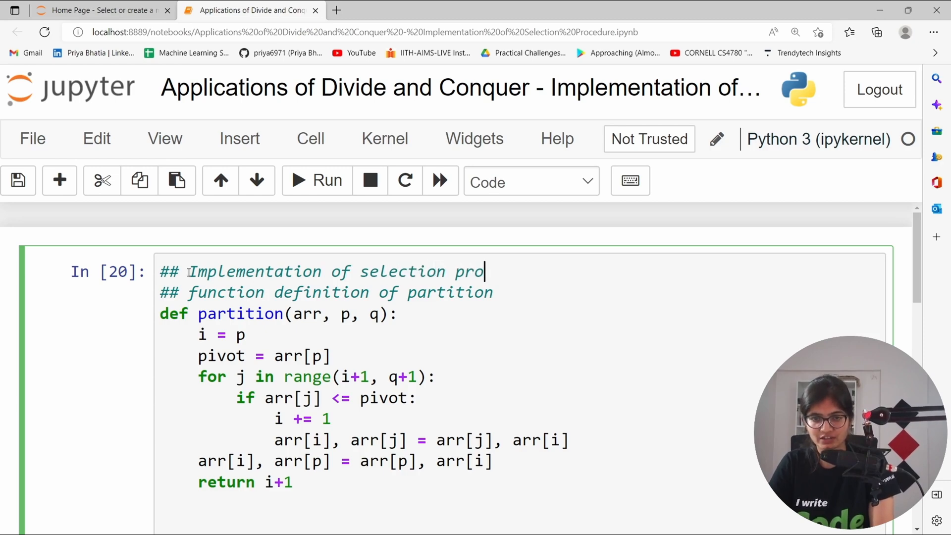
pyautogui.write('cedure')
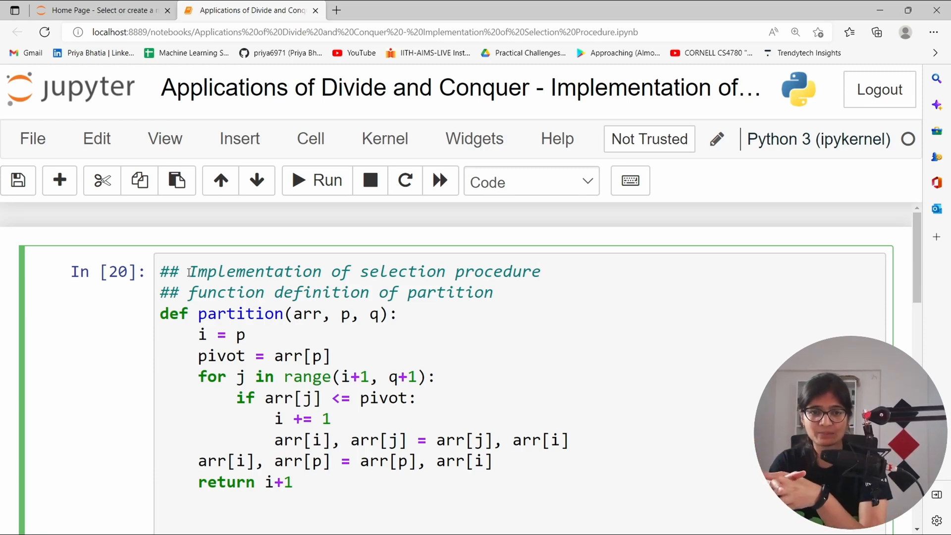
pyautogui.click(542, 271)
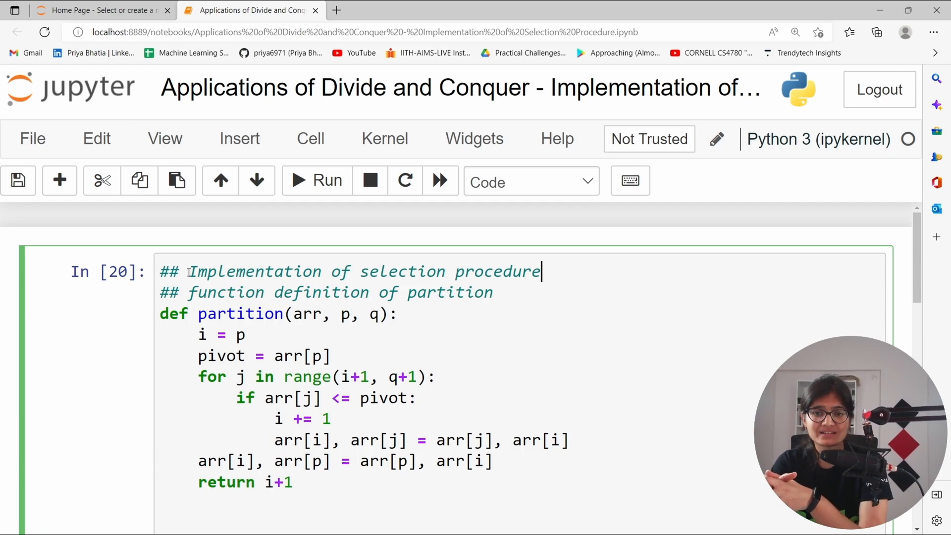